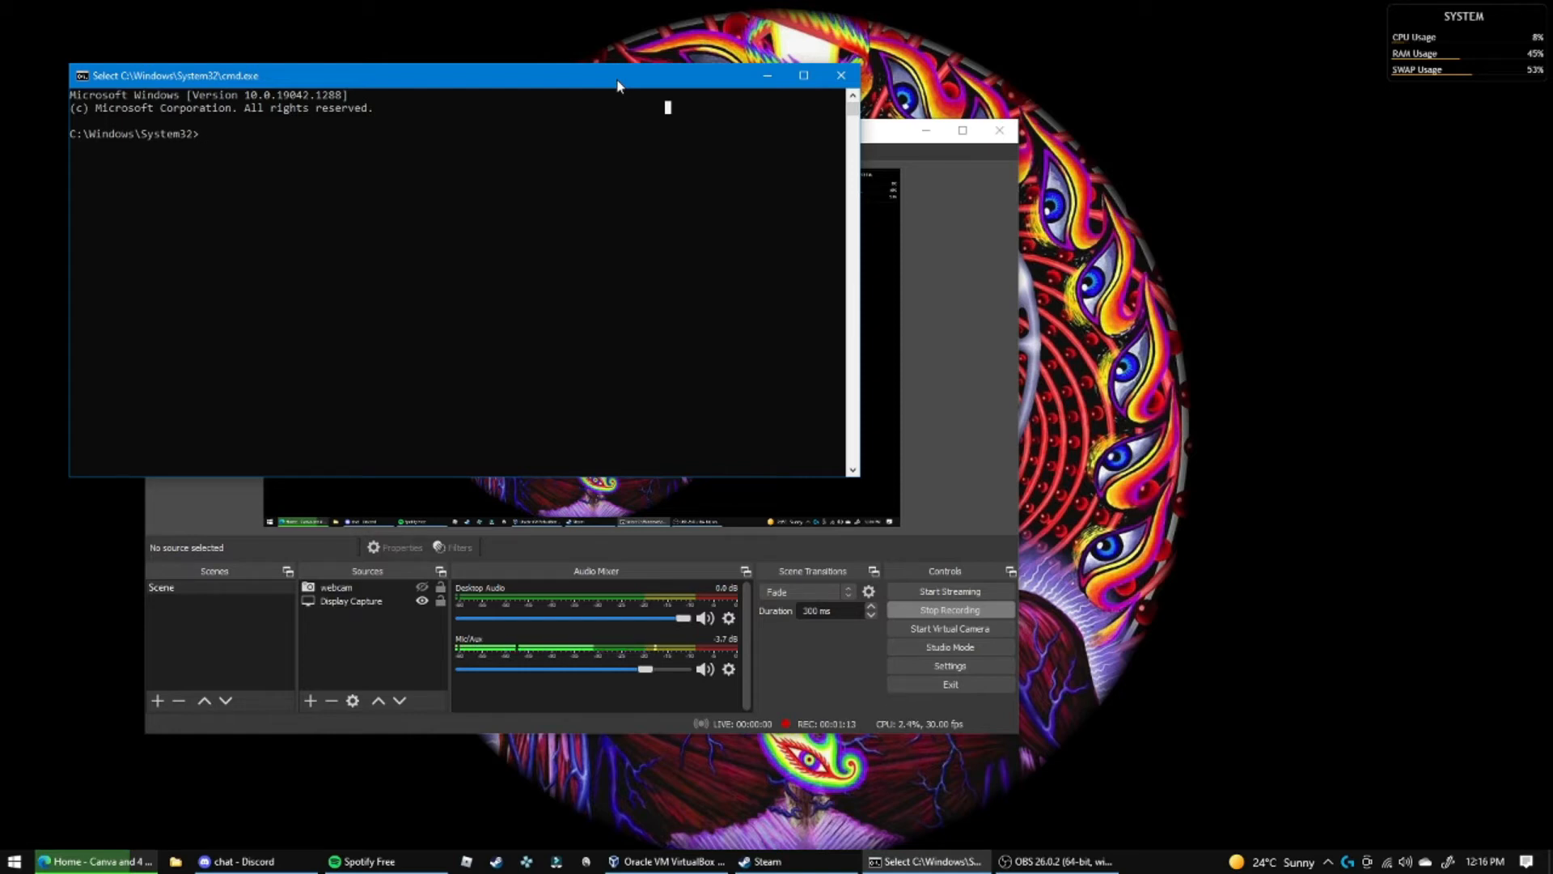
Switch to drive D and cd into the virtualbox folder; pwd and ls go unrecognized
text(d)
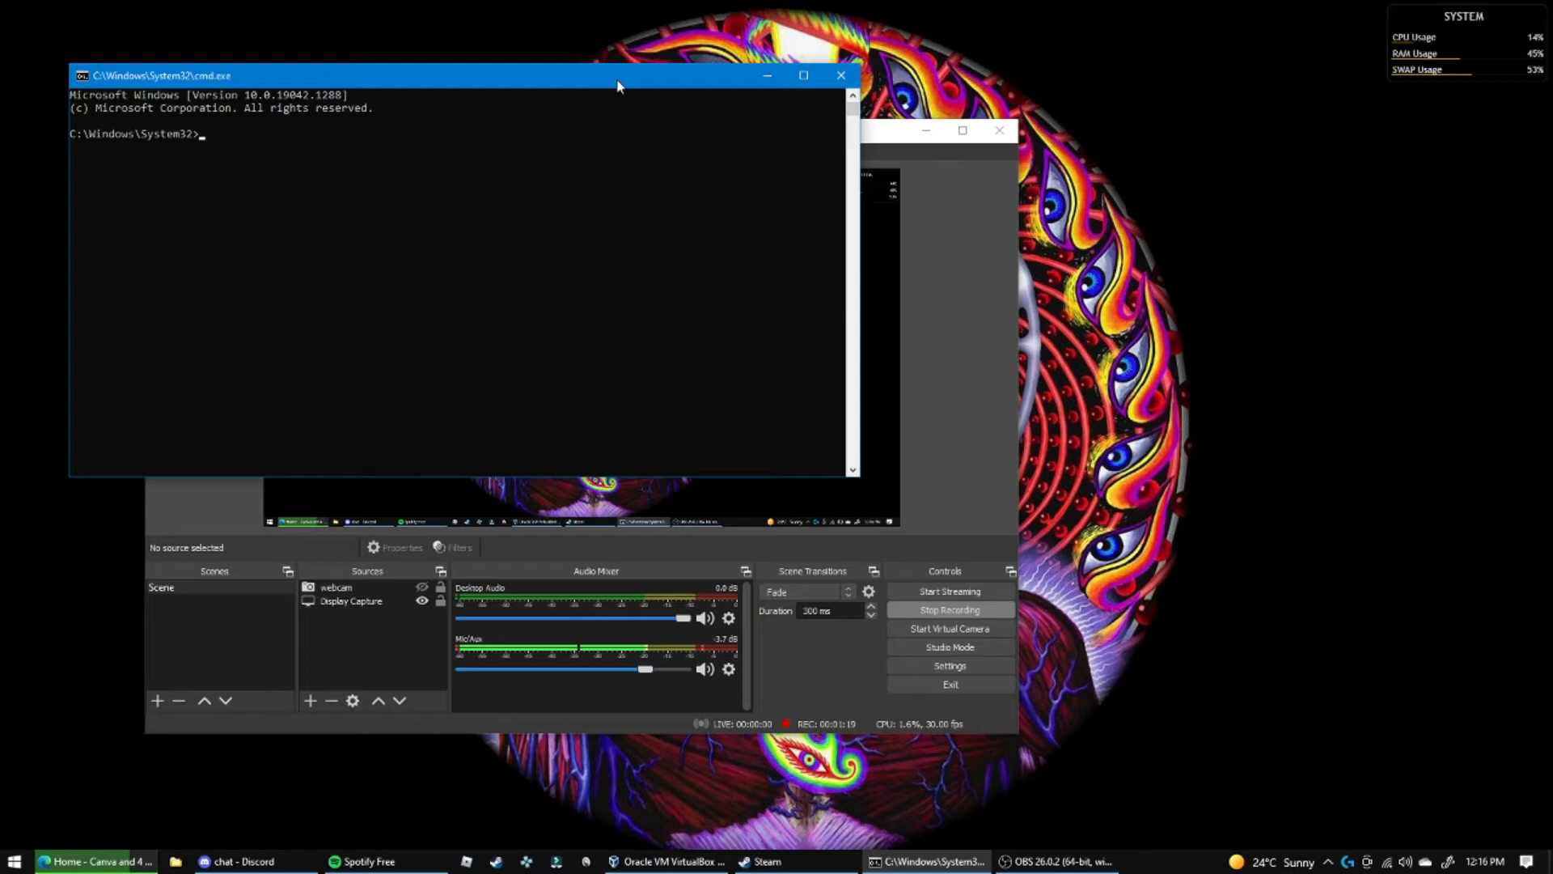
text(d:)
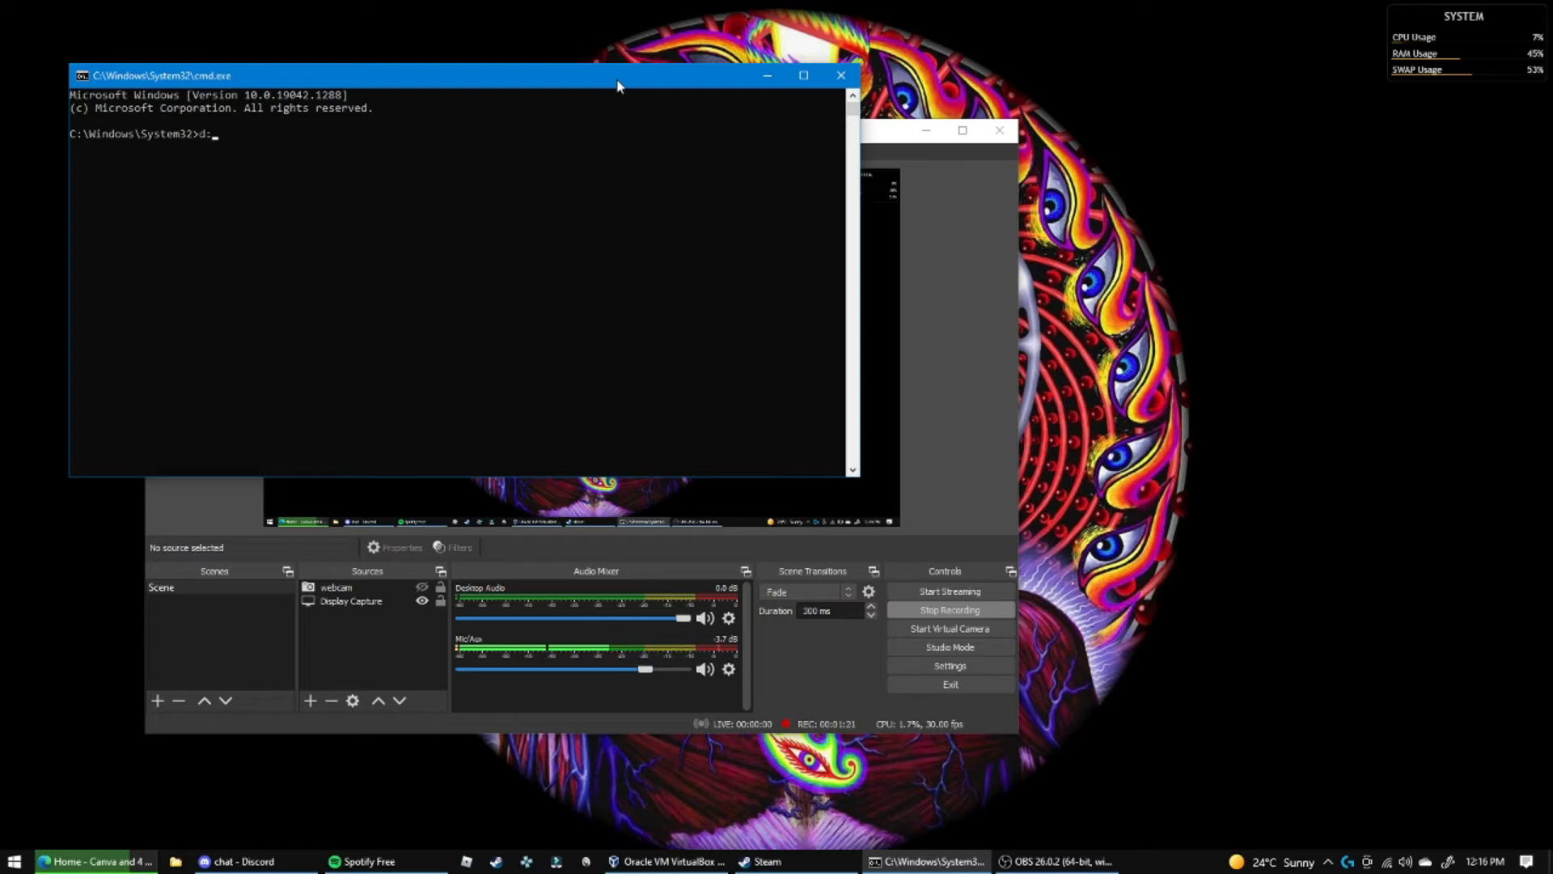
text(/virtualbox)
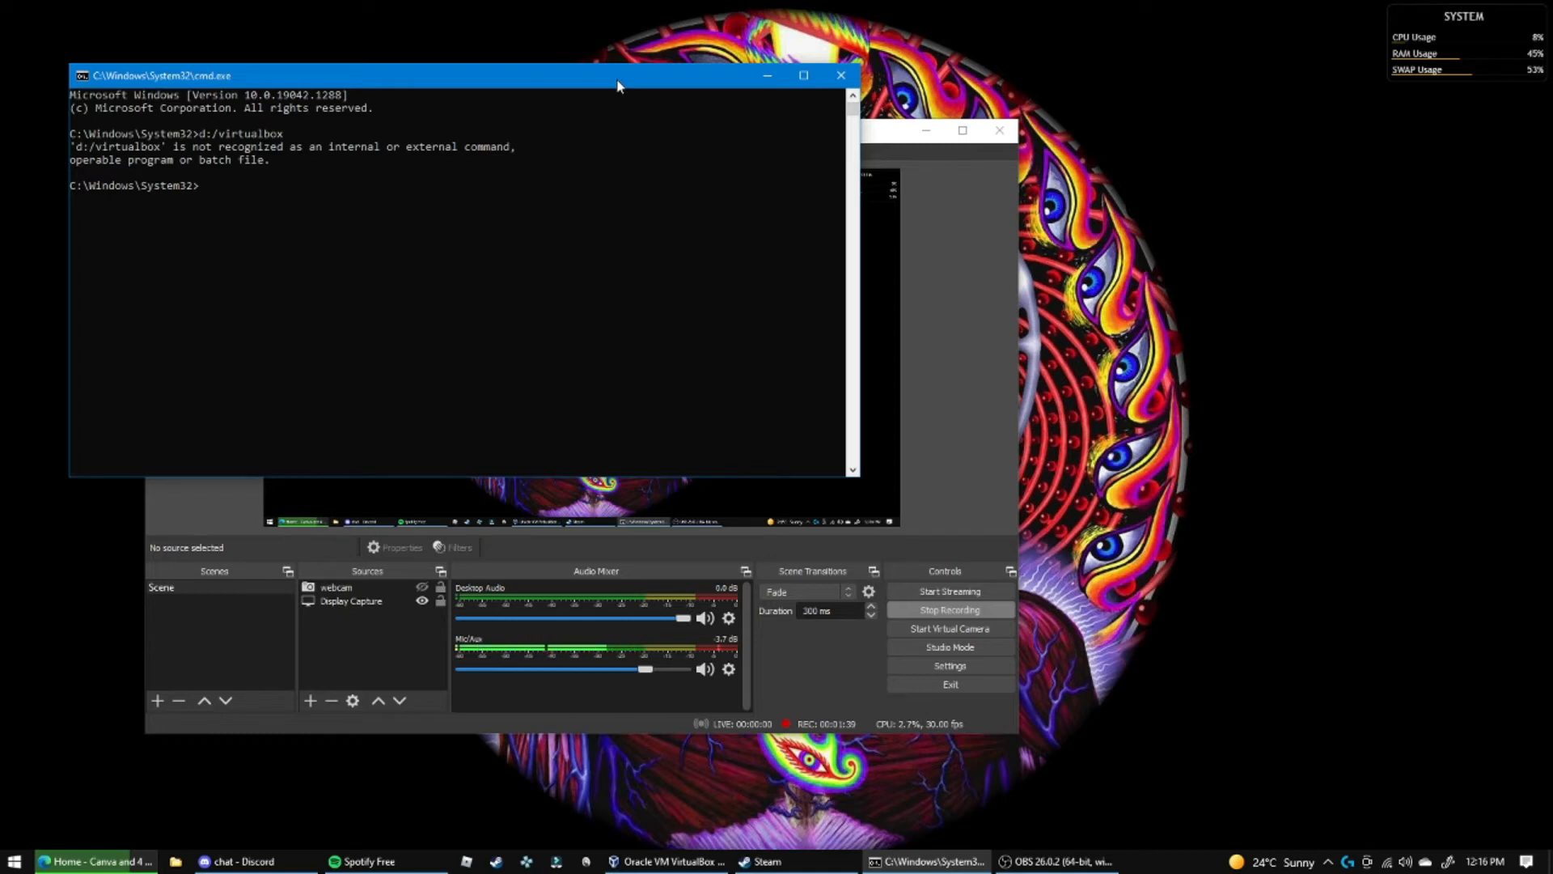
text(d:)
text(virt)
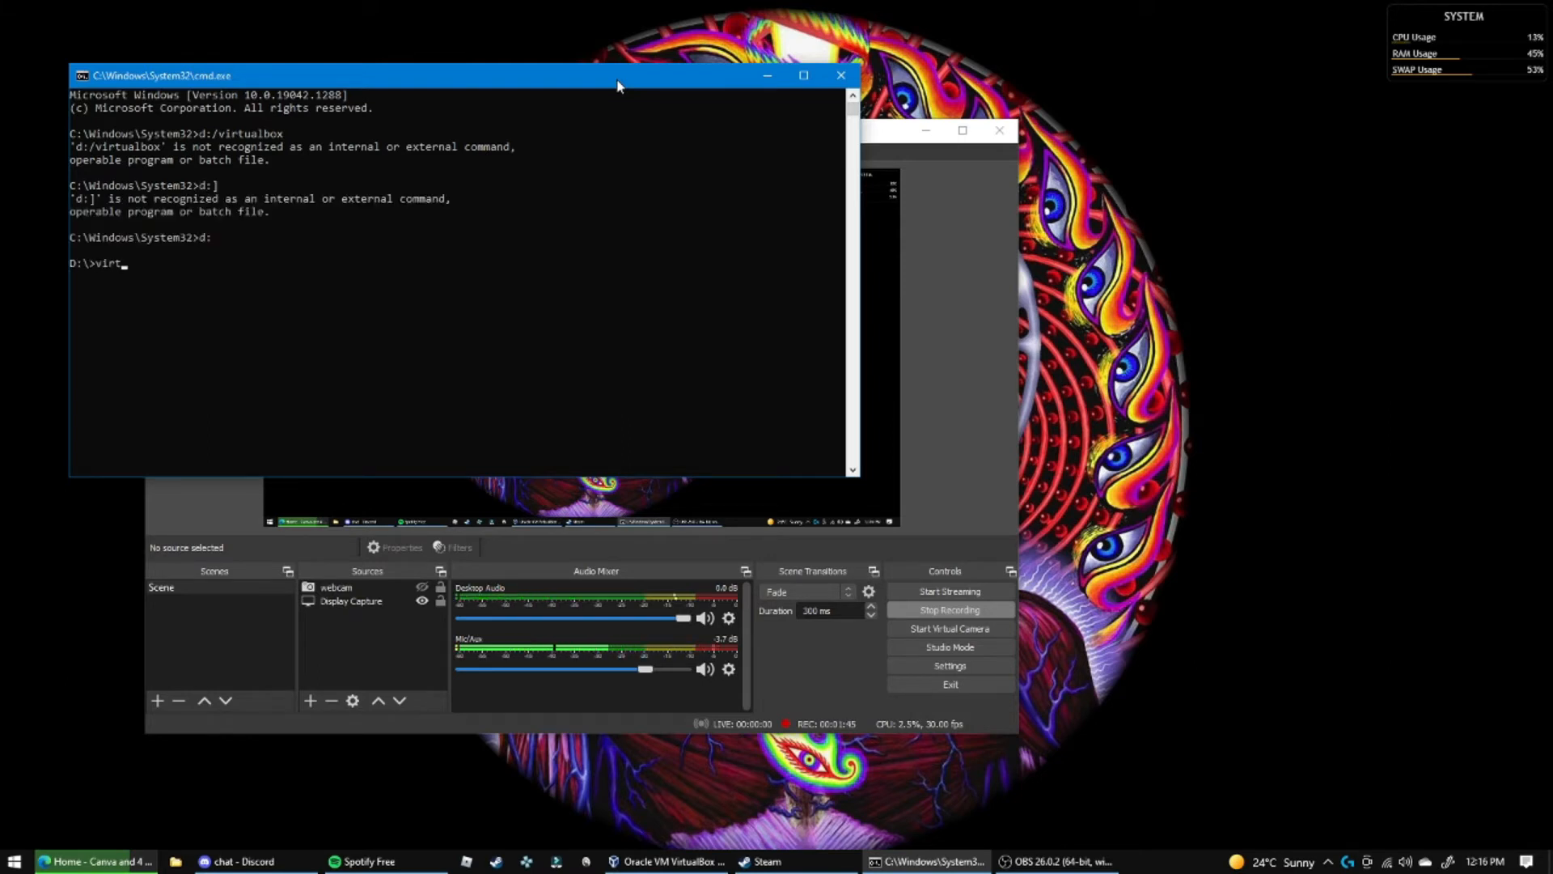
text(cd vir)
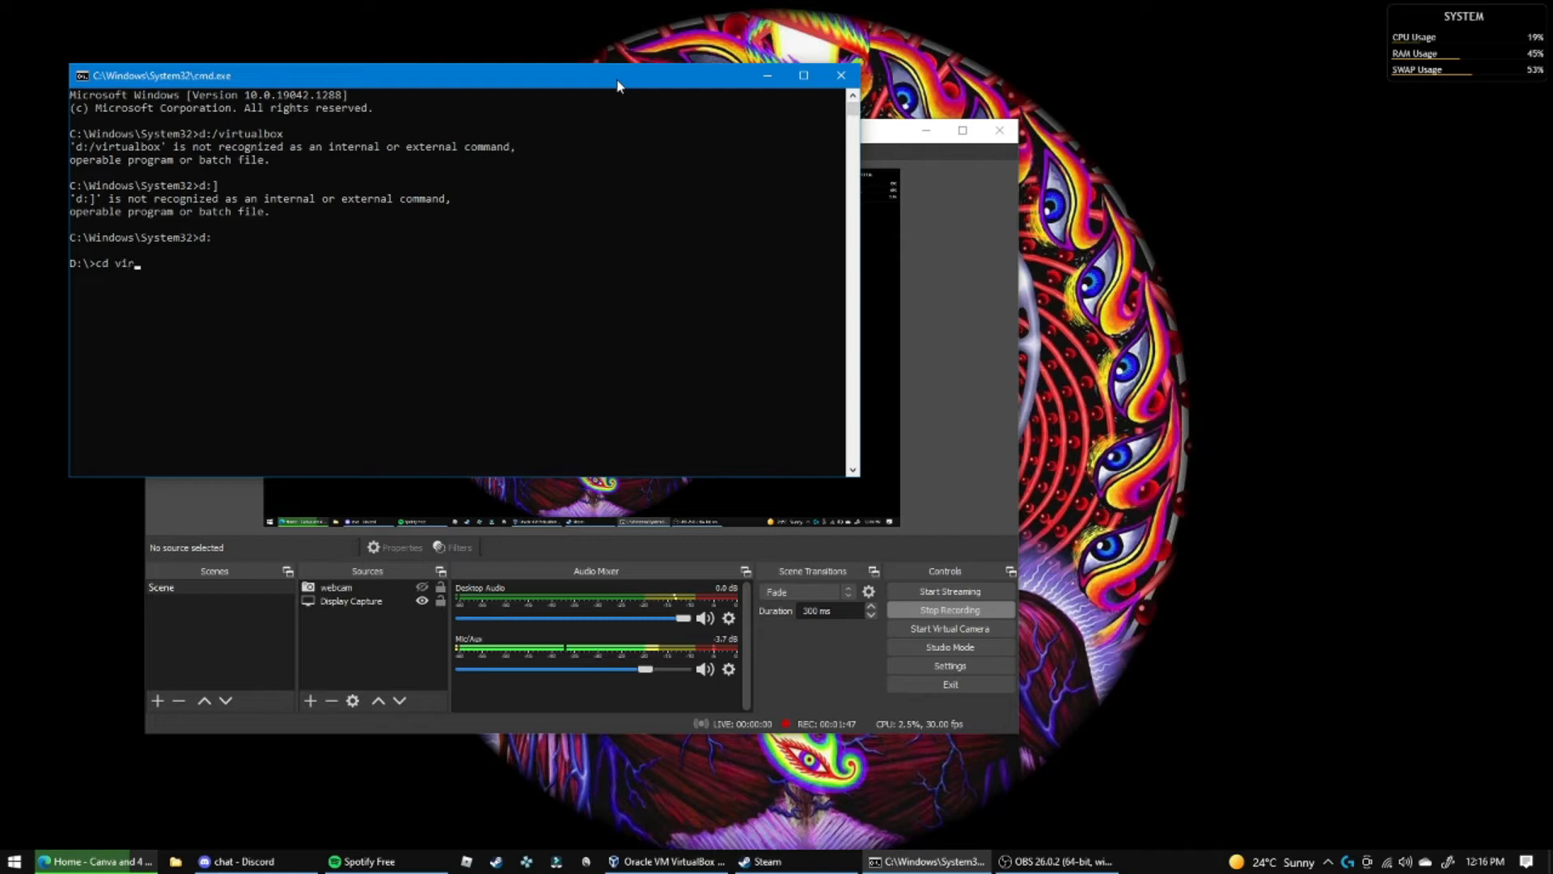
key(Return)
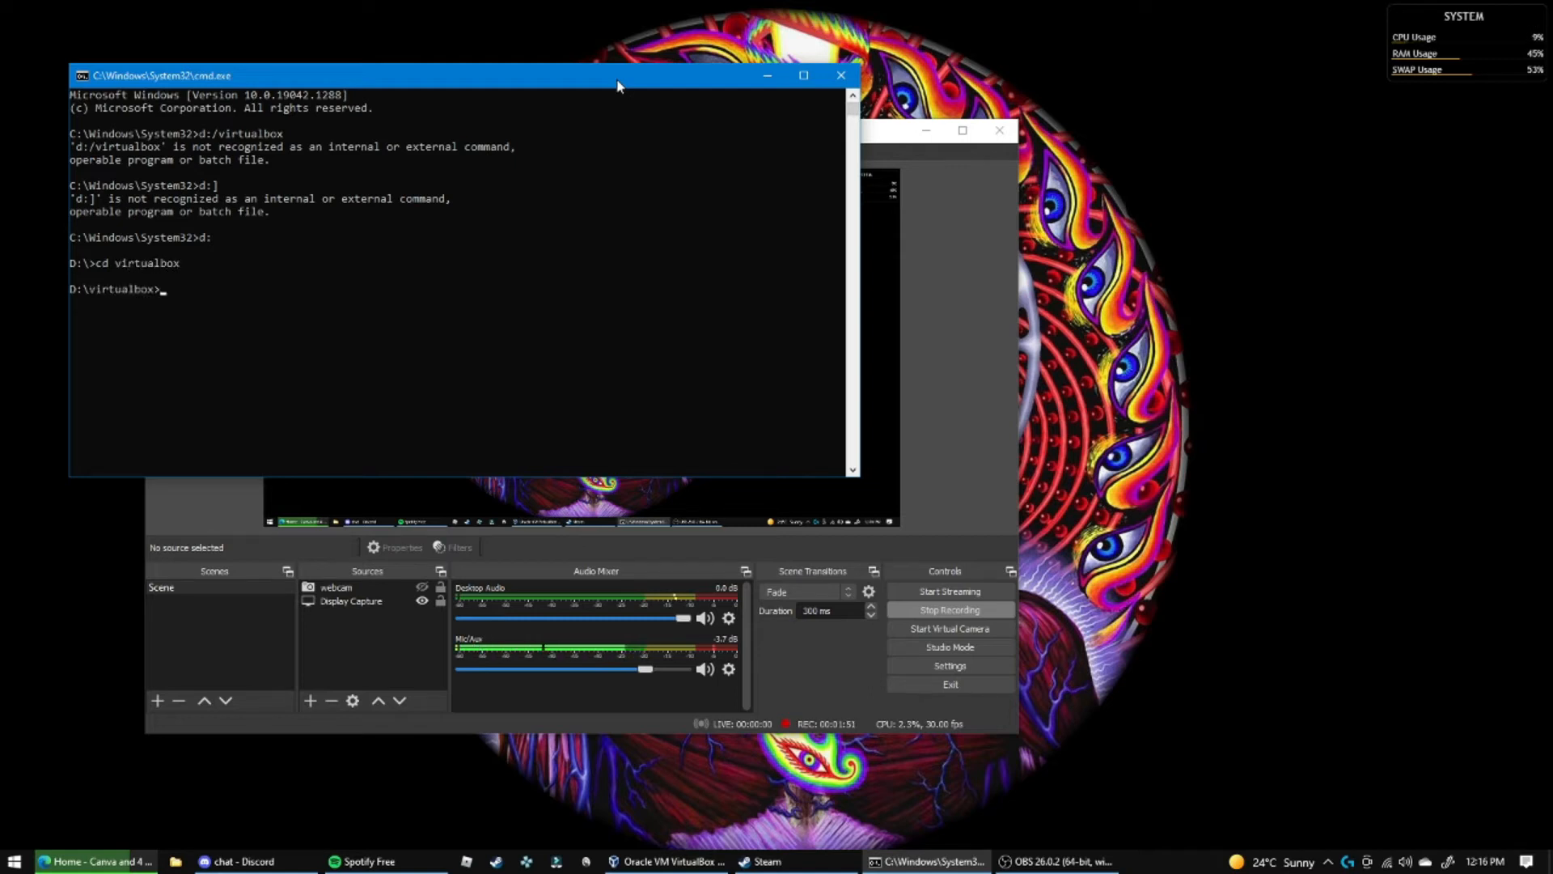
text(pwd)
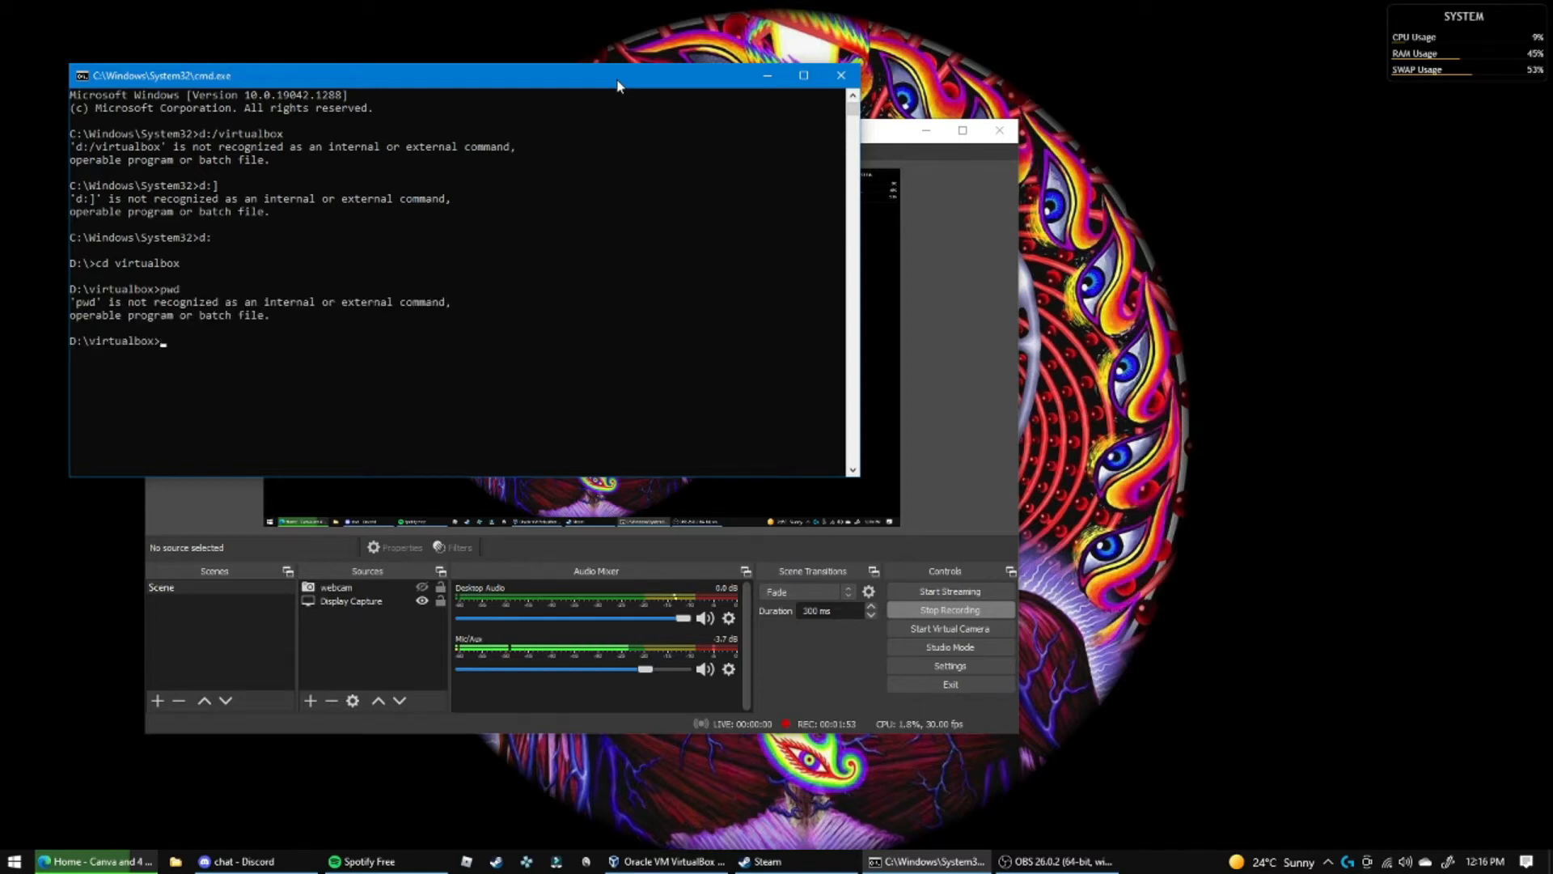
text(ls)
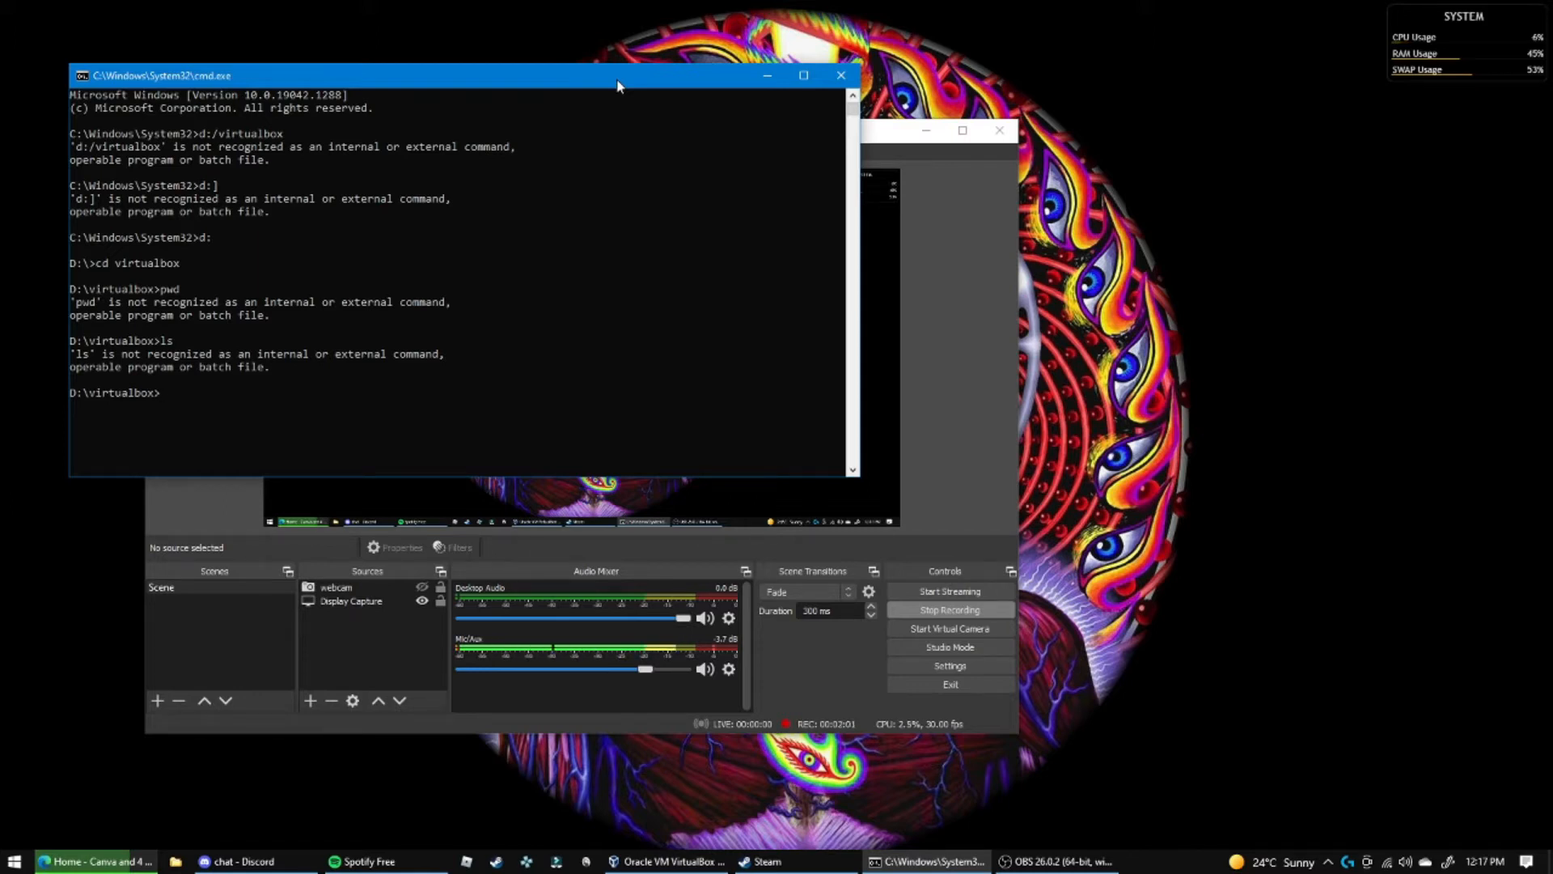
Type 'Vboxmanage dhcpserver add --network=testdhcp' at the prompt without running it
text(Vbox)
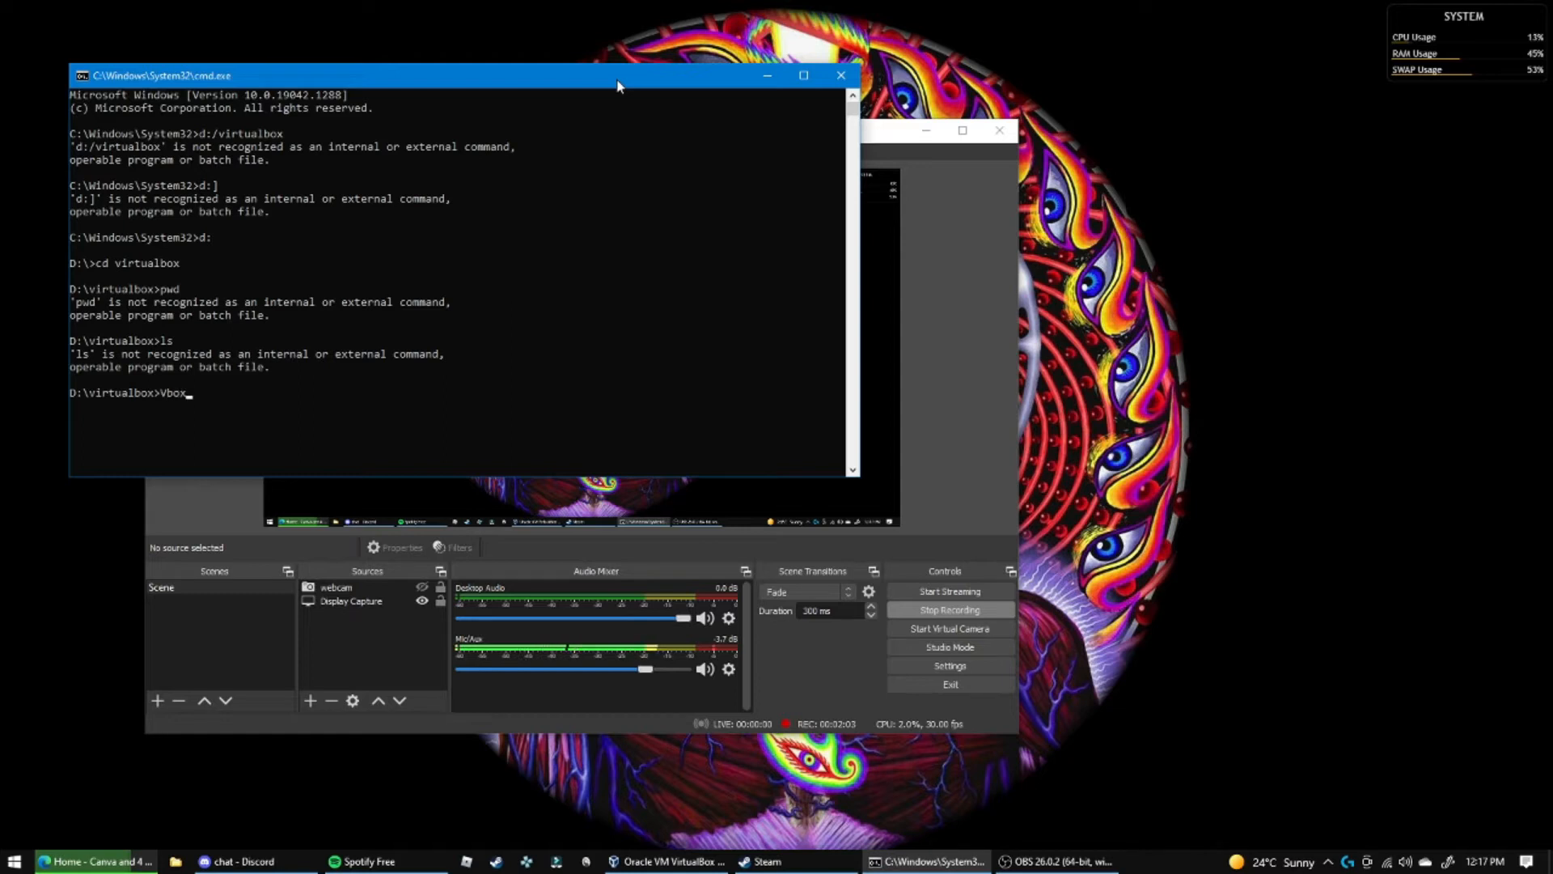
text(manage)
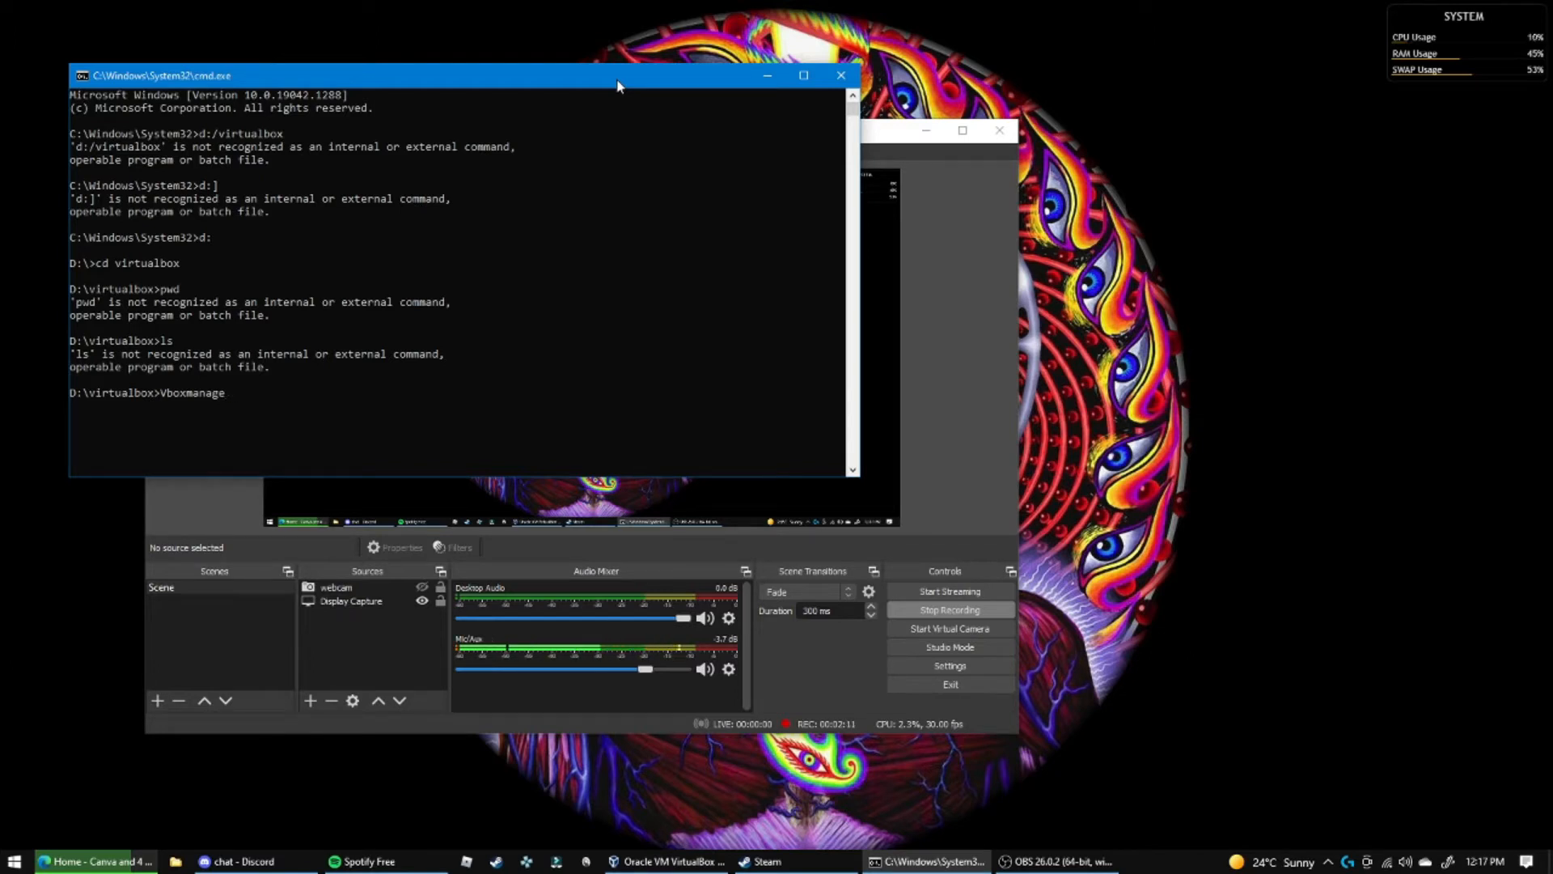
text(dhcp)
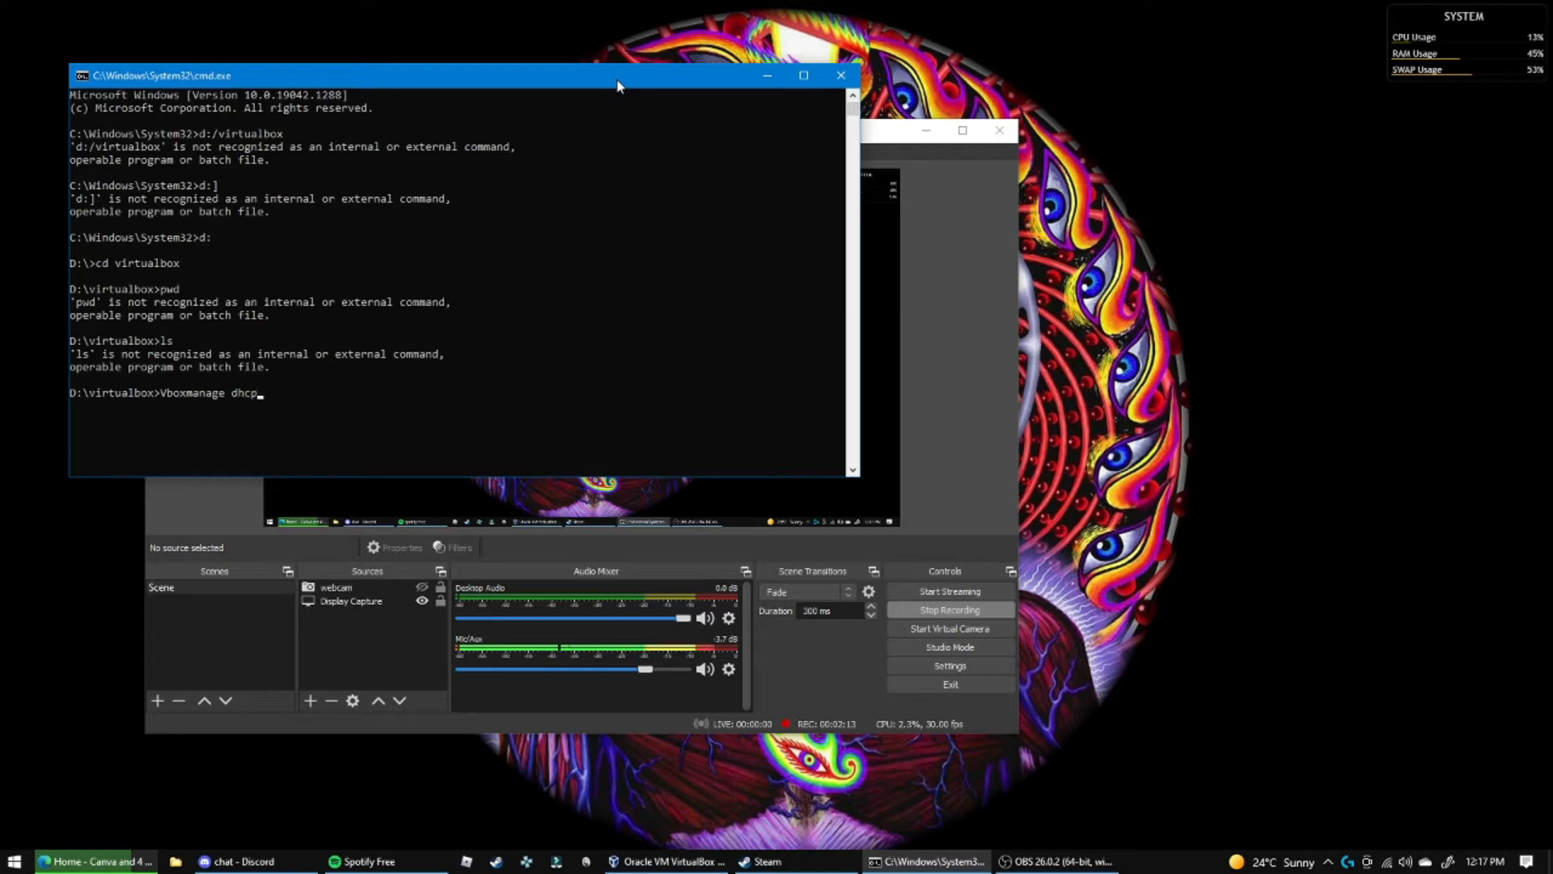
text(server)
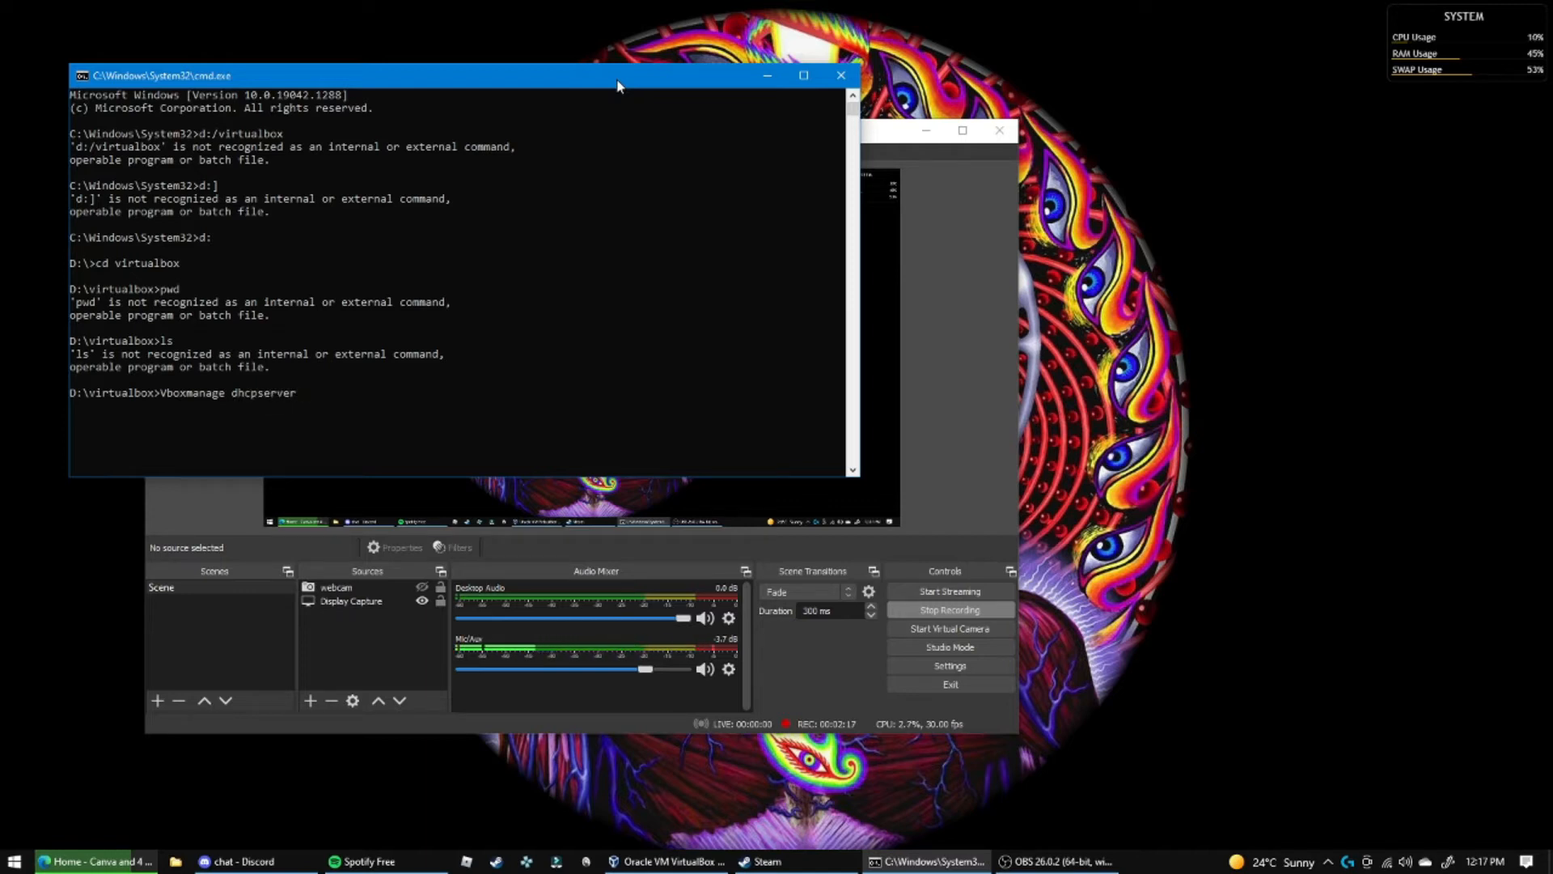
text(add)
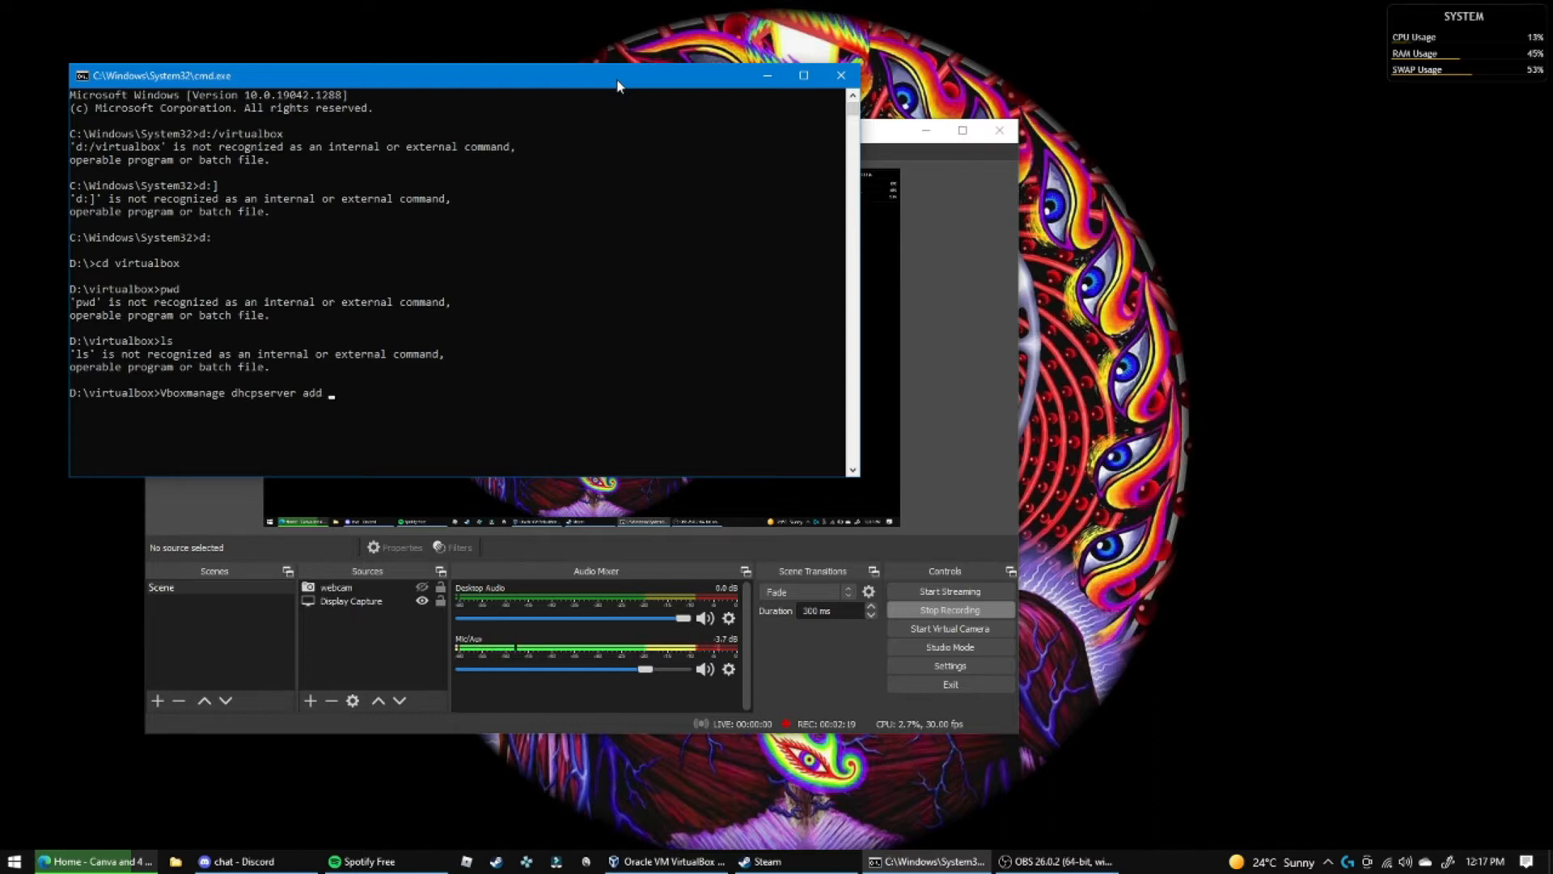
text(--network)
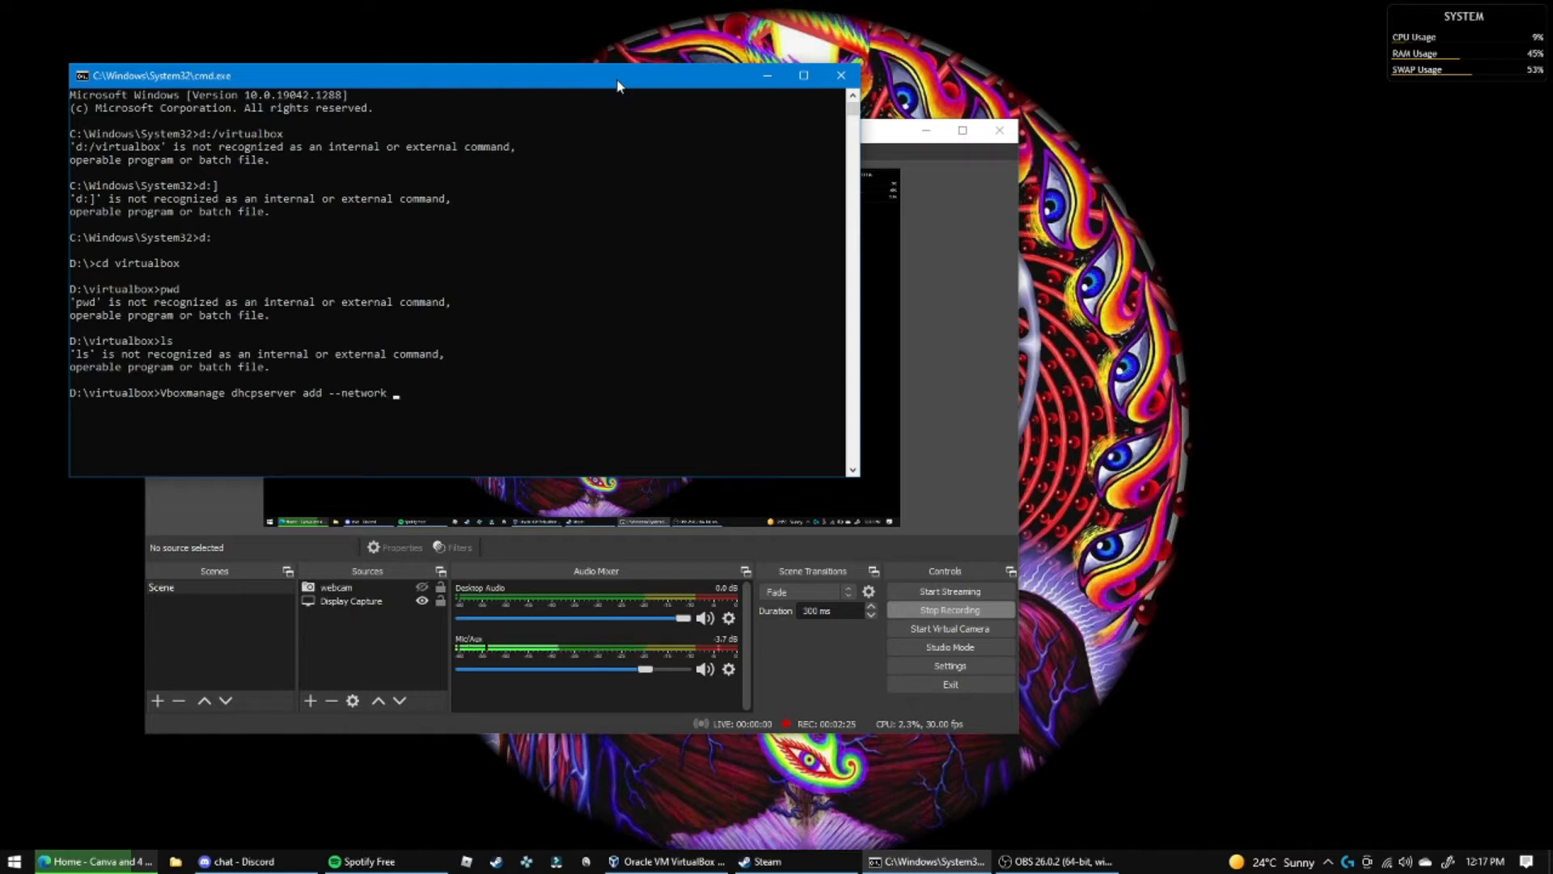
text(-)
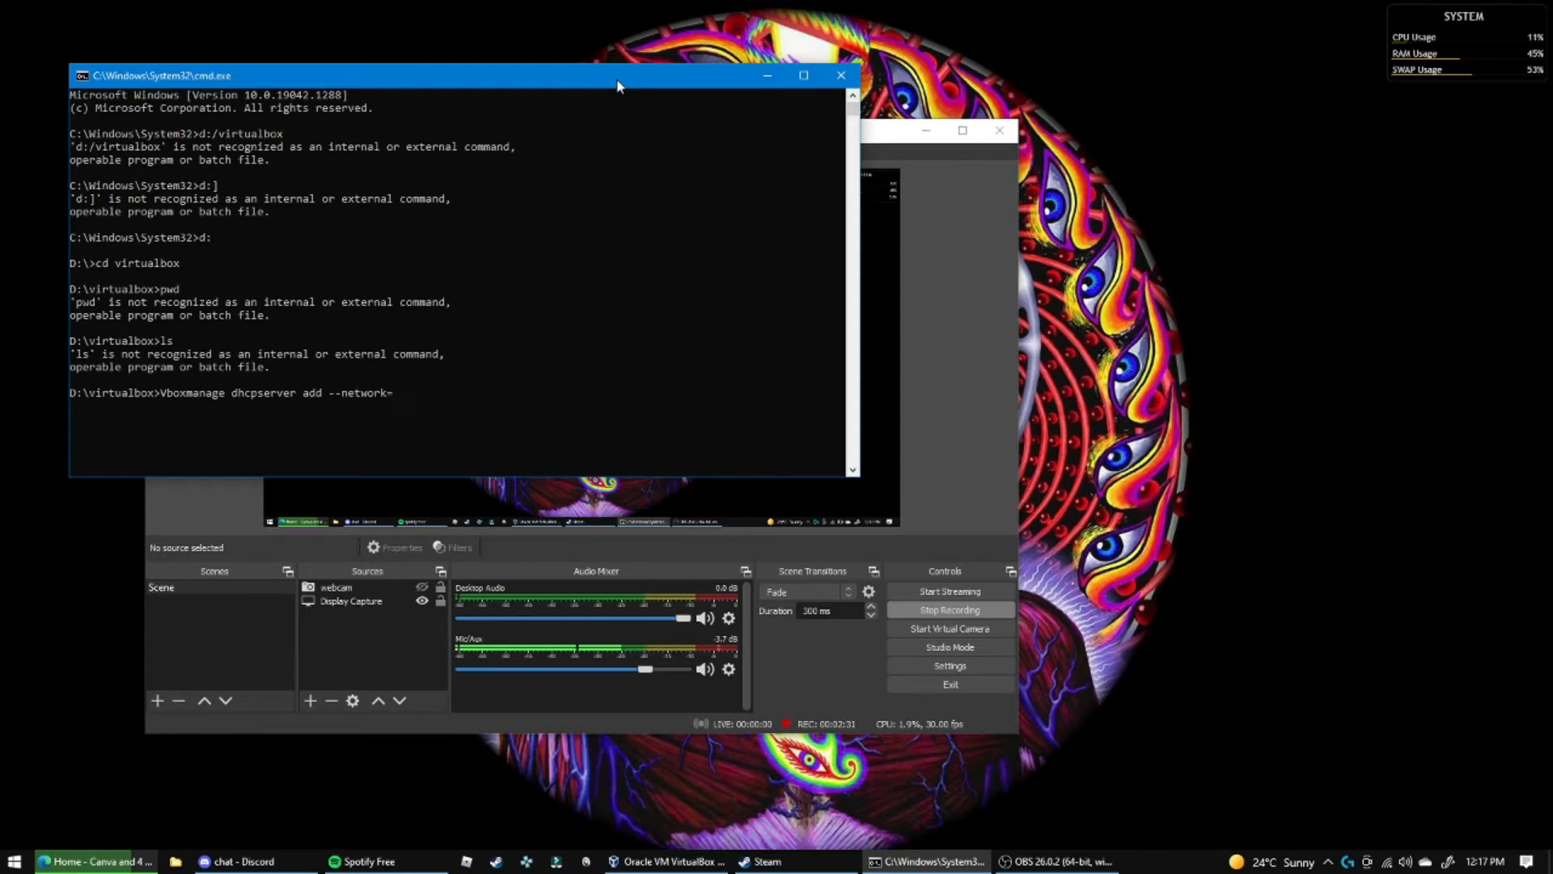
text(kreat)
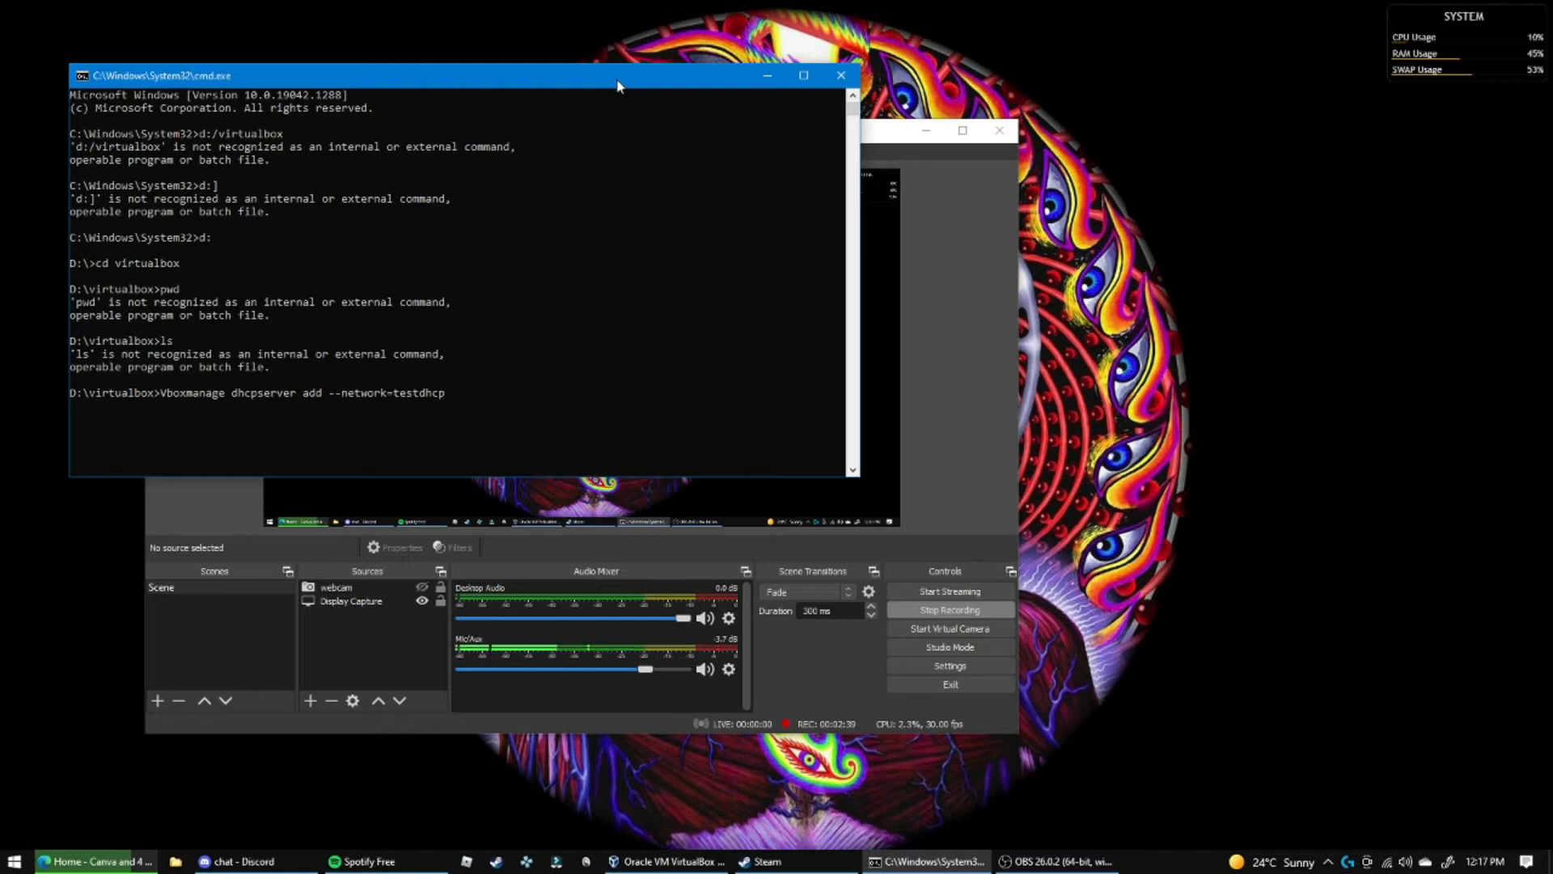
Append '--server-ip=4.8.137.1 --netmask=' to the pending dhcpserver command
text(--server-)
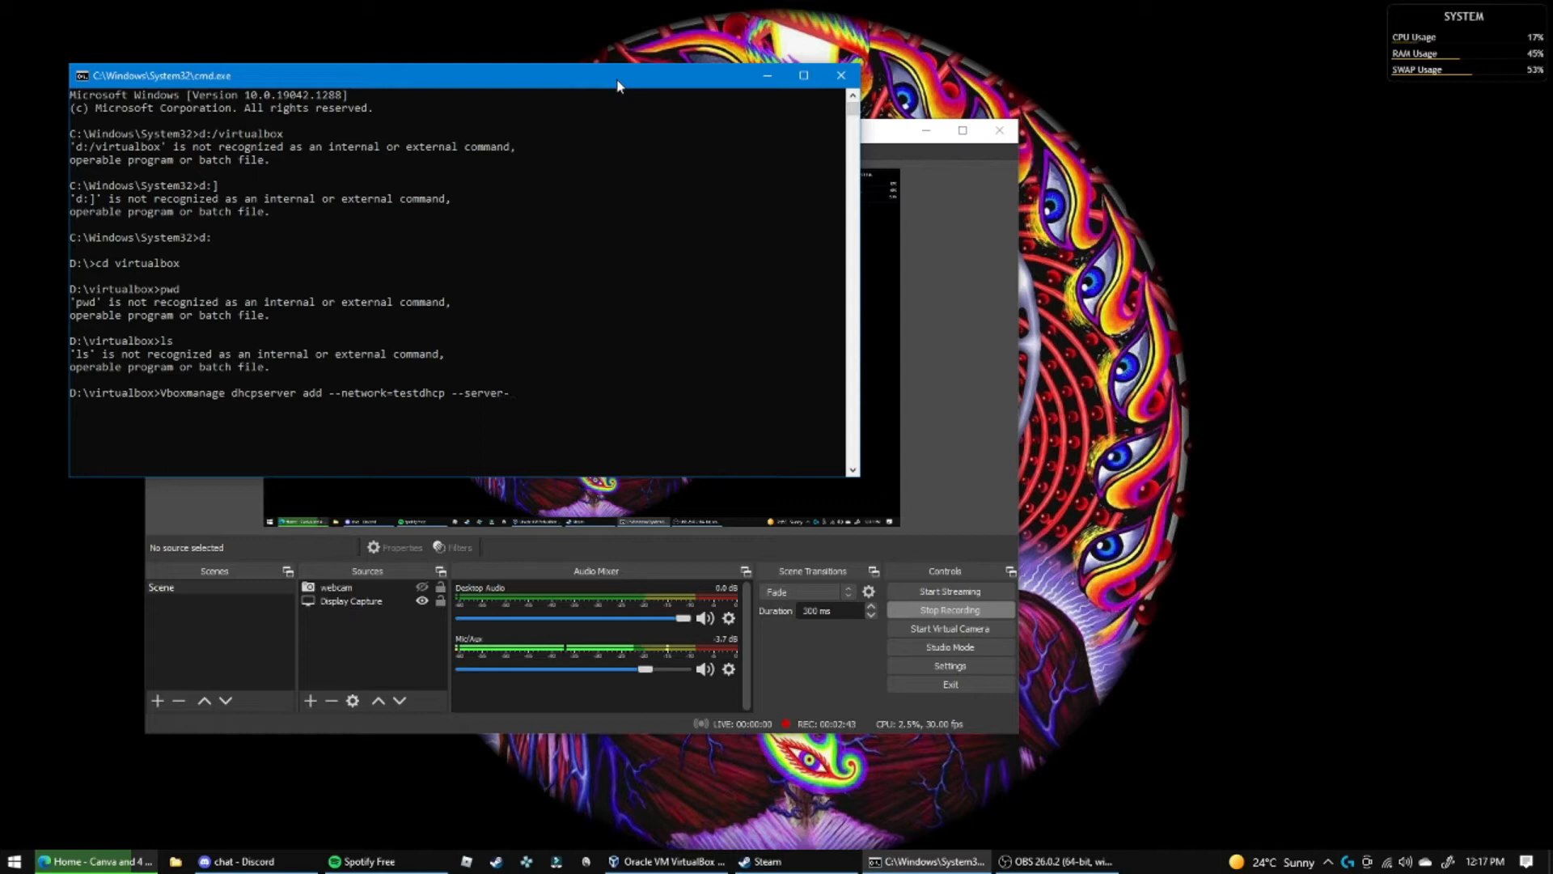
text(ip)
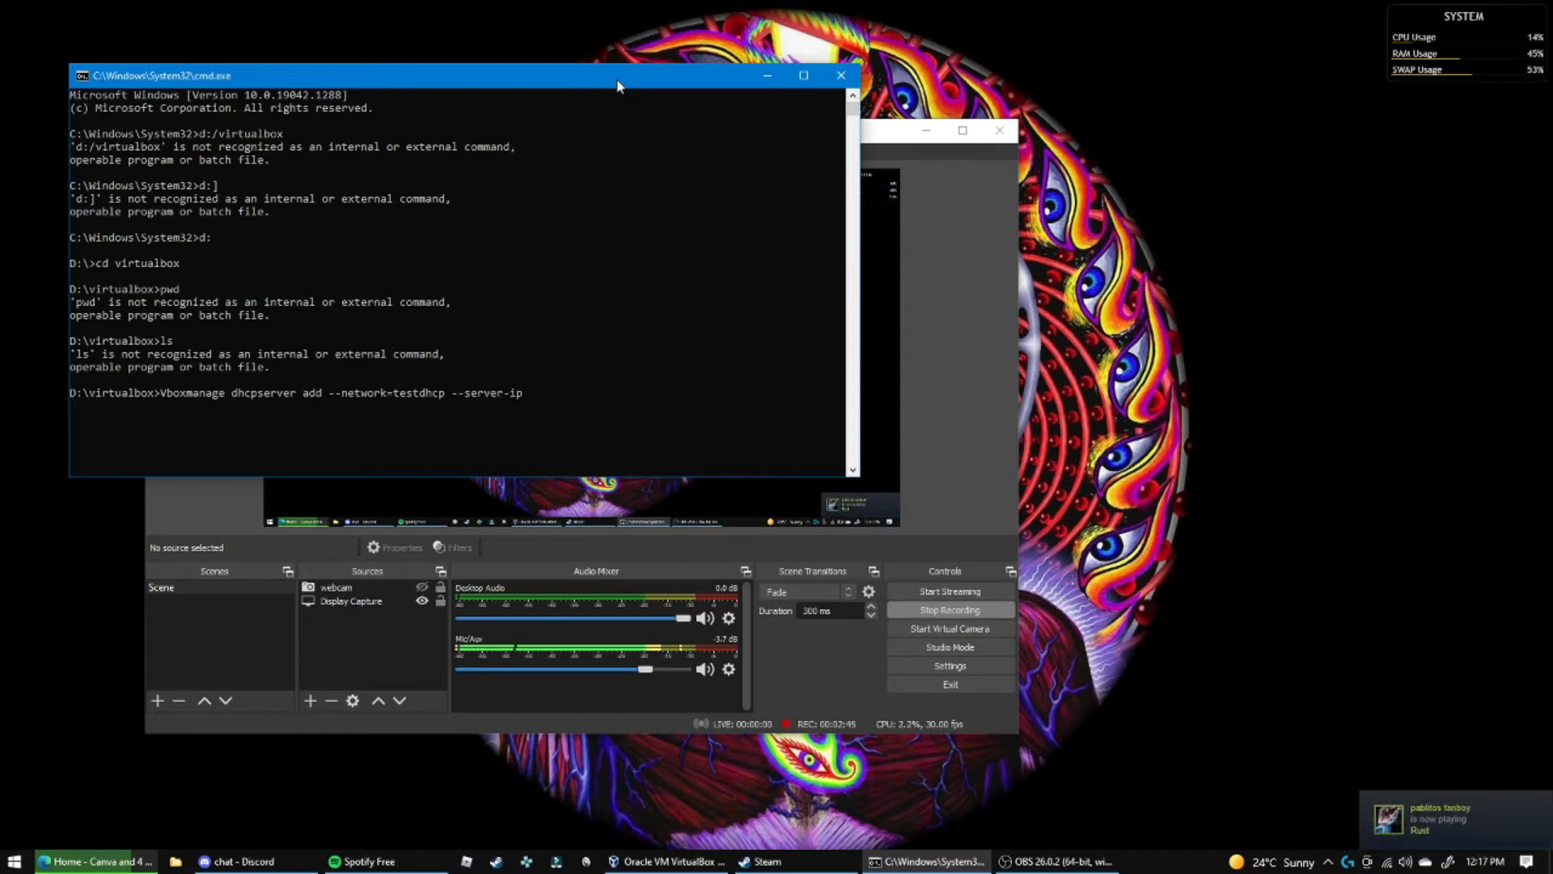
text(-4)
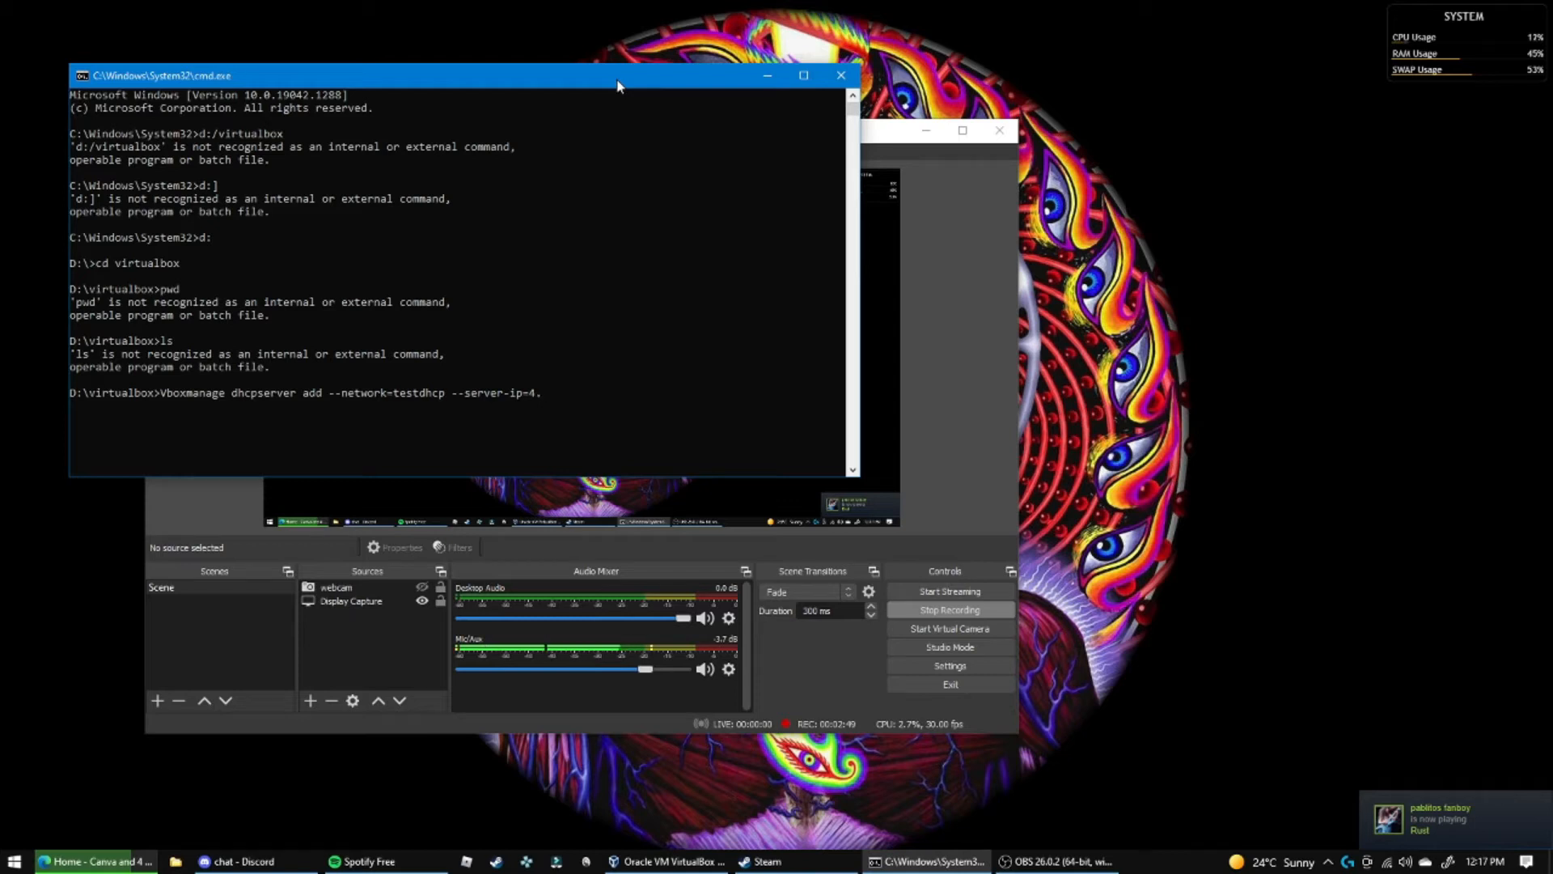
text(.8.137)
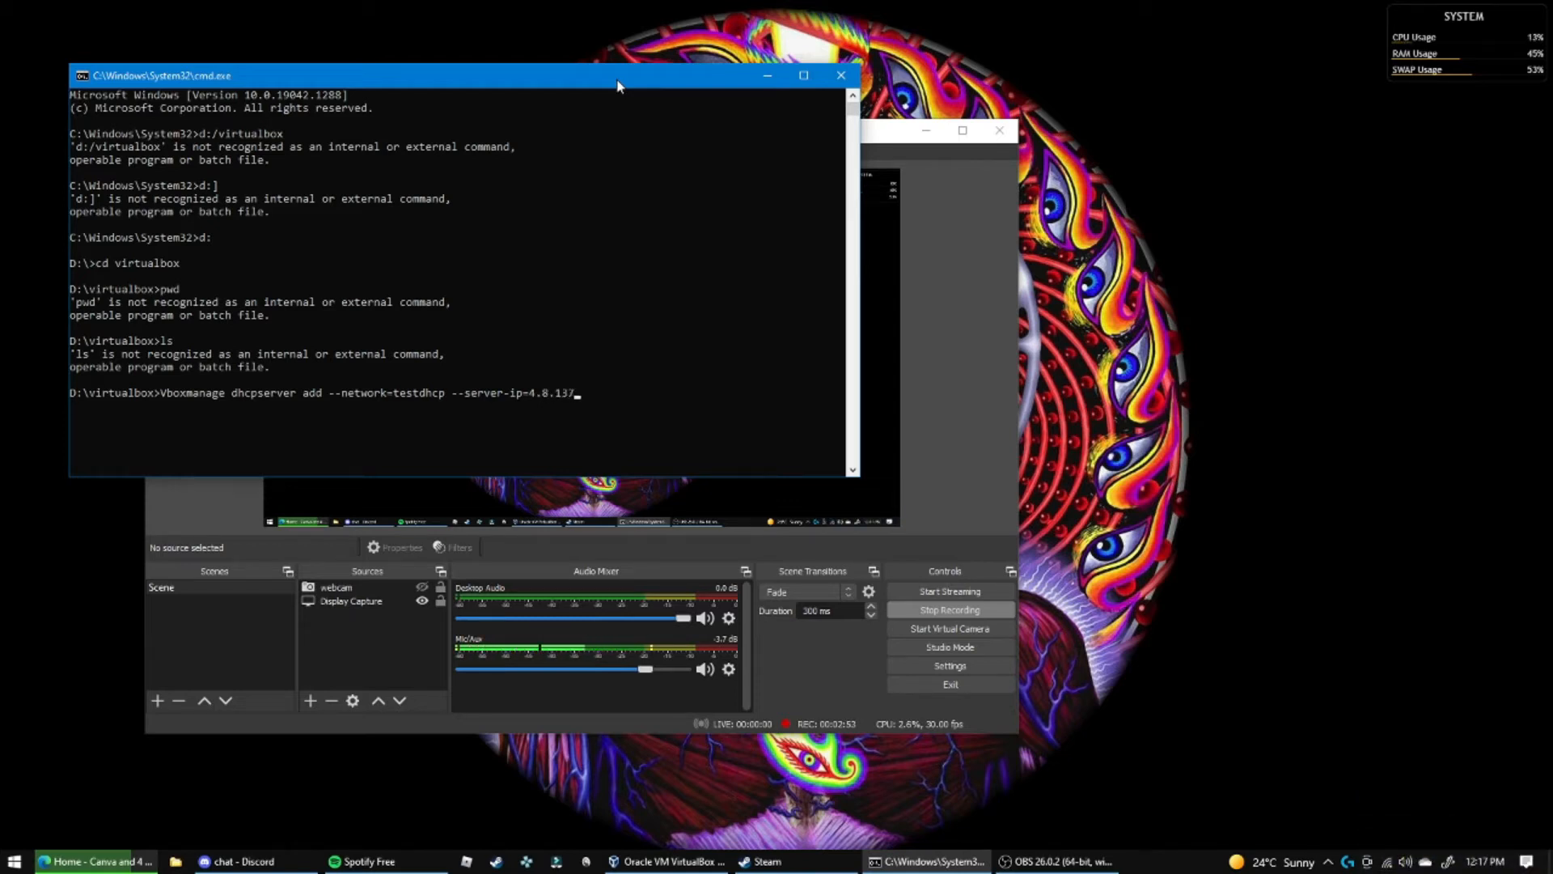
text(.1)
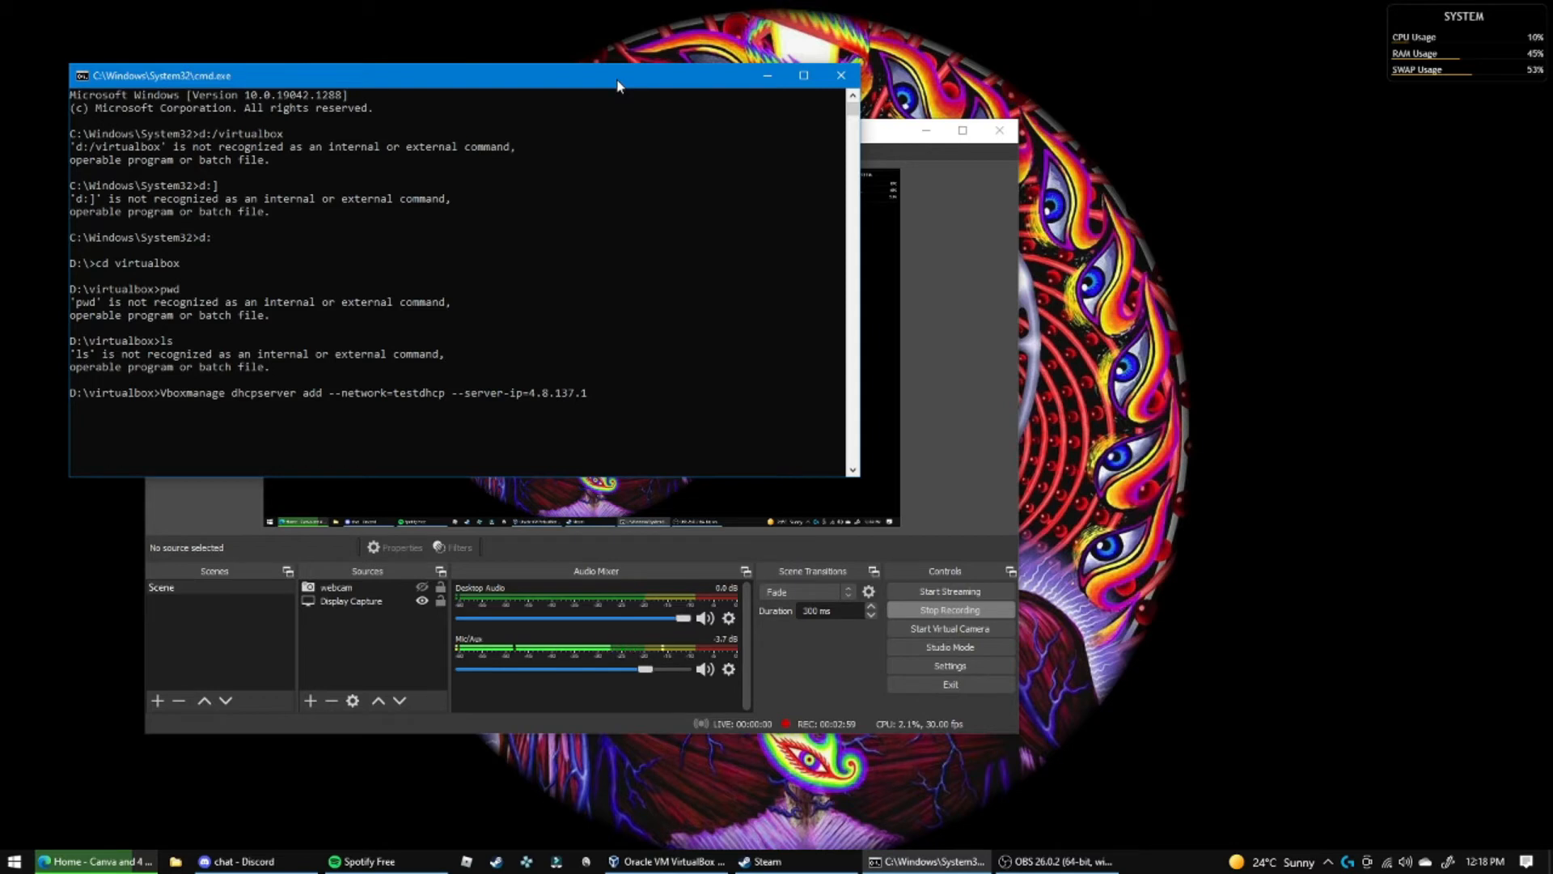
text(--)
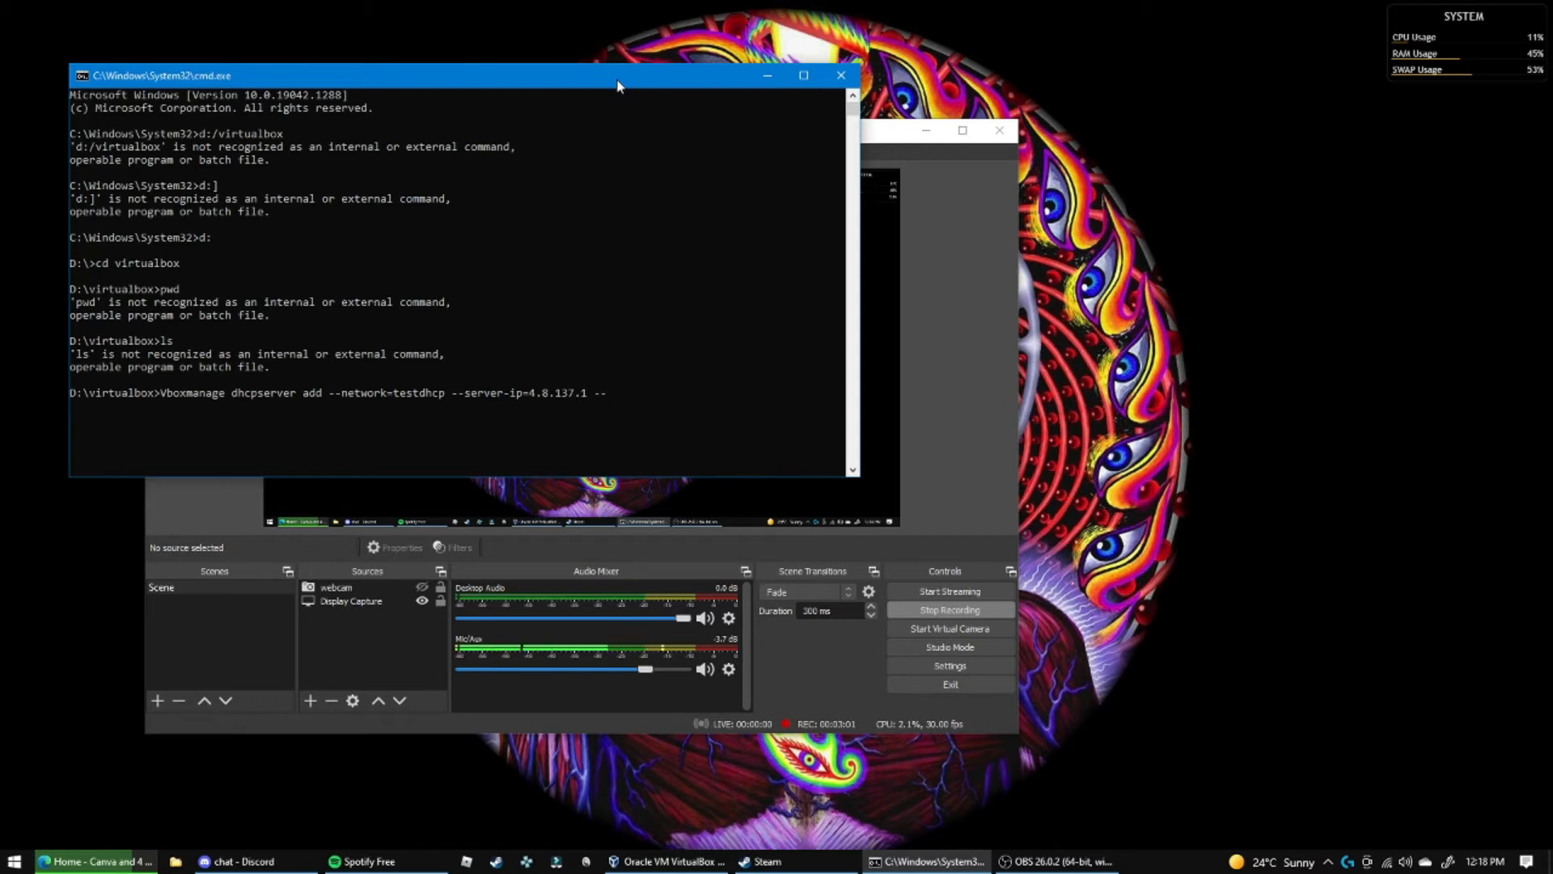
text(--netmask=)
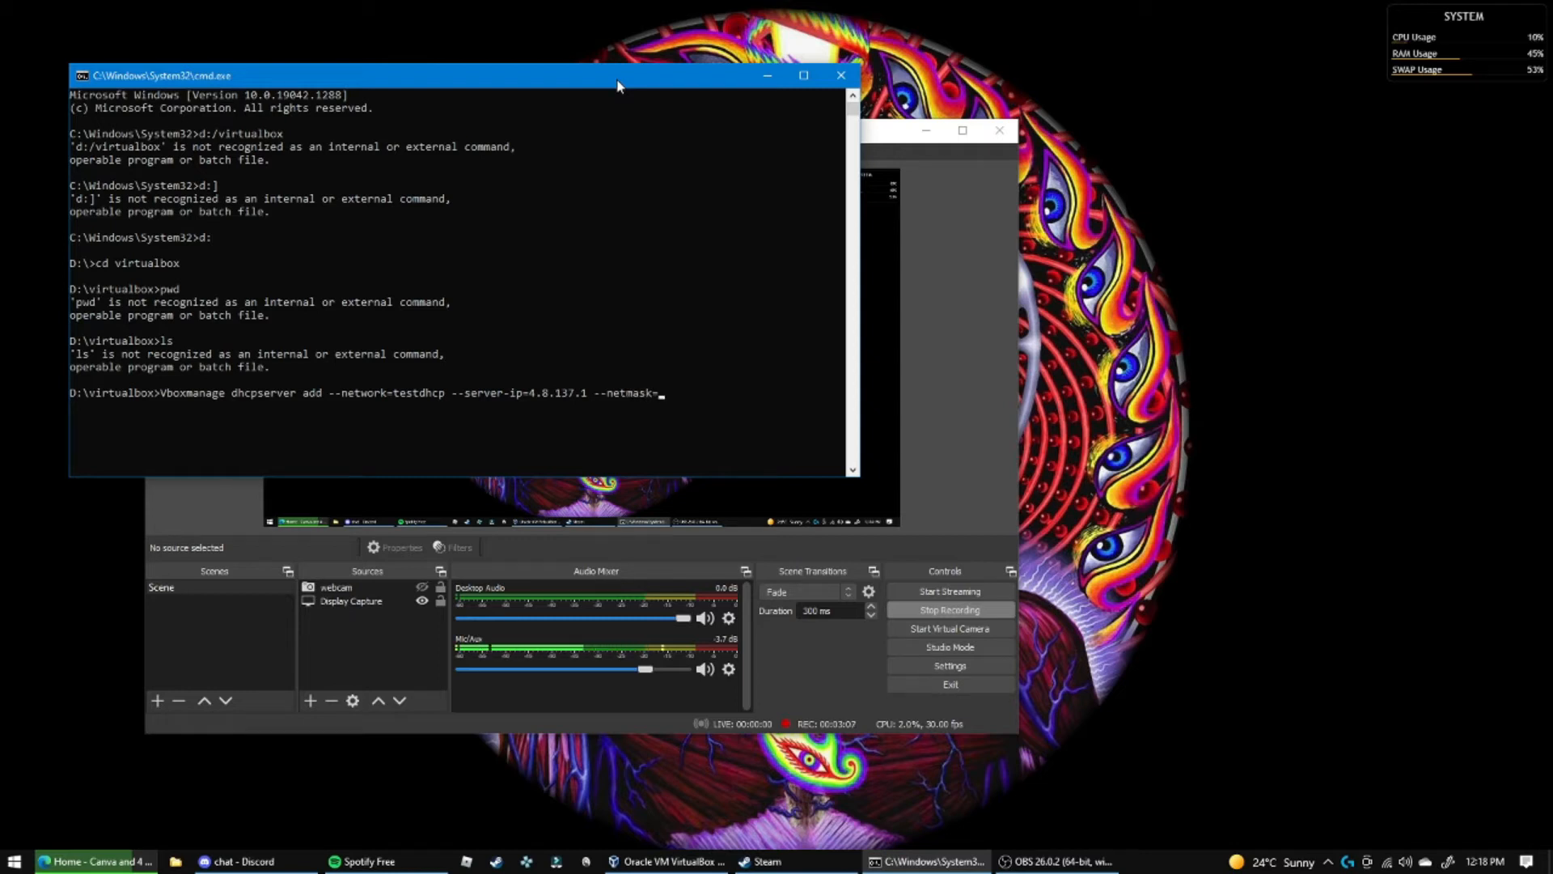
Fill in the netmask value 255.255.255.0 on the dhcpserver command line
text(25)
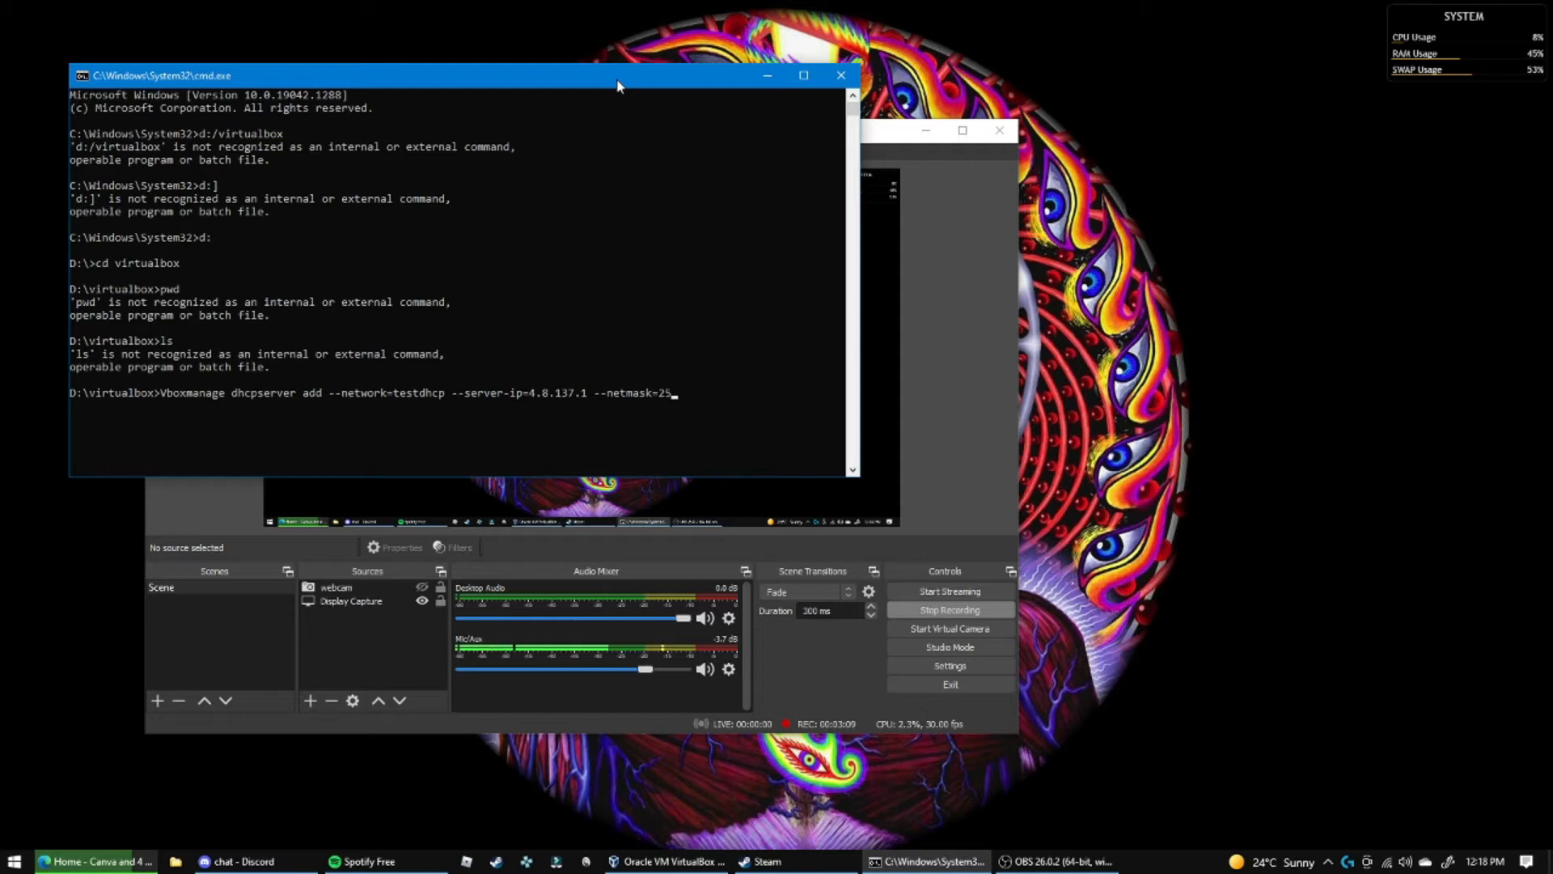
text(5.255)
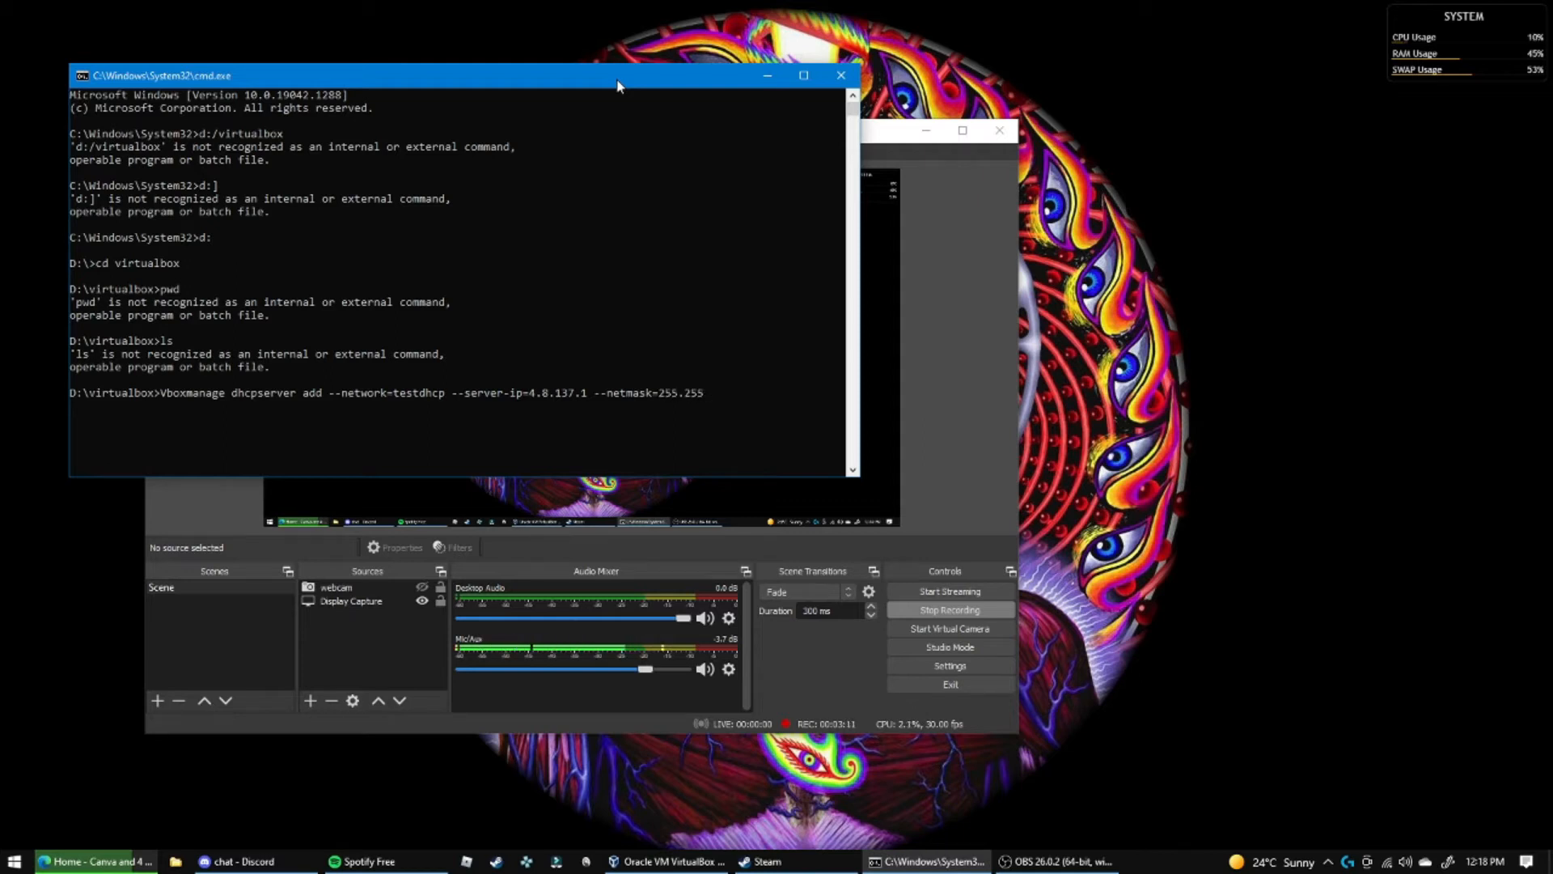
text(.255.-)
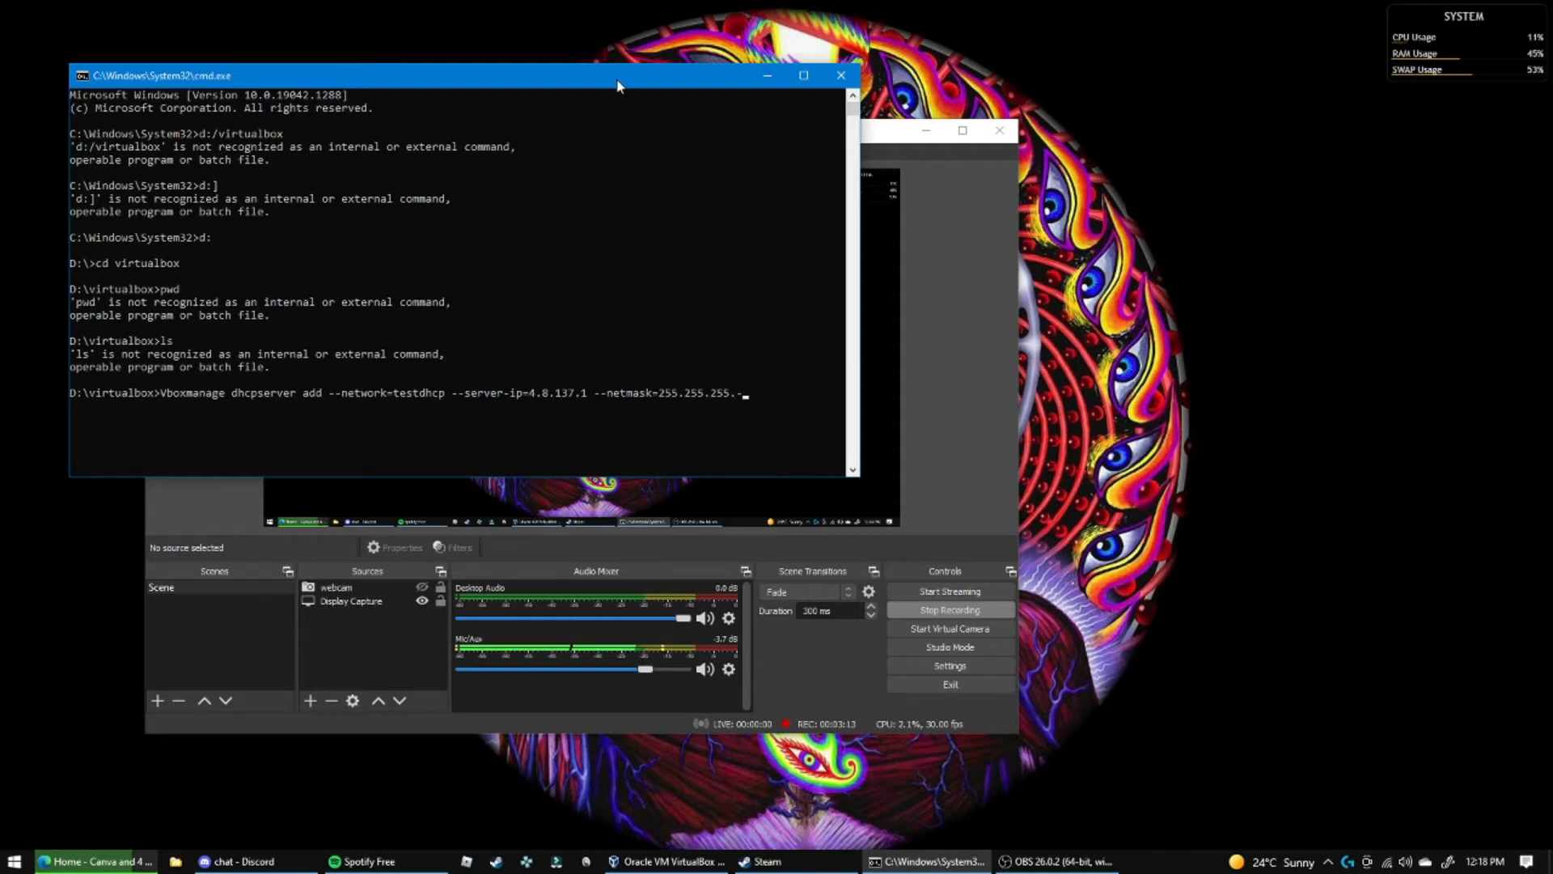
text(0)
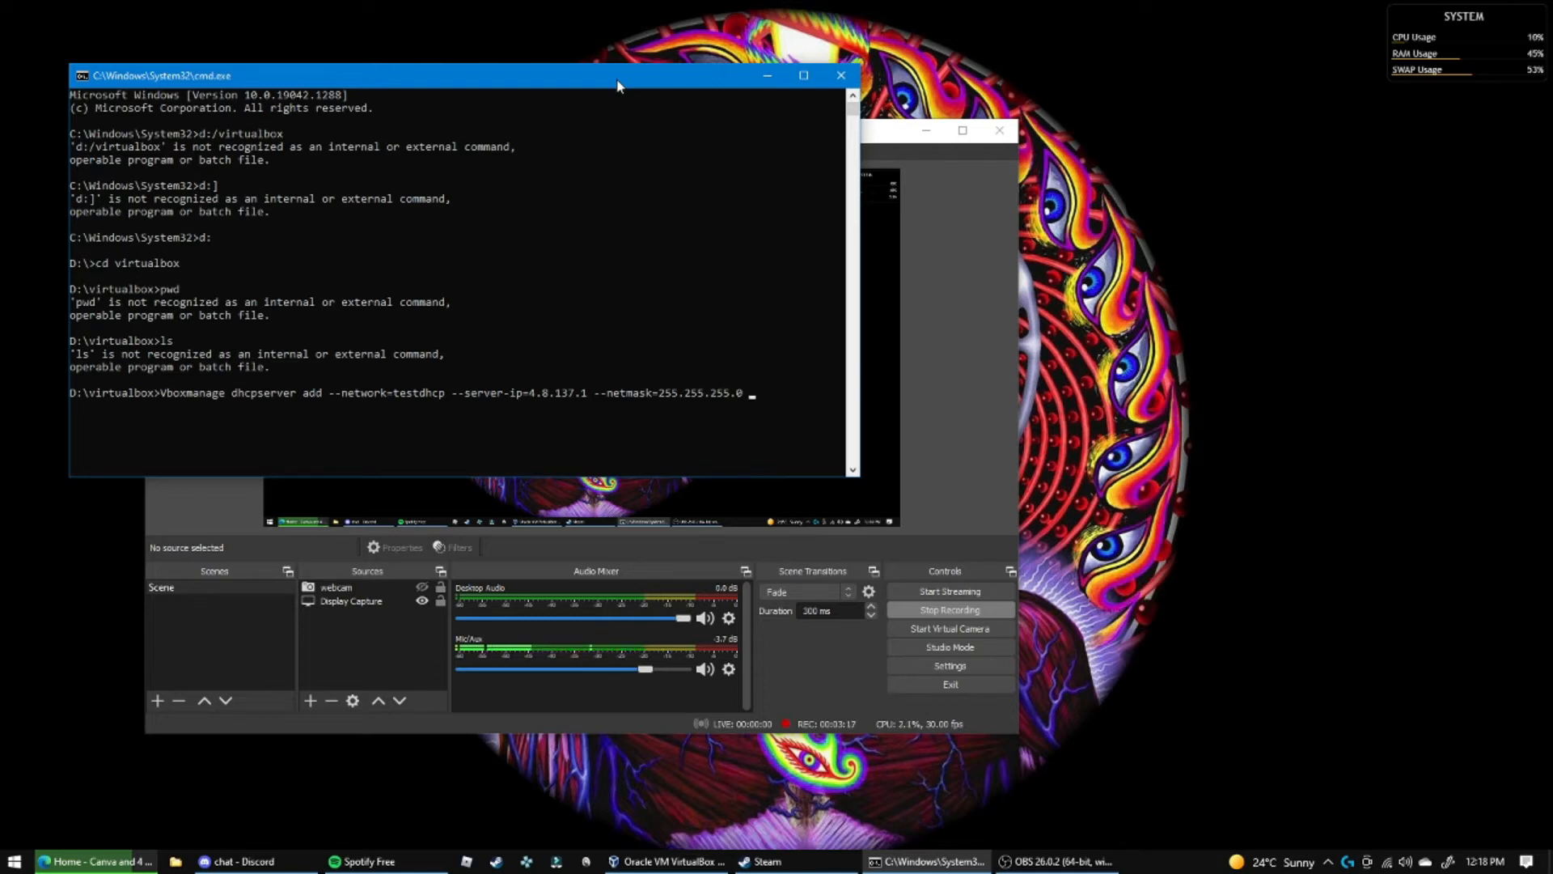
Add lower IP 4.8.137.110 and upper IP 4.8.137.120 to the command
text(--lo)
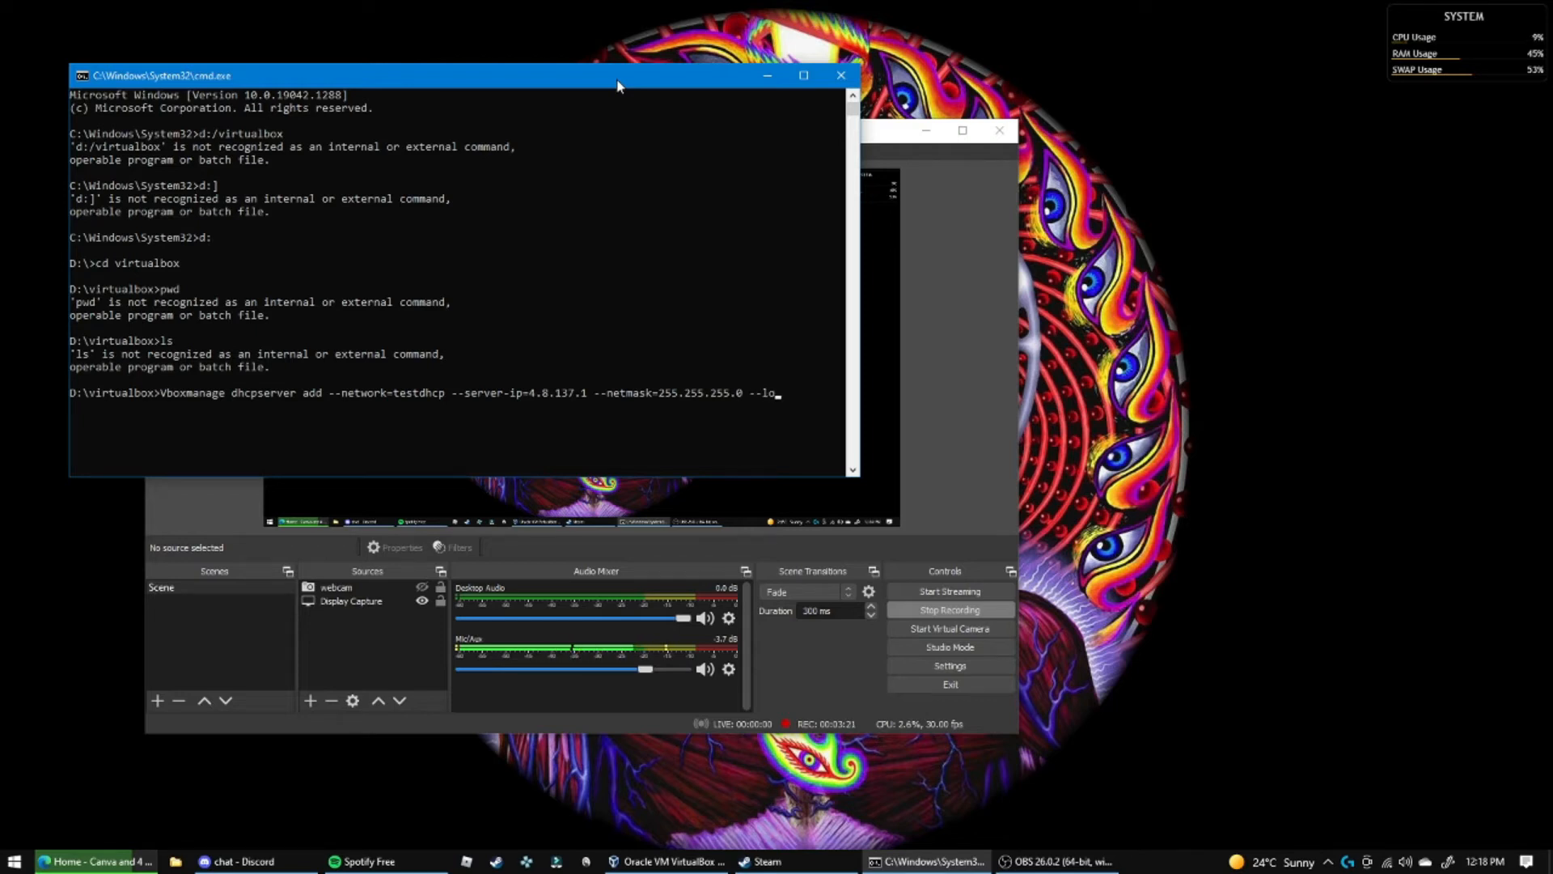
text(wer-)
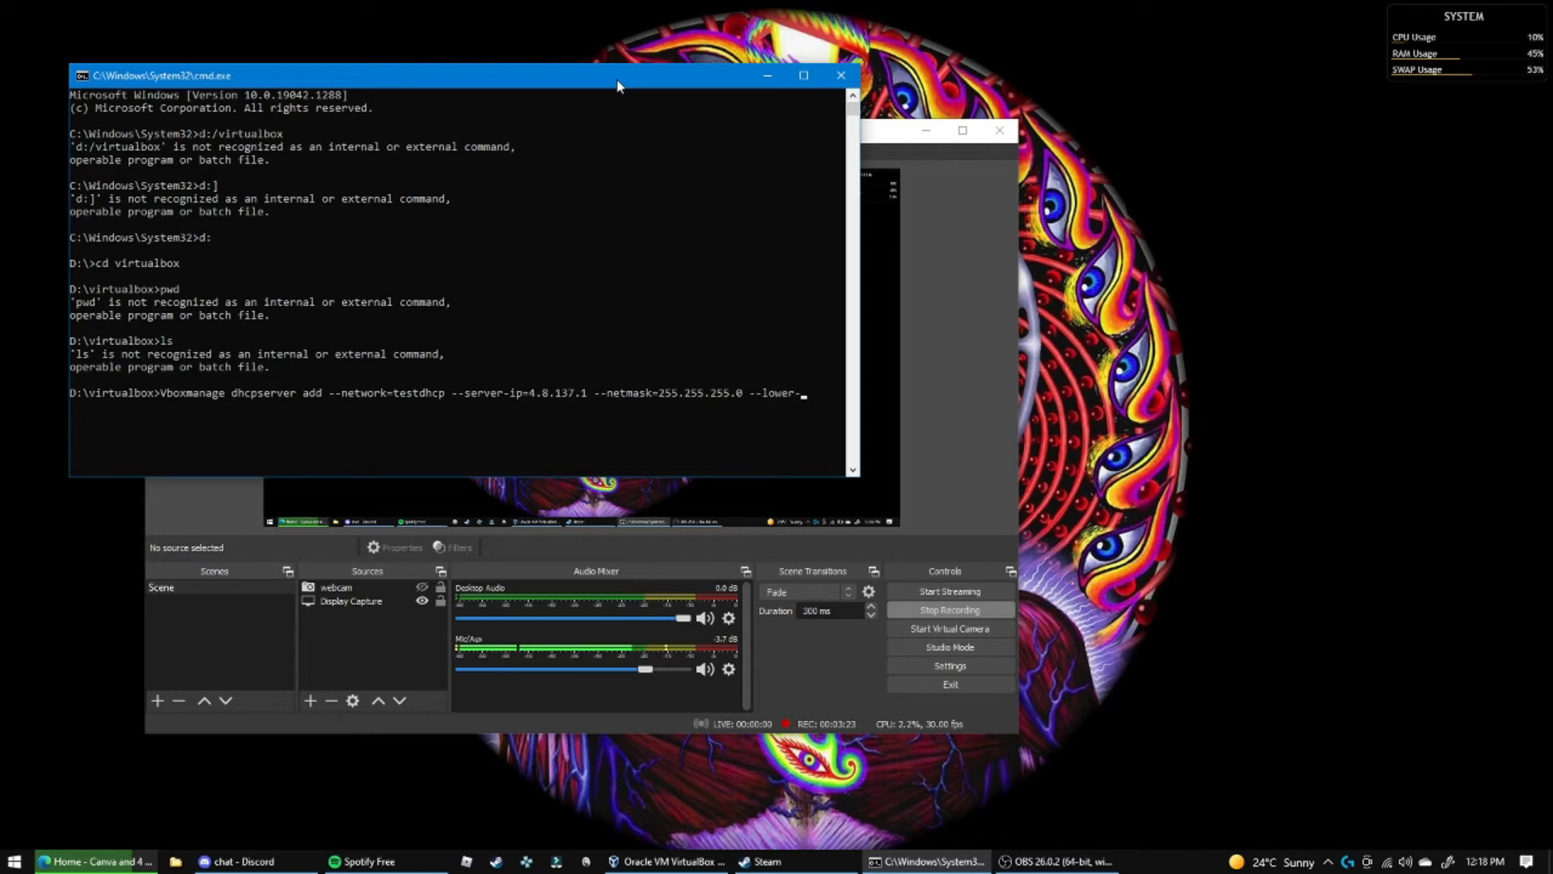
text(ip)
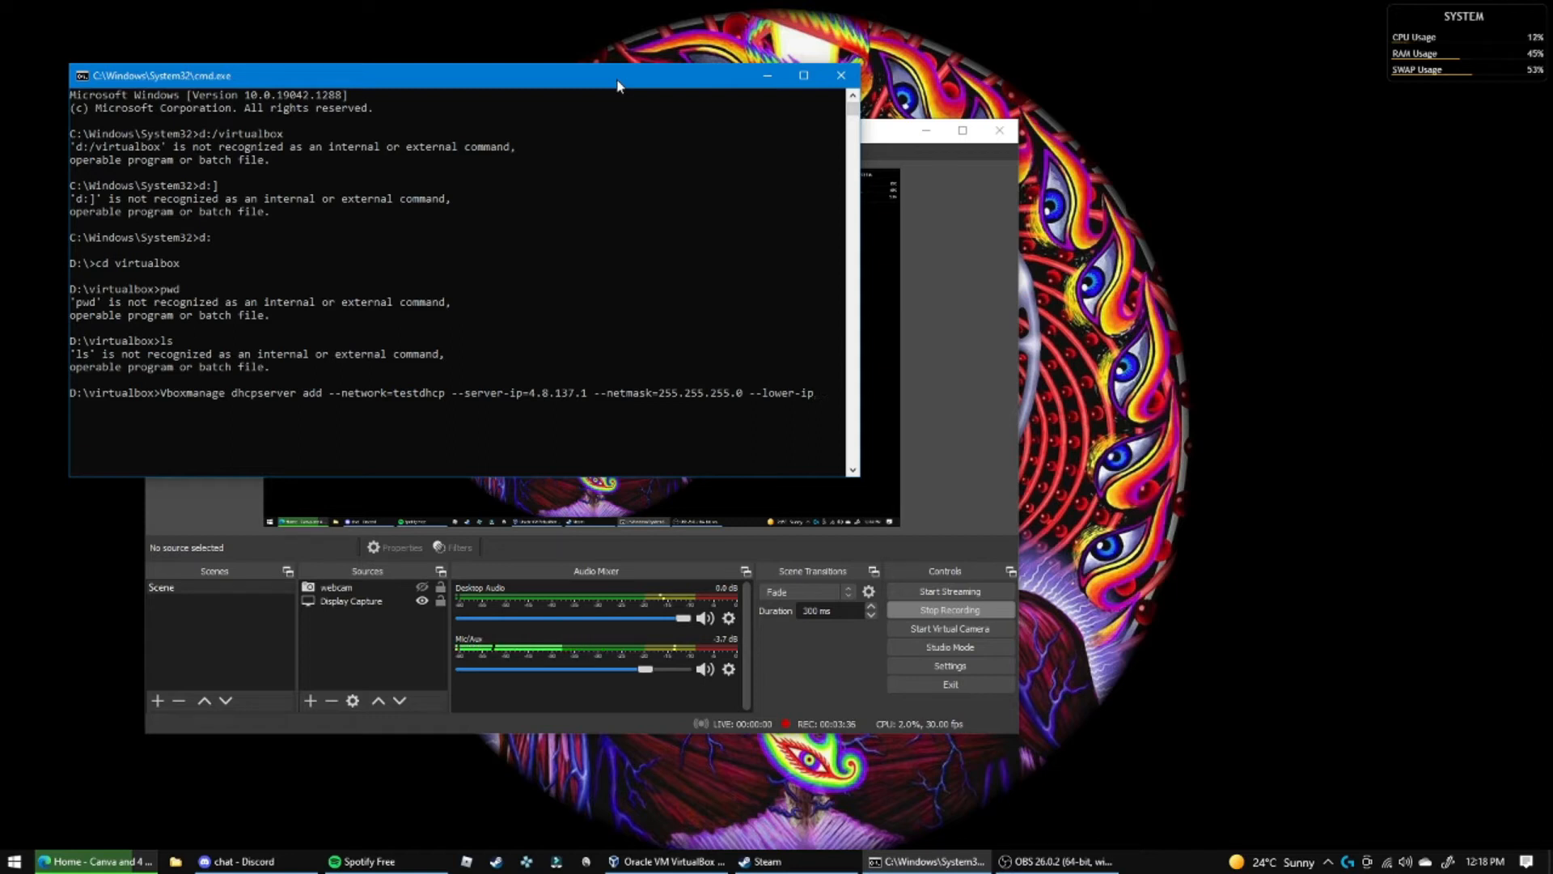
text(=)
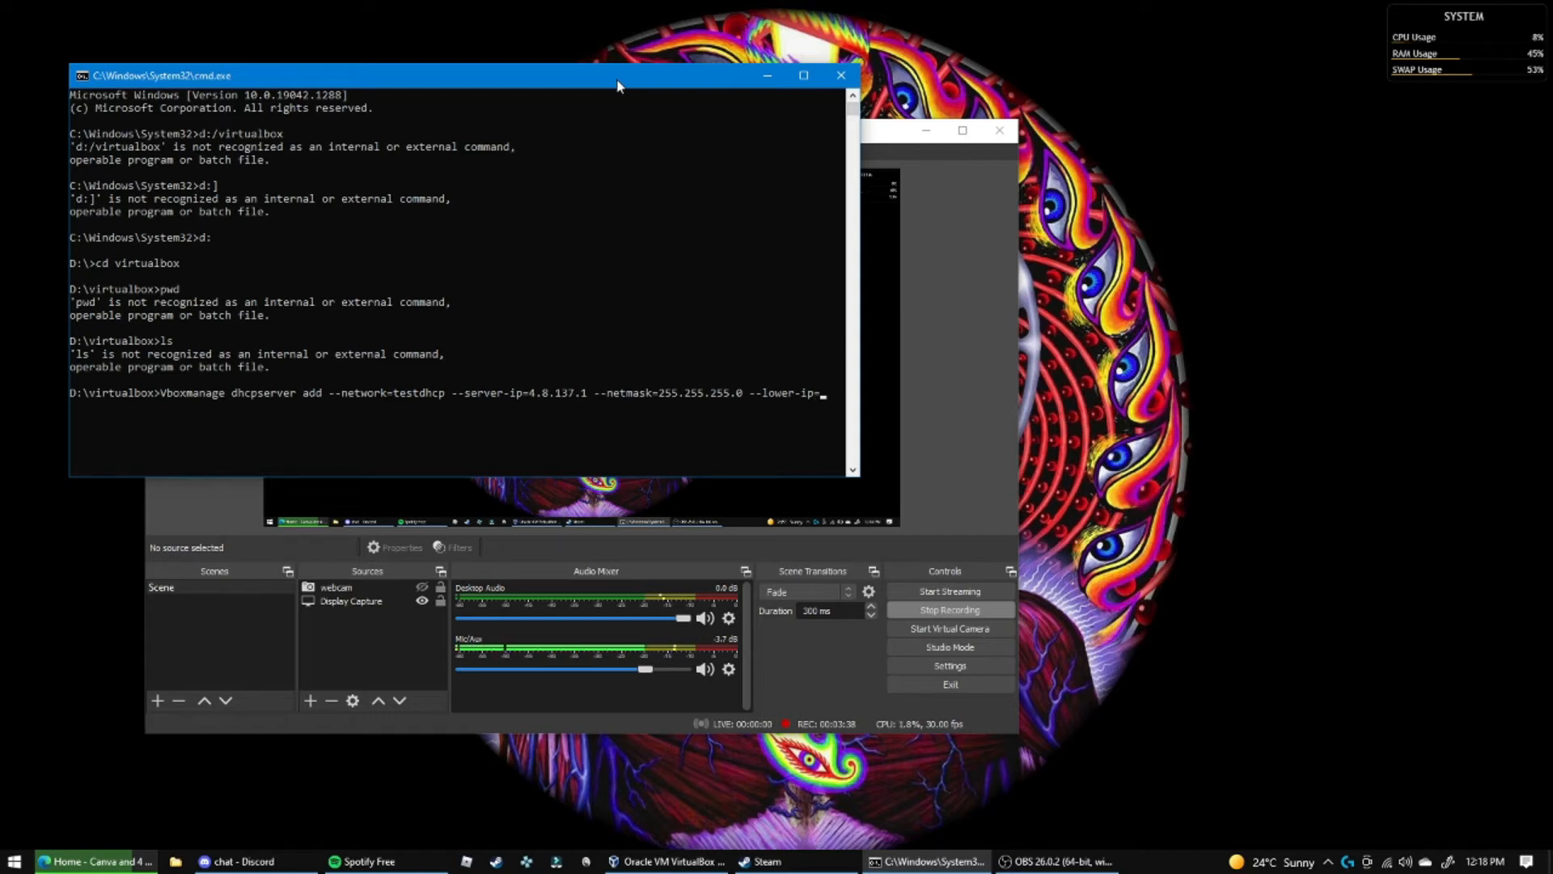
text(4.8.)
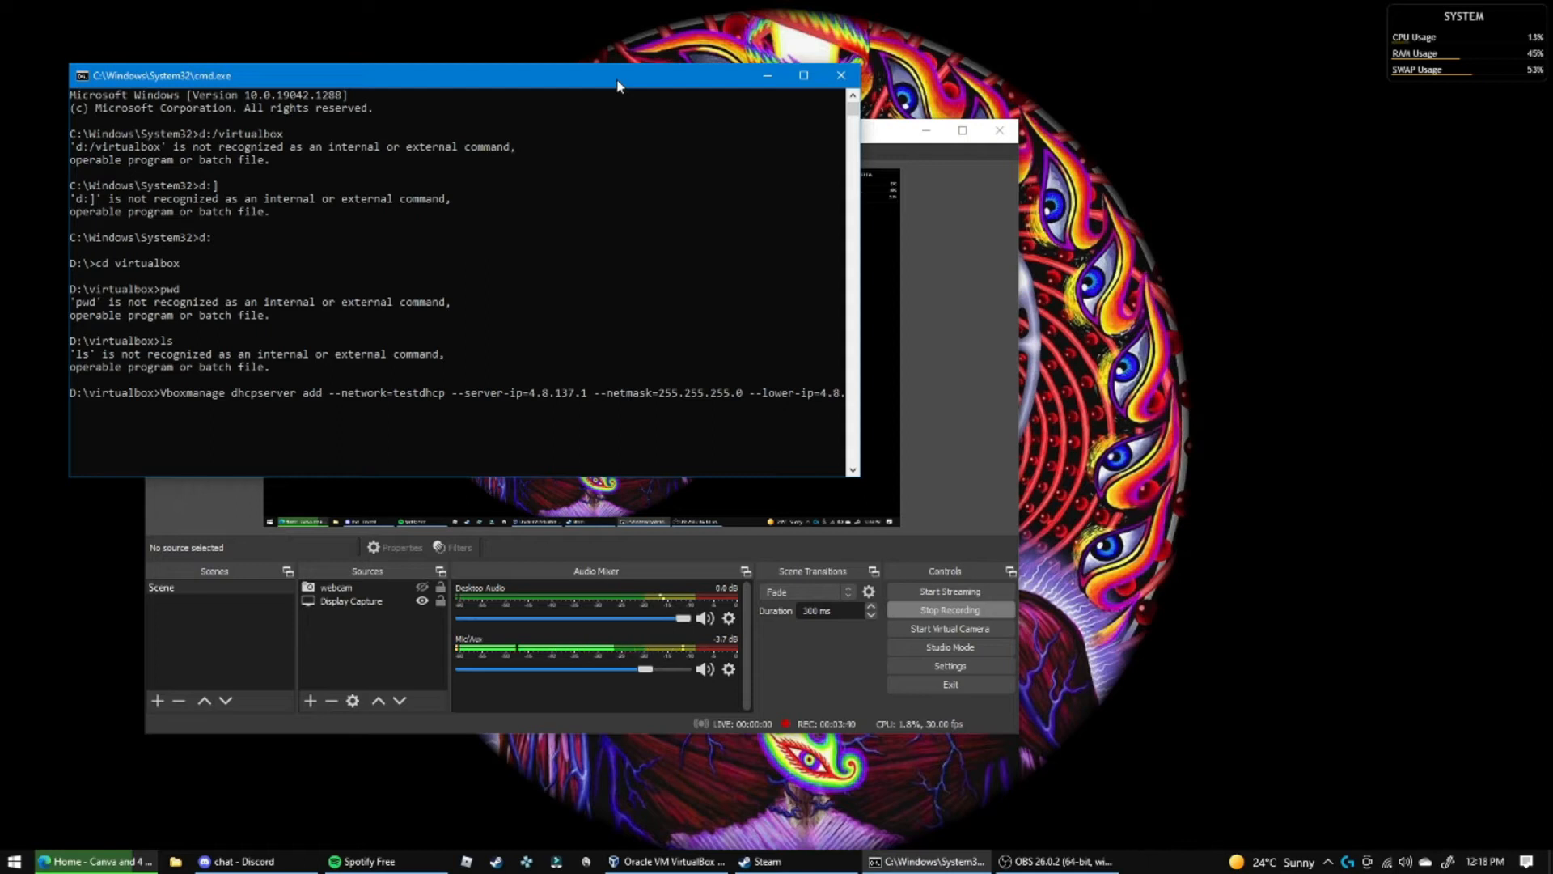
text(137)
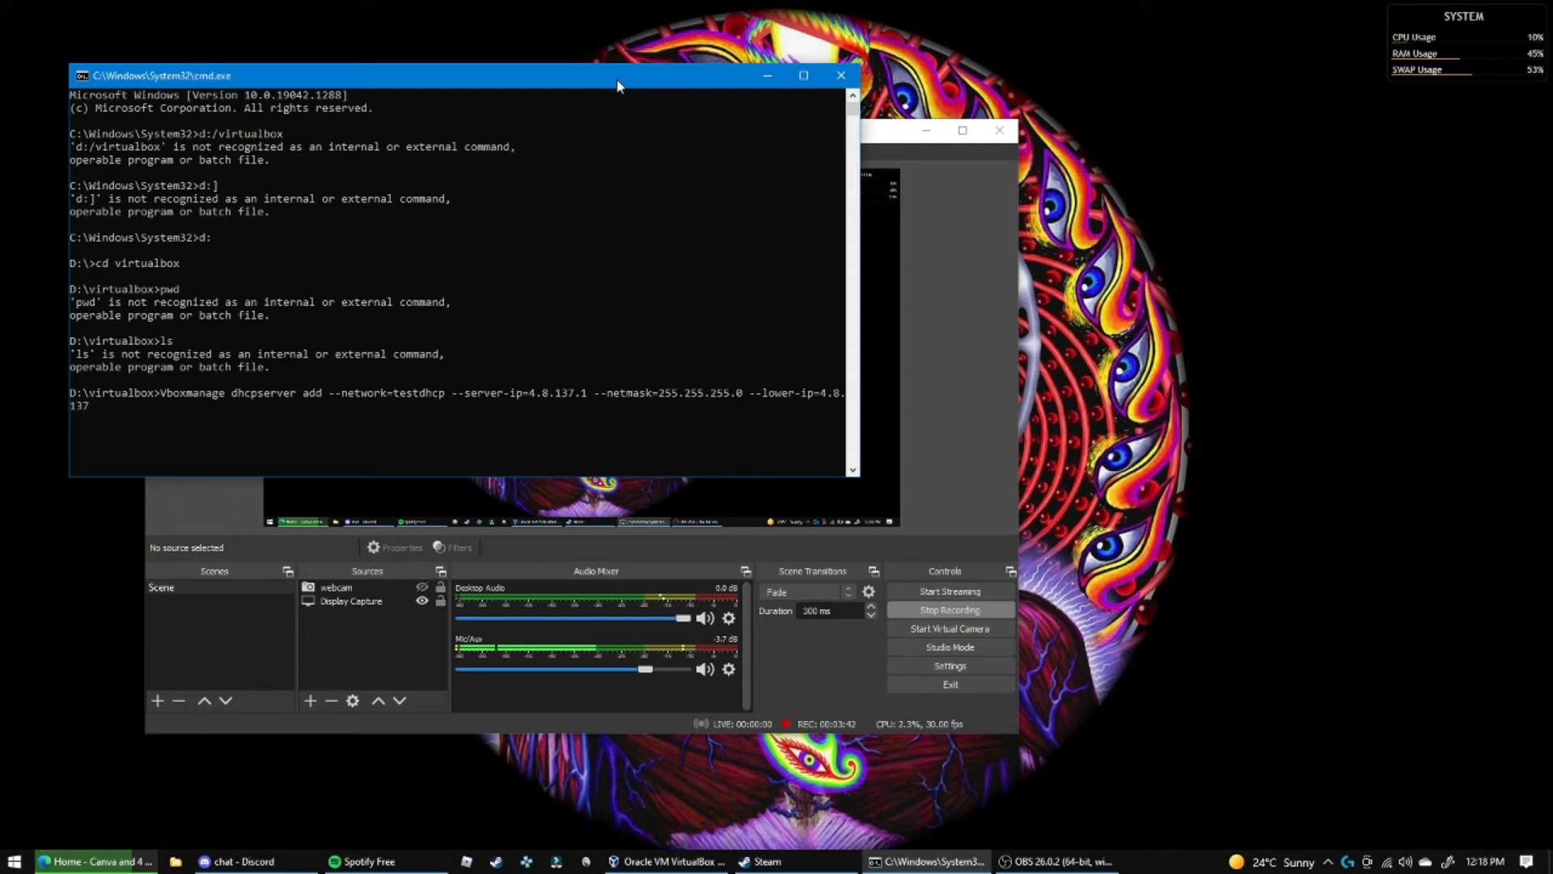
text(.110 --upper)
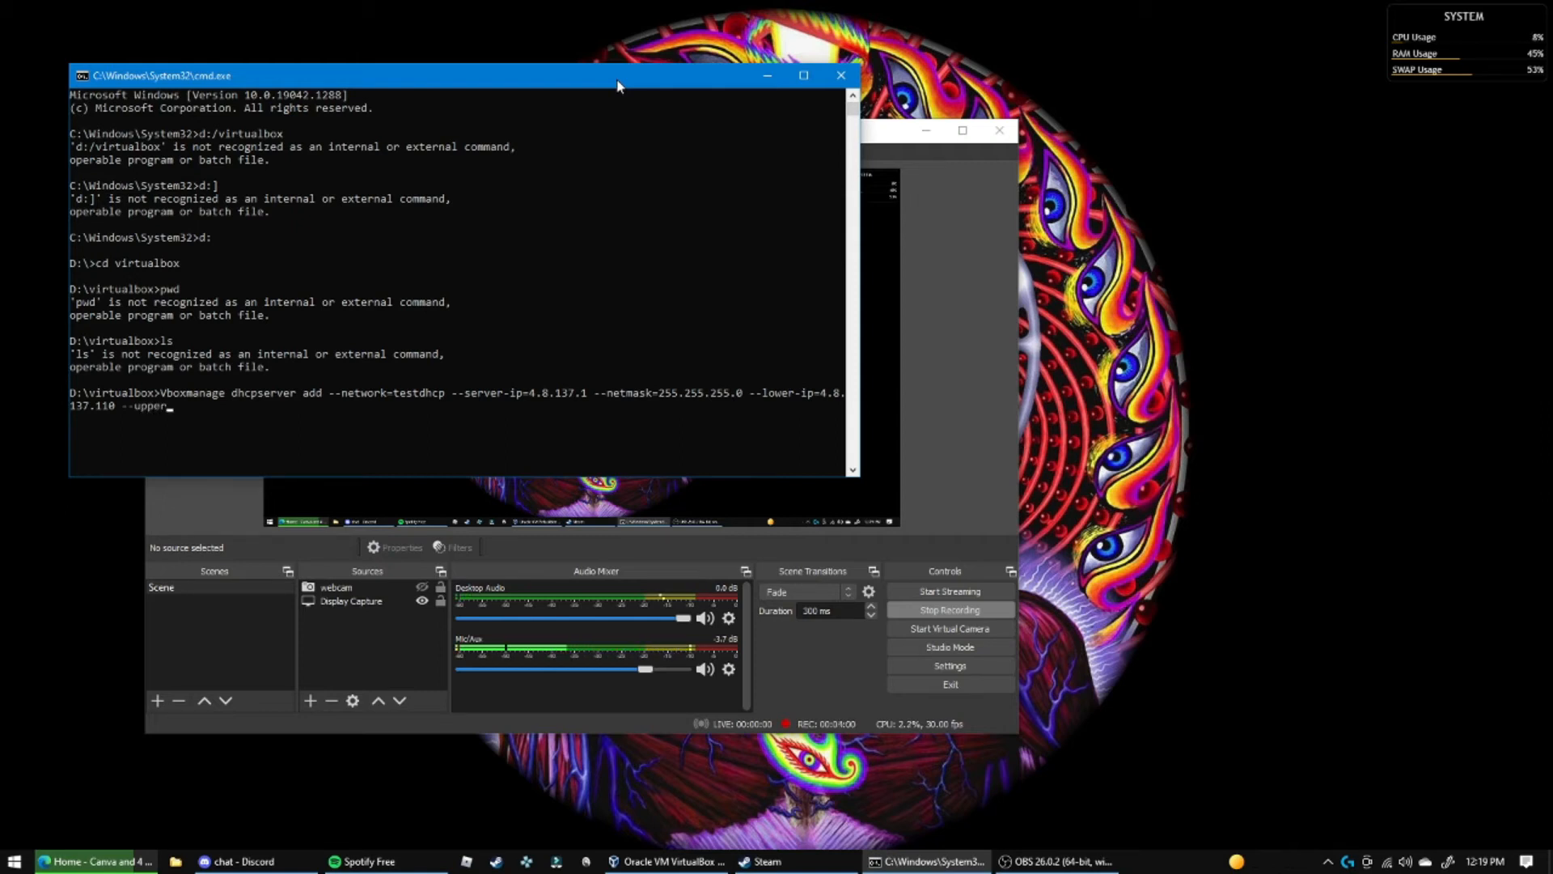
text(ip)
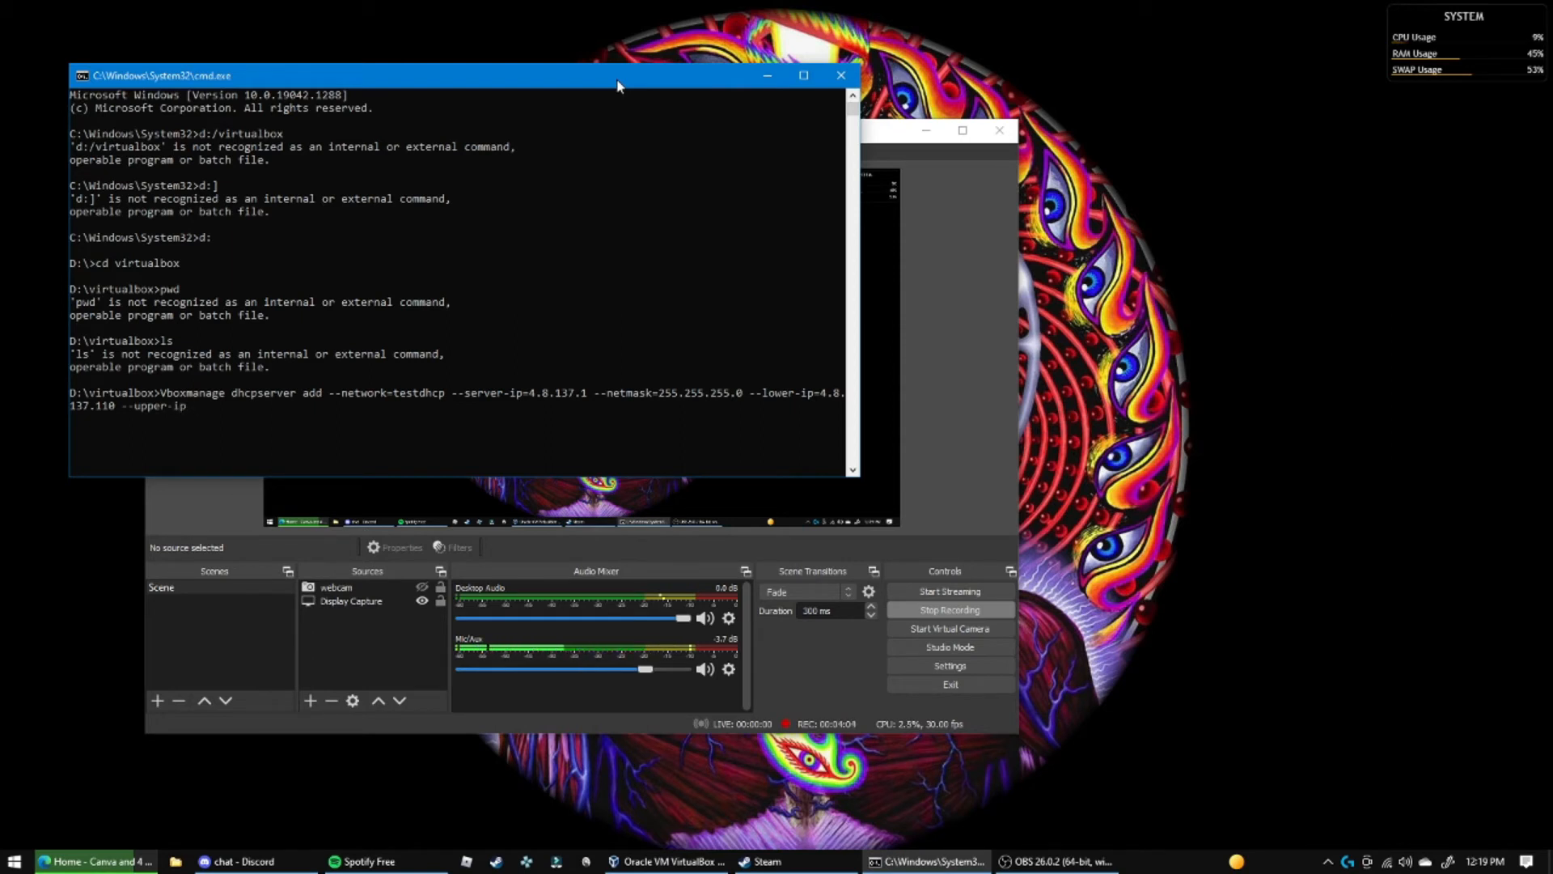
text(4.8.137.)
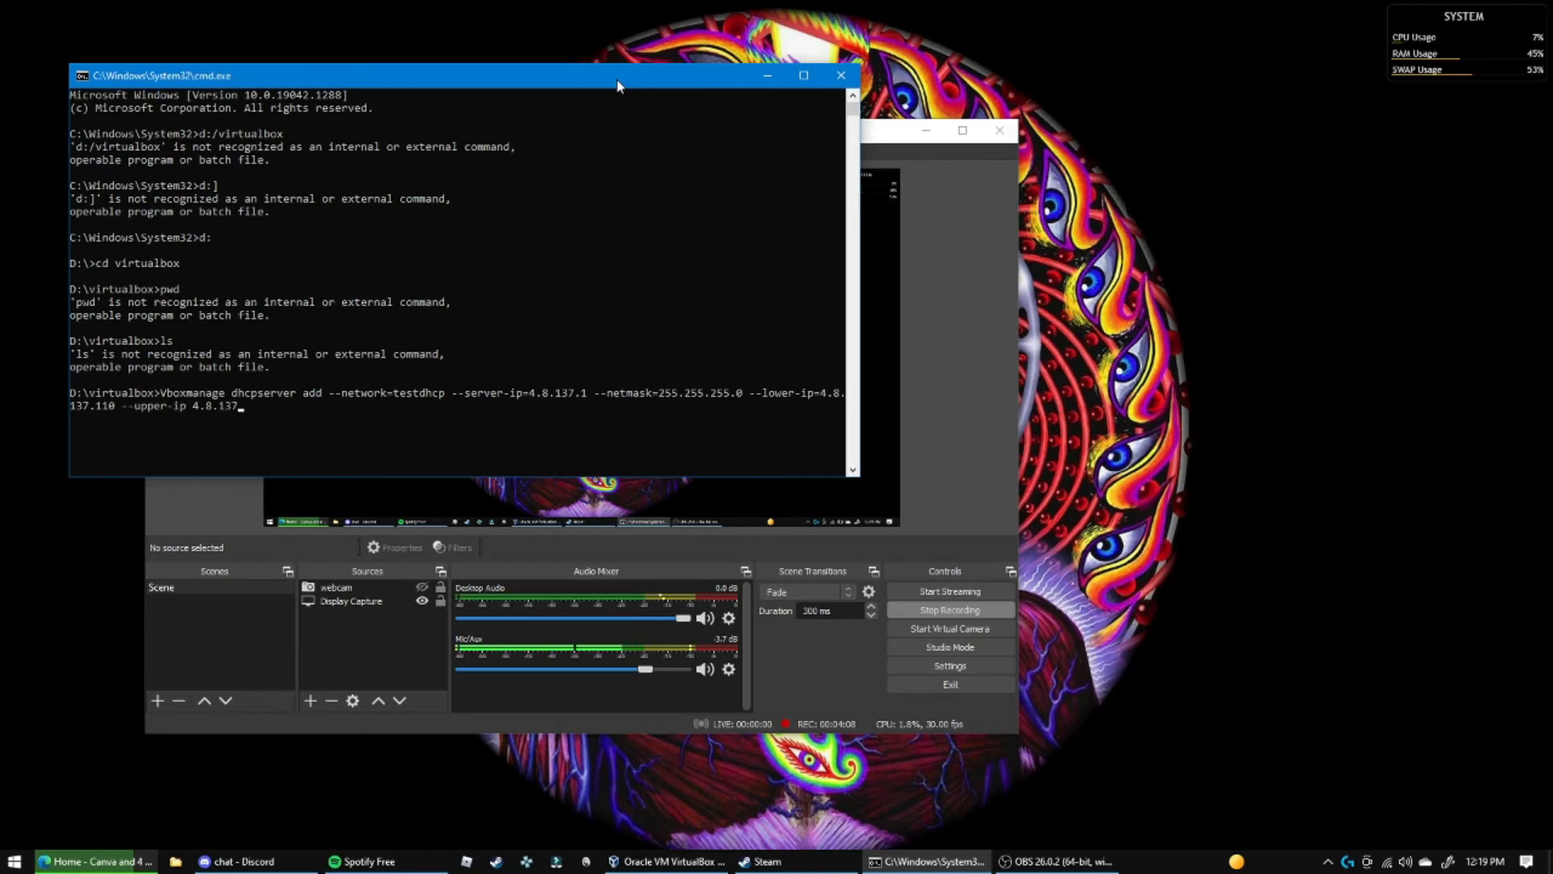
text(120 --enable)
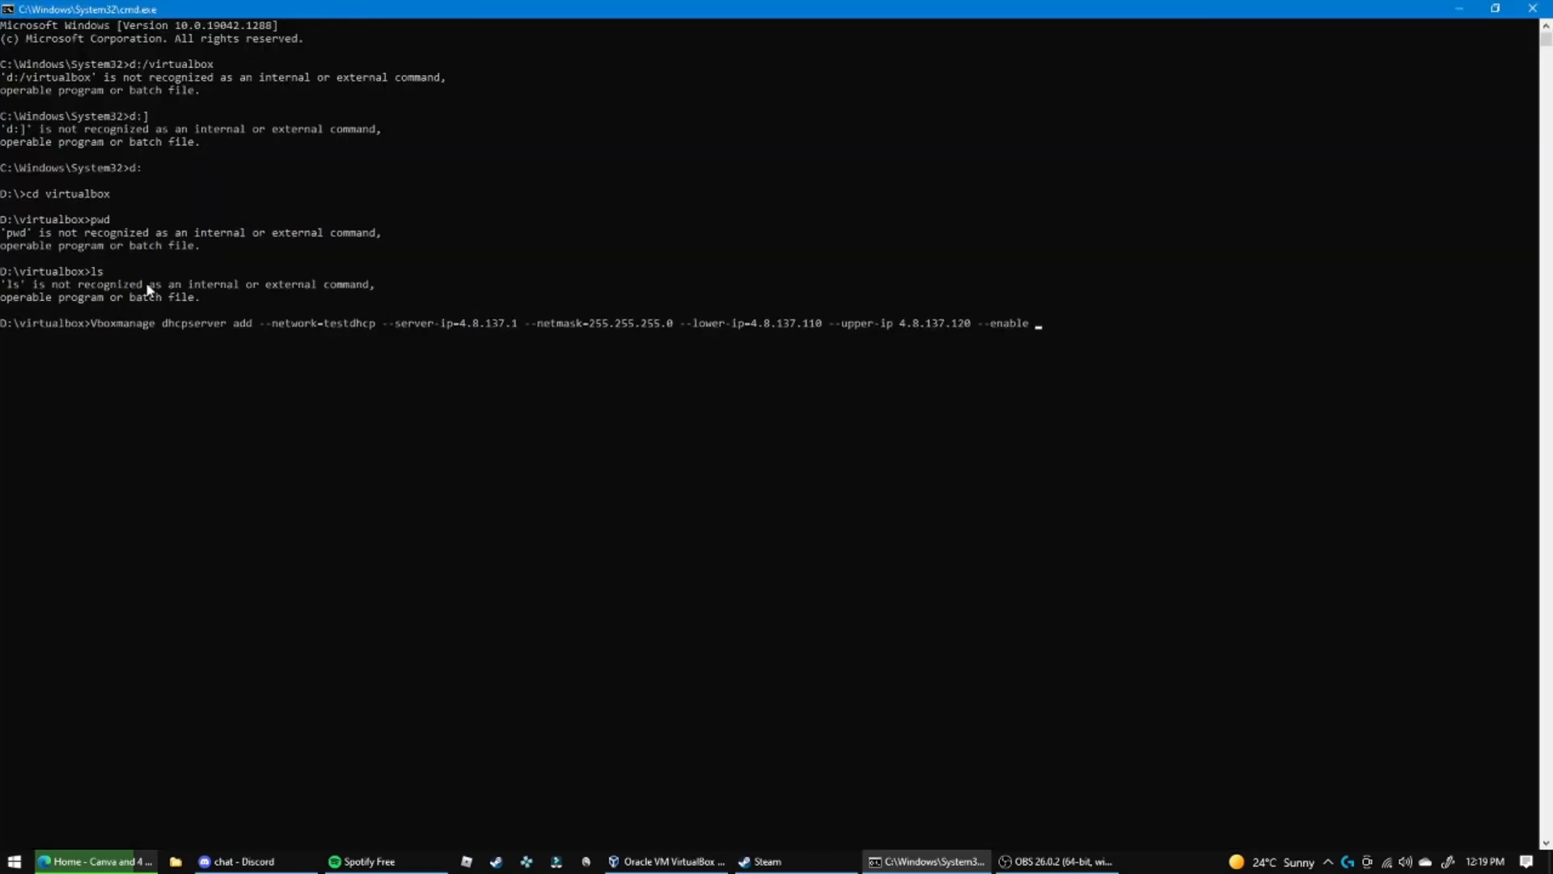
mouse_move(715, 342)
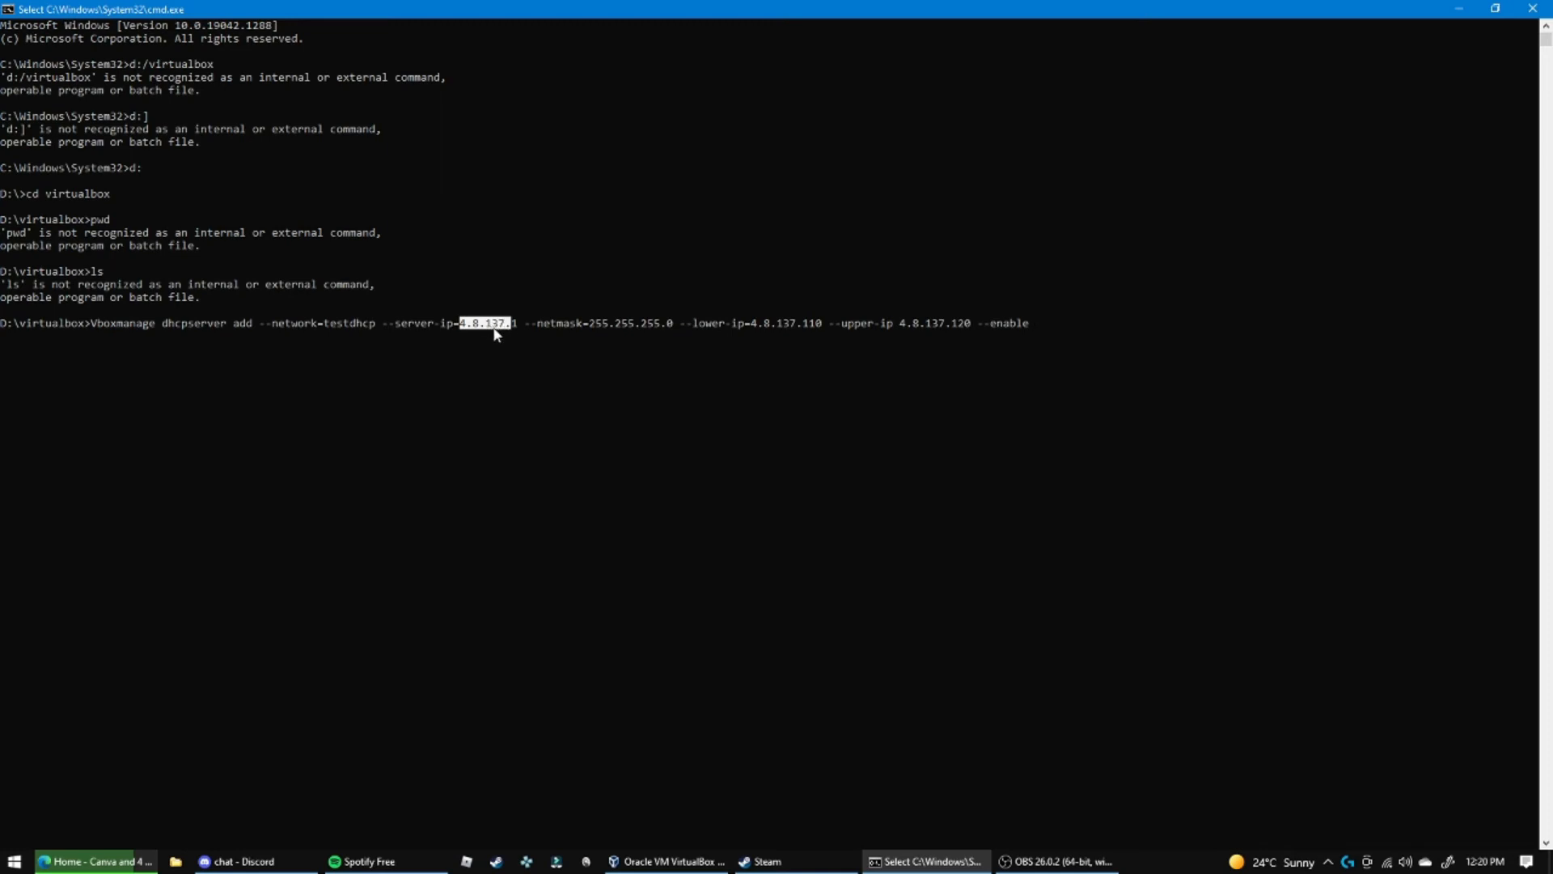
mouse_move(433, 325)
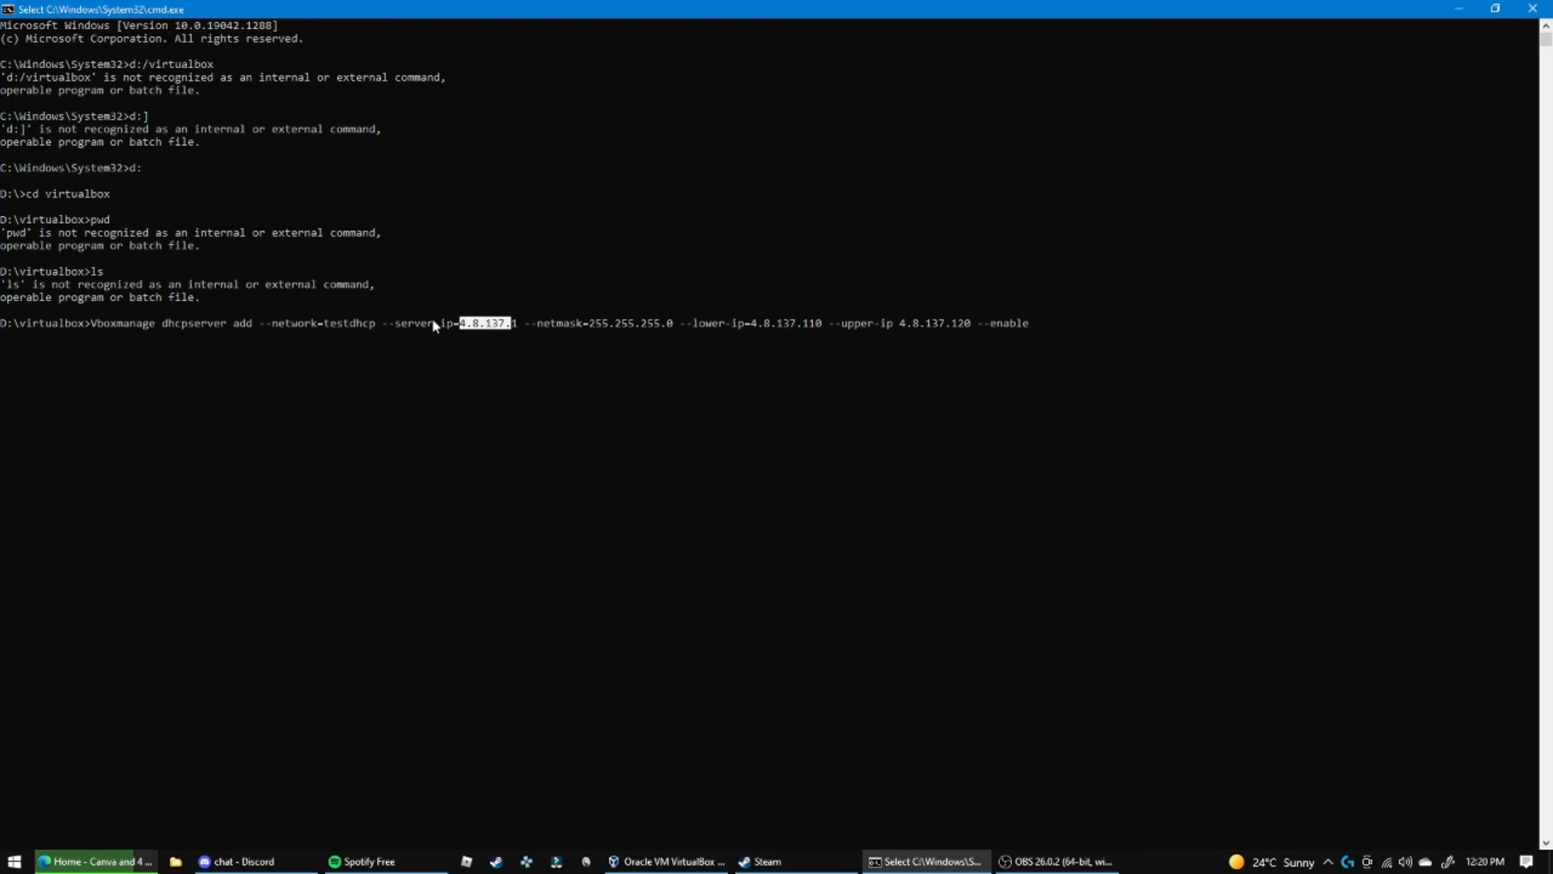
mouse_move(878, 388)
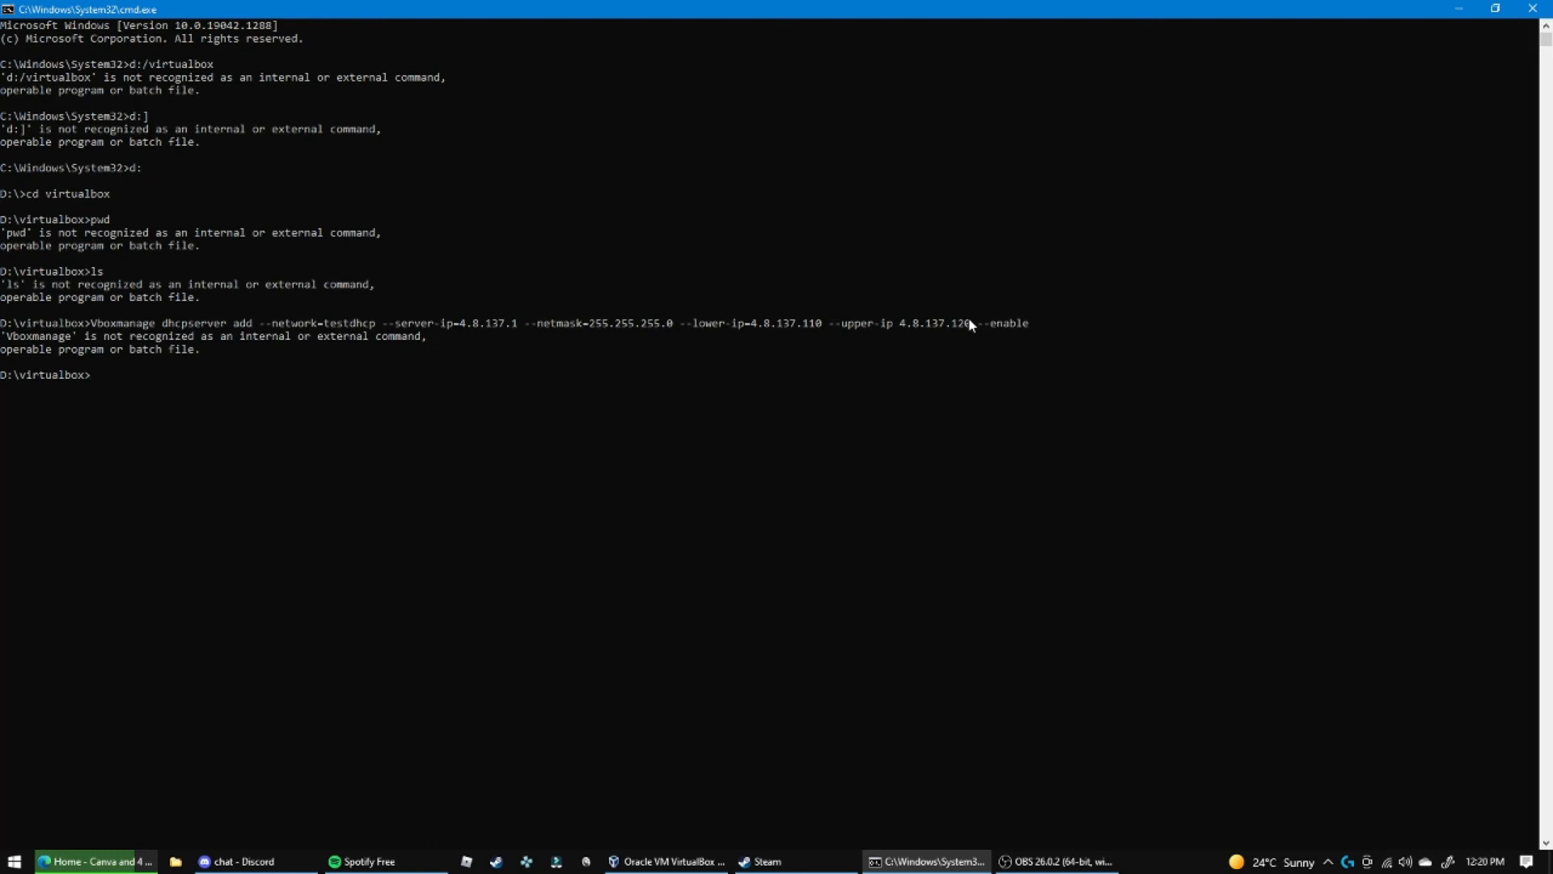
mouse_move(1008, 326)
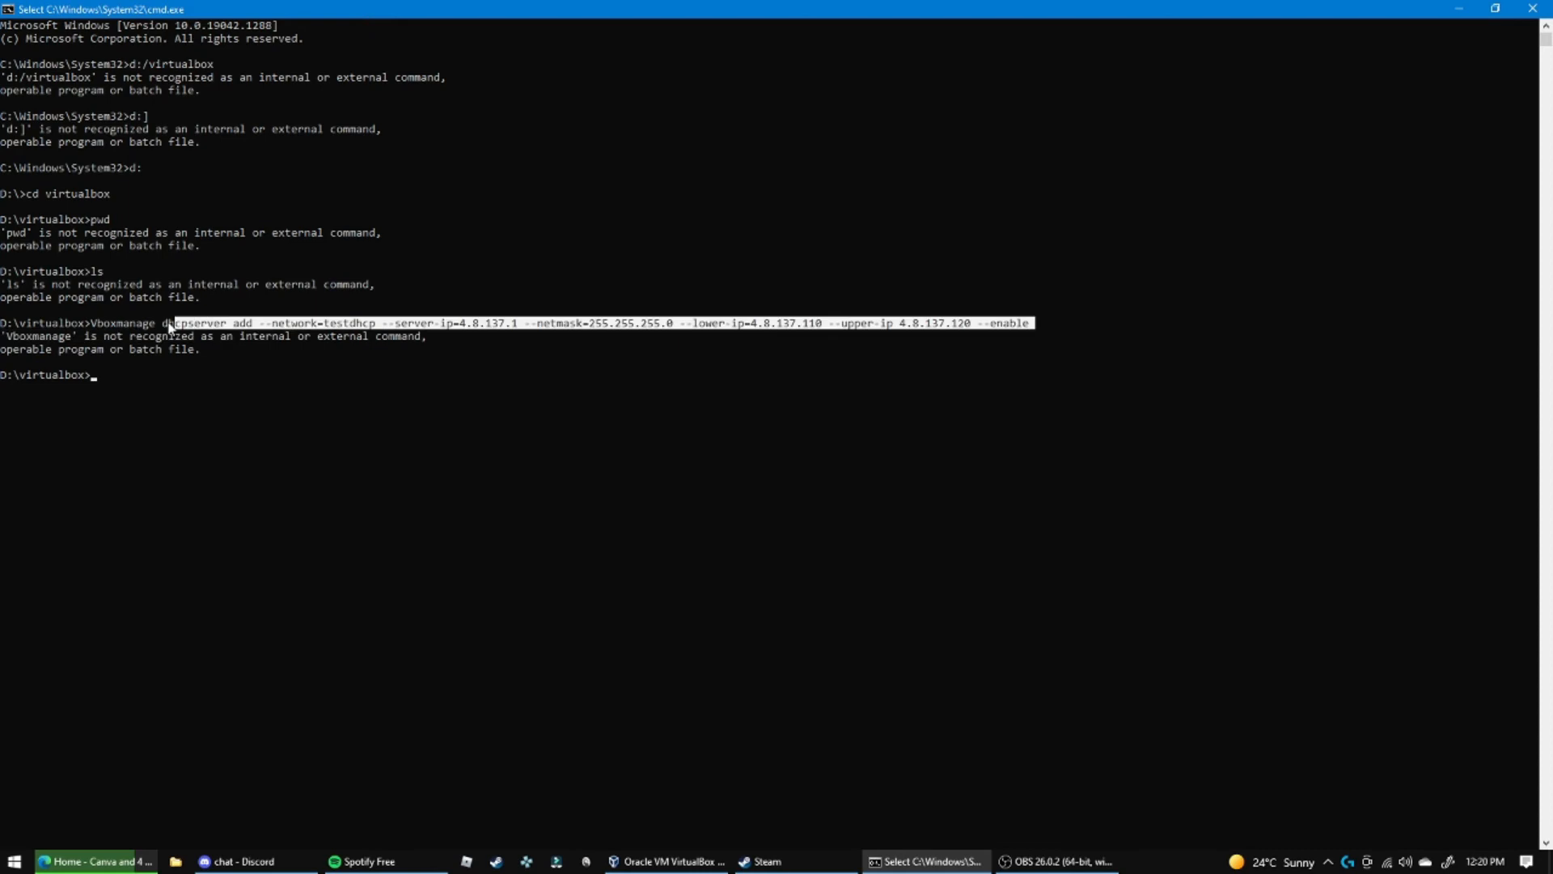
Copy the failed dhcpserver command text and move into the D:\VB folder
click(104, 329)
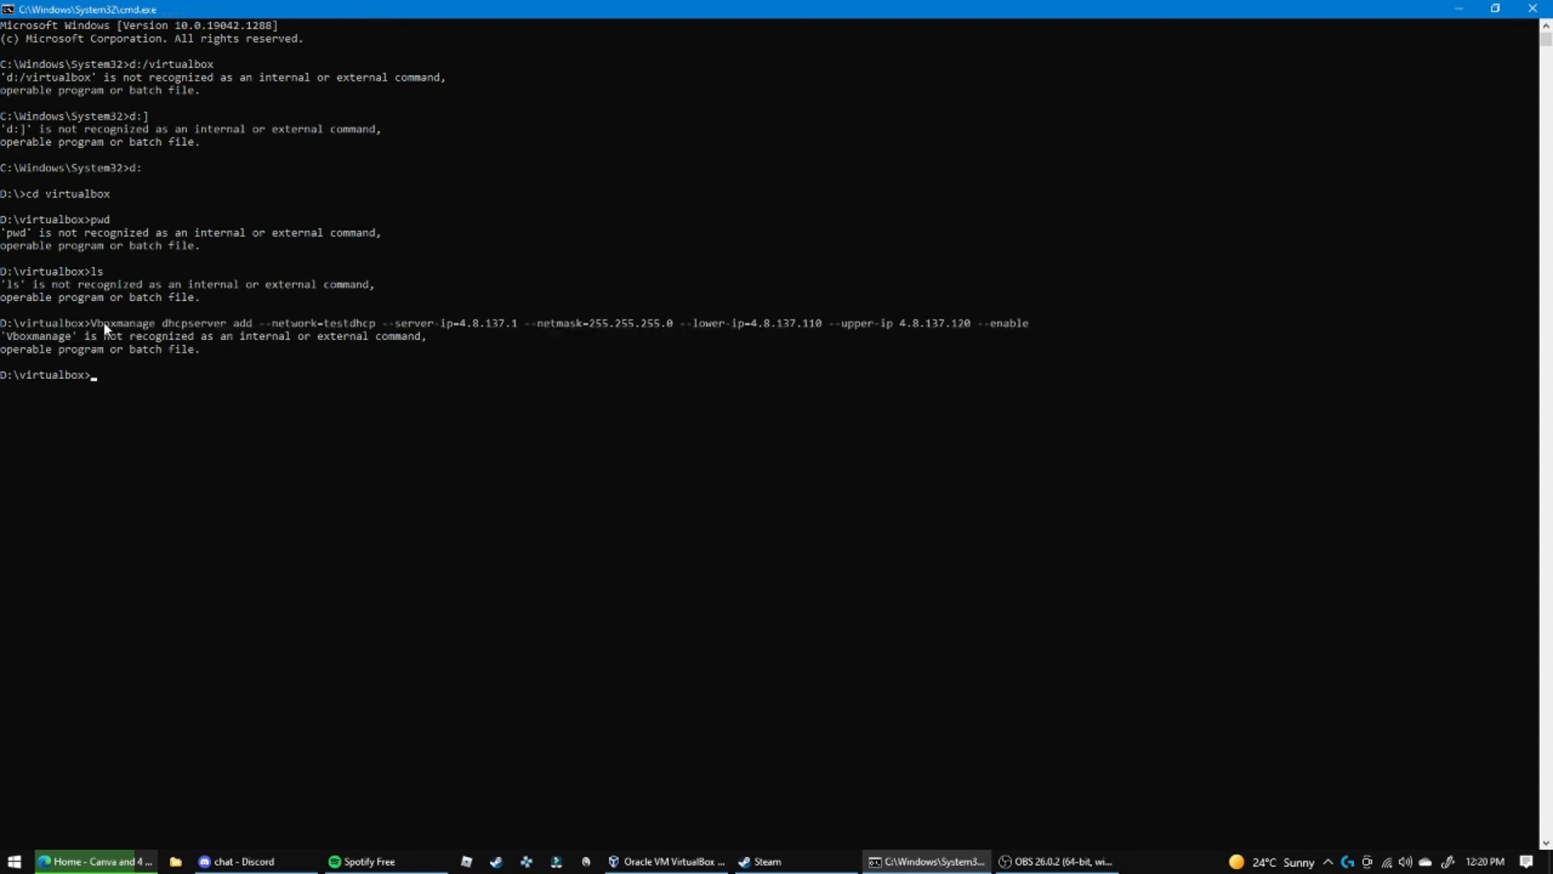
double_click(281, 335)
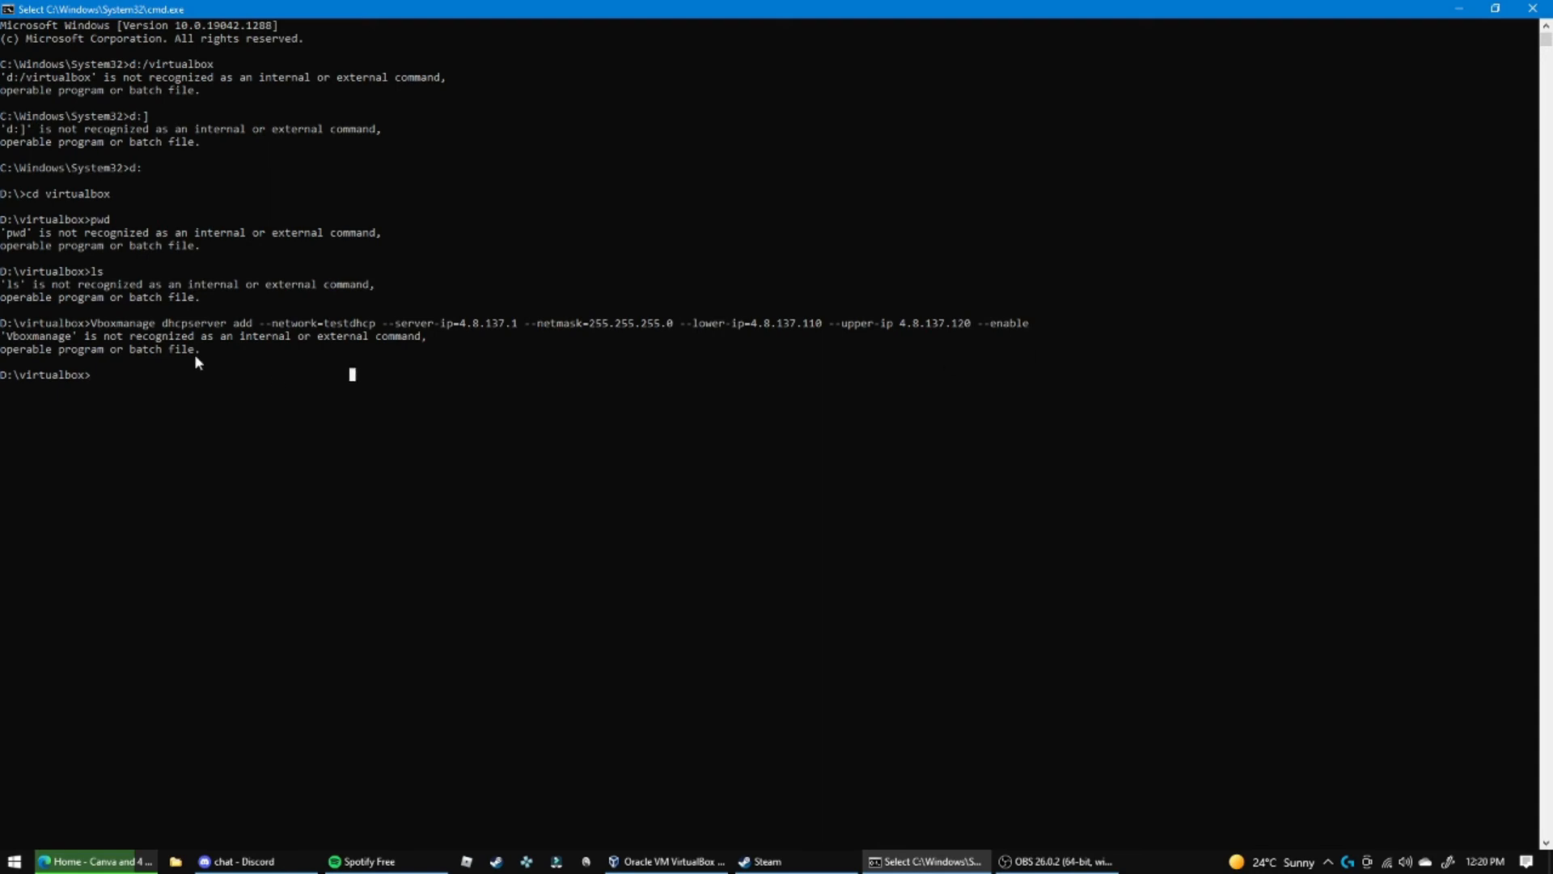
text(cd VB)
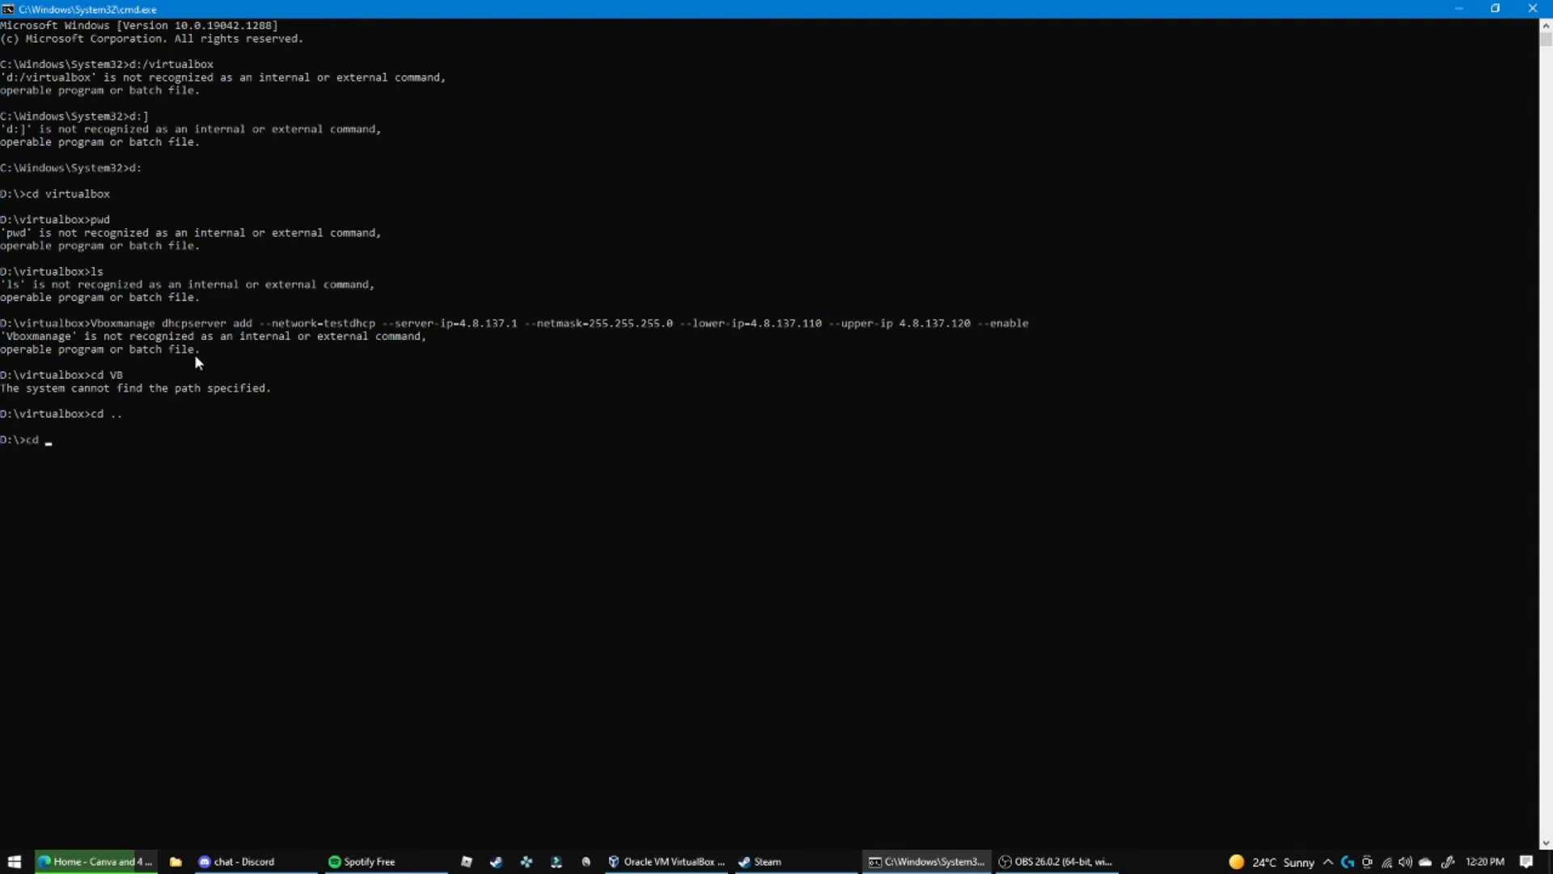
key(Return)
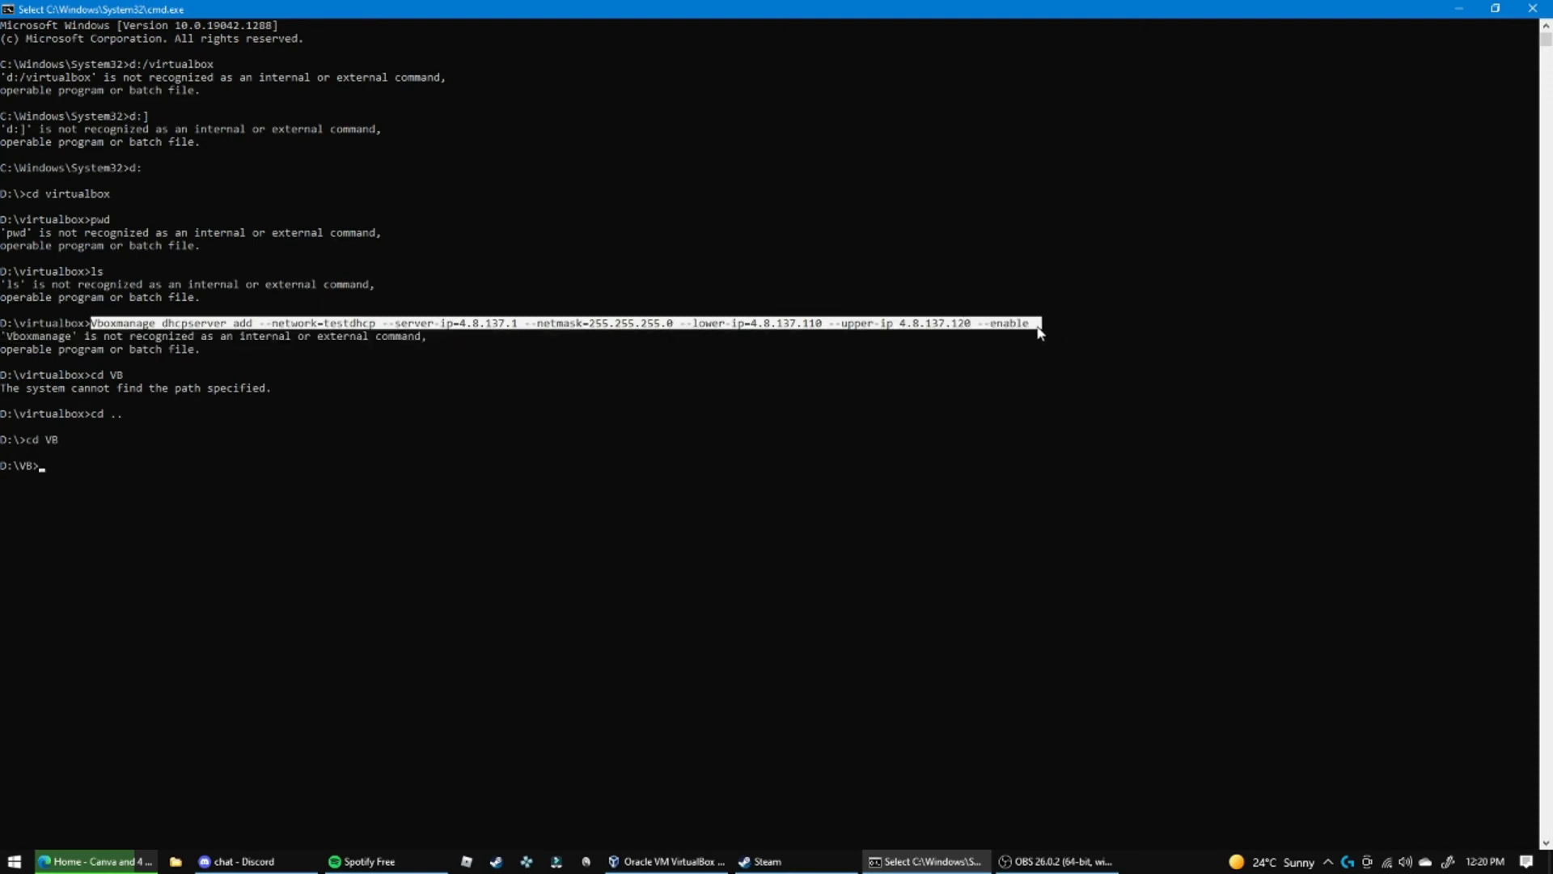
click(1027, 332)
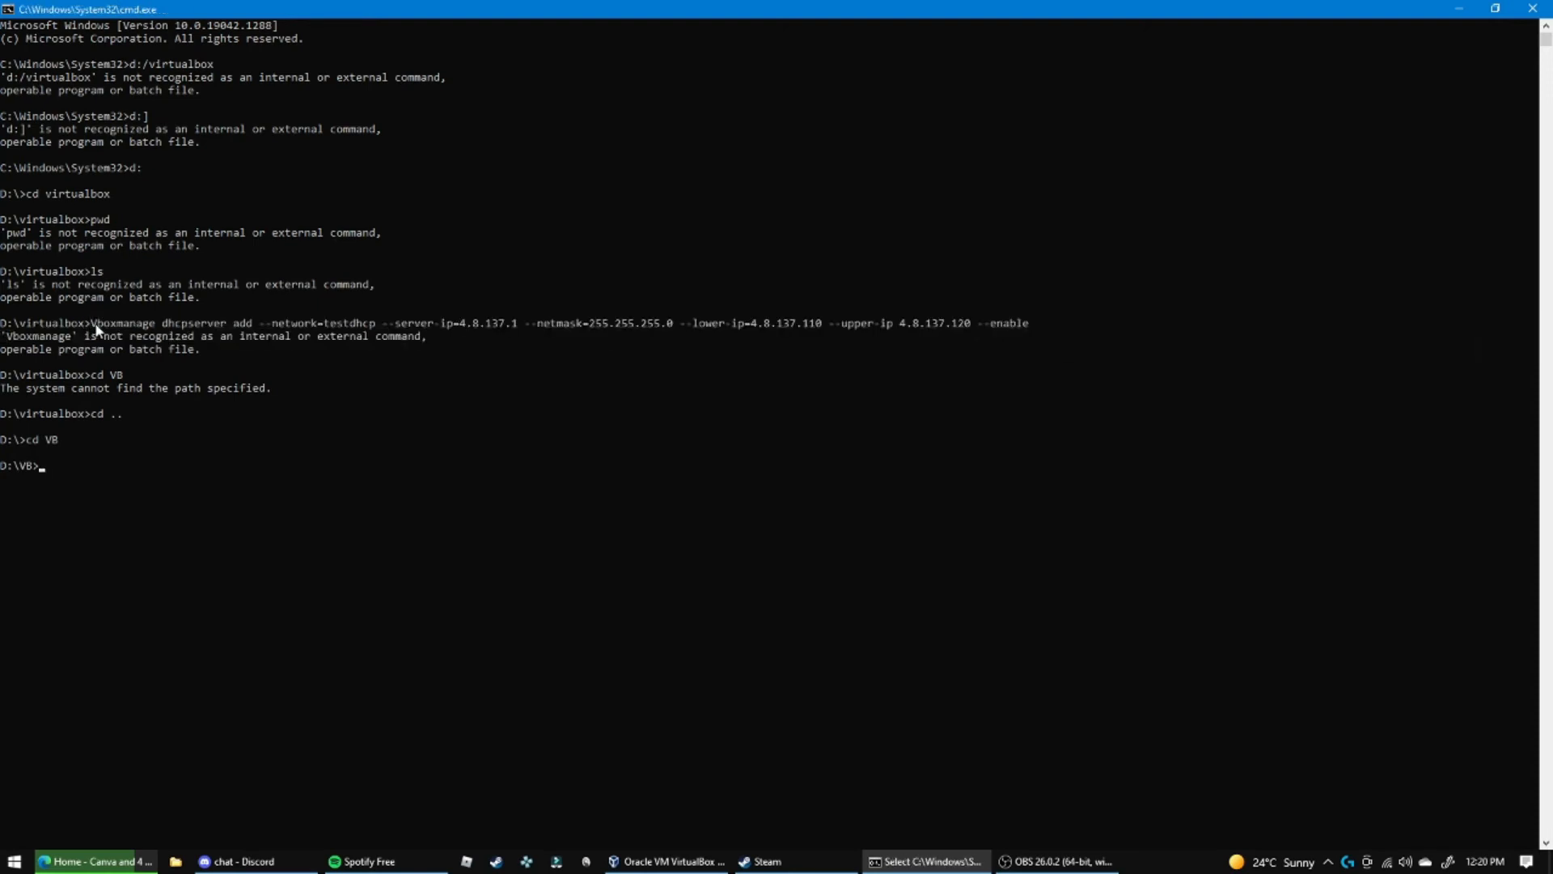
Paste and run the full testdhcp dhcpserver add command, which completes without error
text(Vboxmanage dhcpserver add --network=testdhcp --server-ip=4.8.137.1 --netmask=255.255.255.0 --lower-ip=4.8.137.110 --upper-ip 4.8.137.120 --enable)
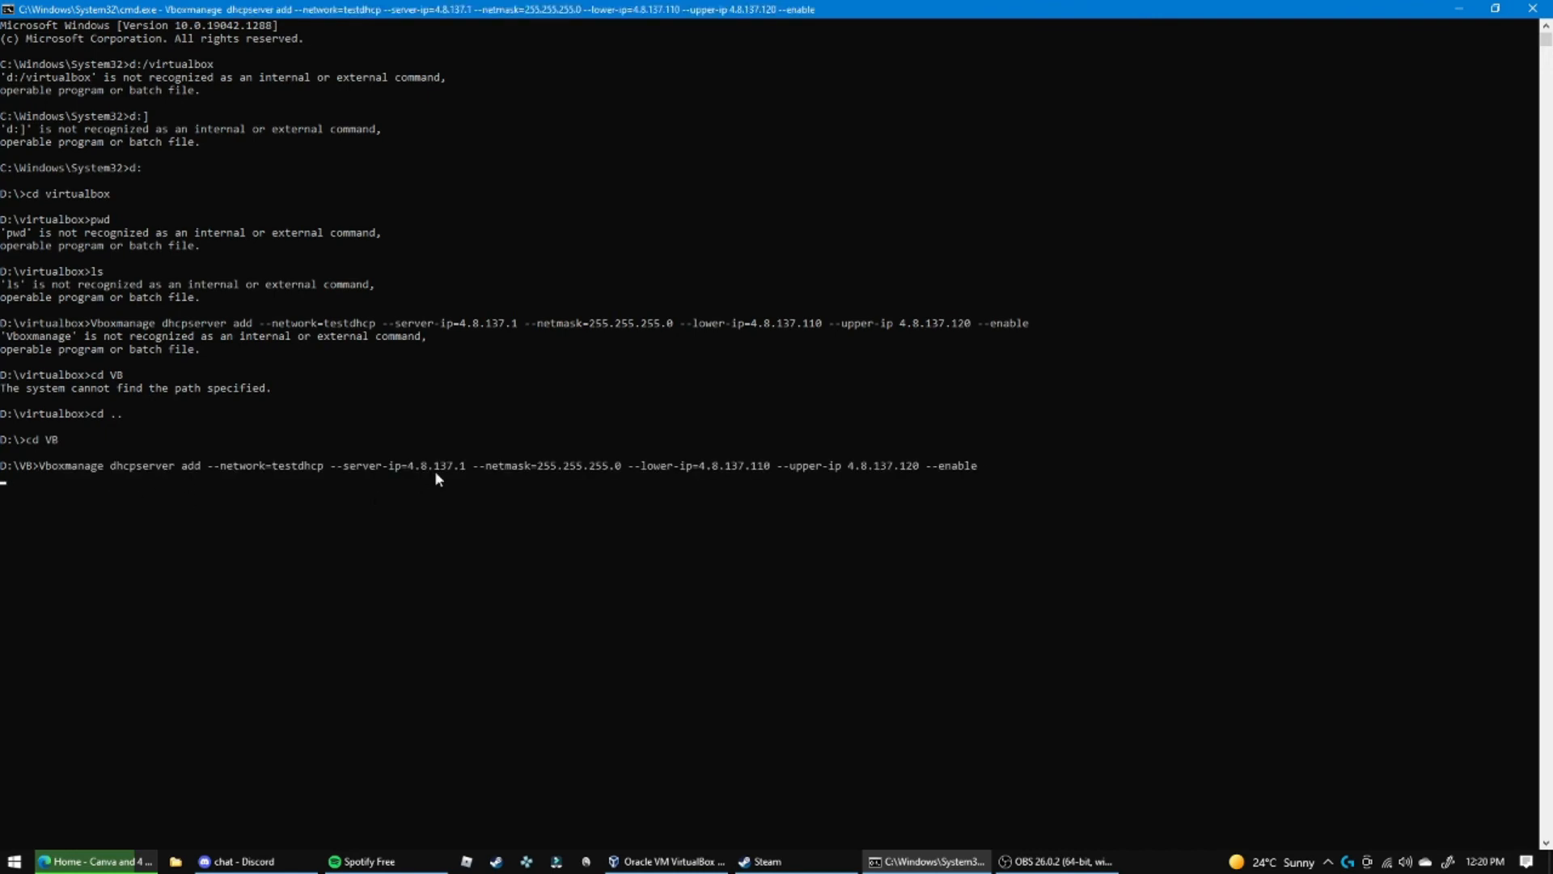
key(Return)
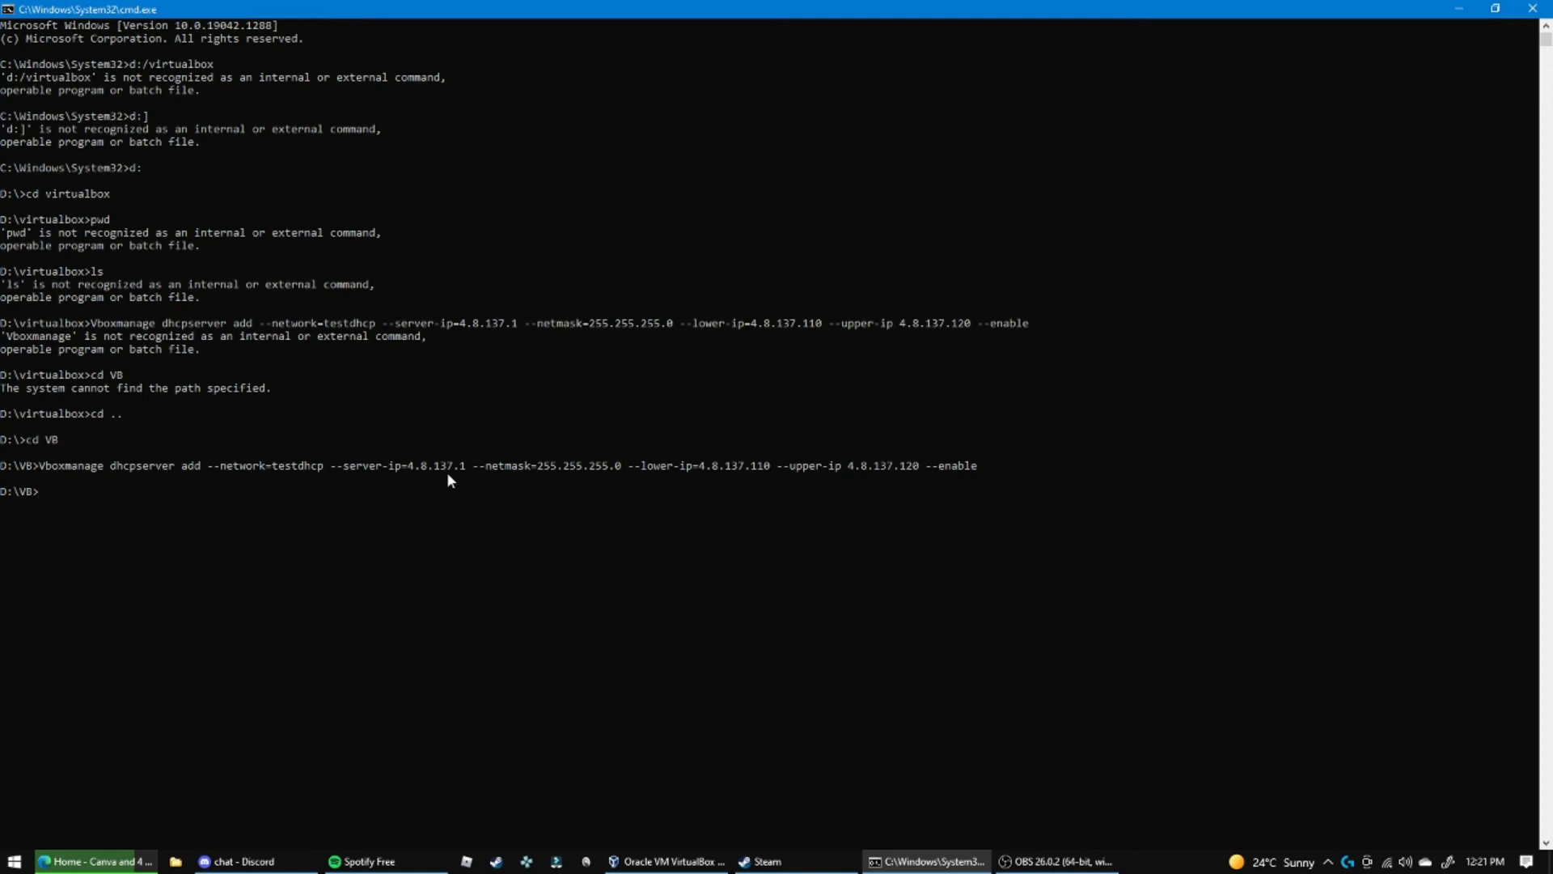
click(921, 861)
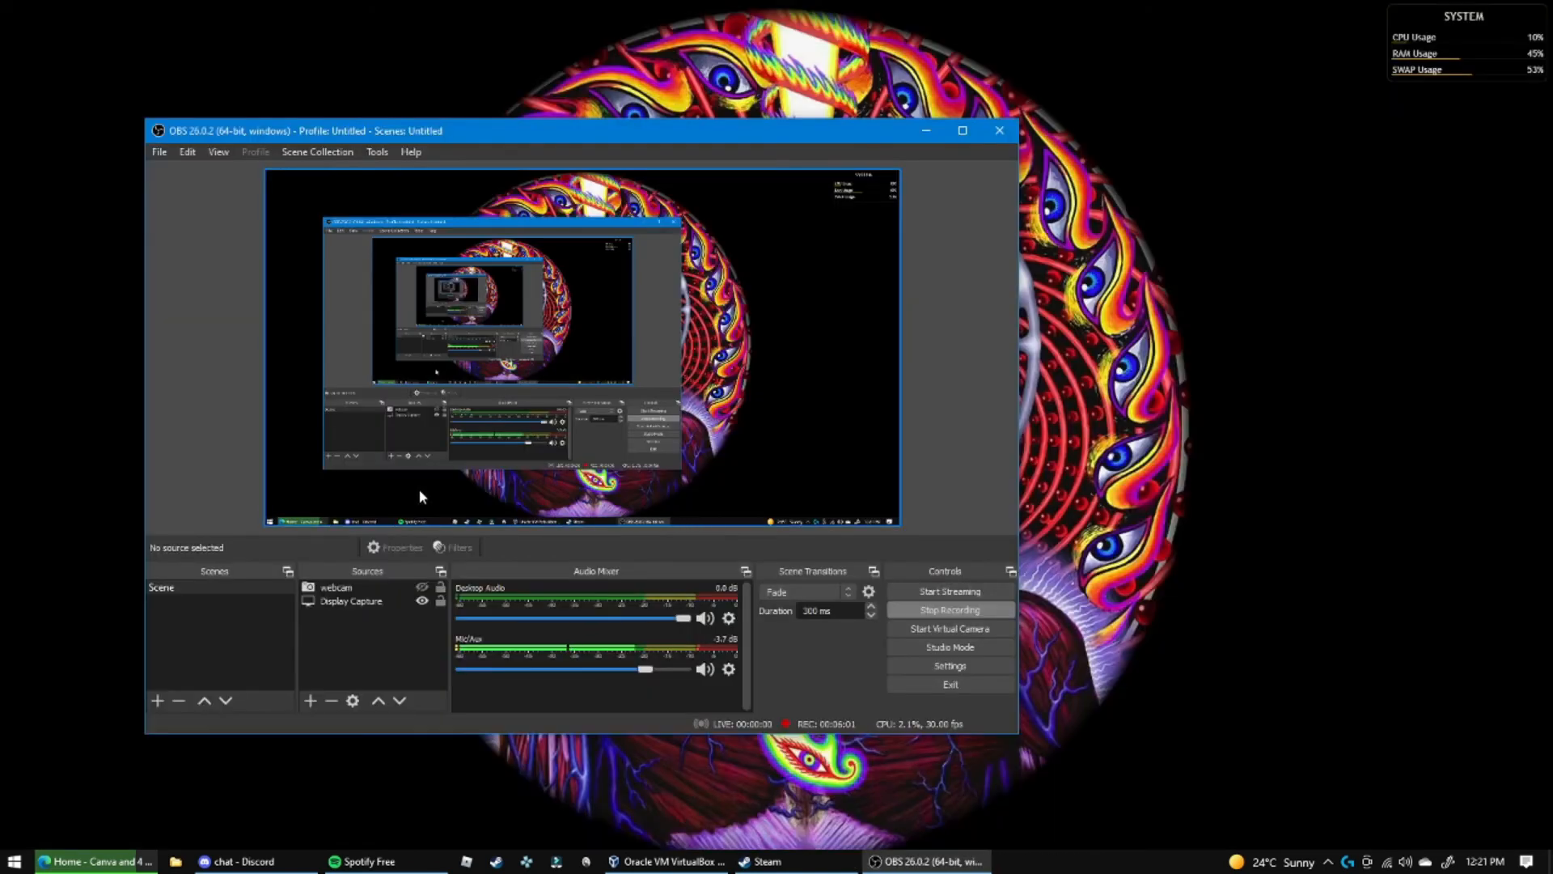
Bring VirtualBox Manager forward showing the Virus Investigations VM details
click(669, 861)
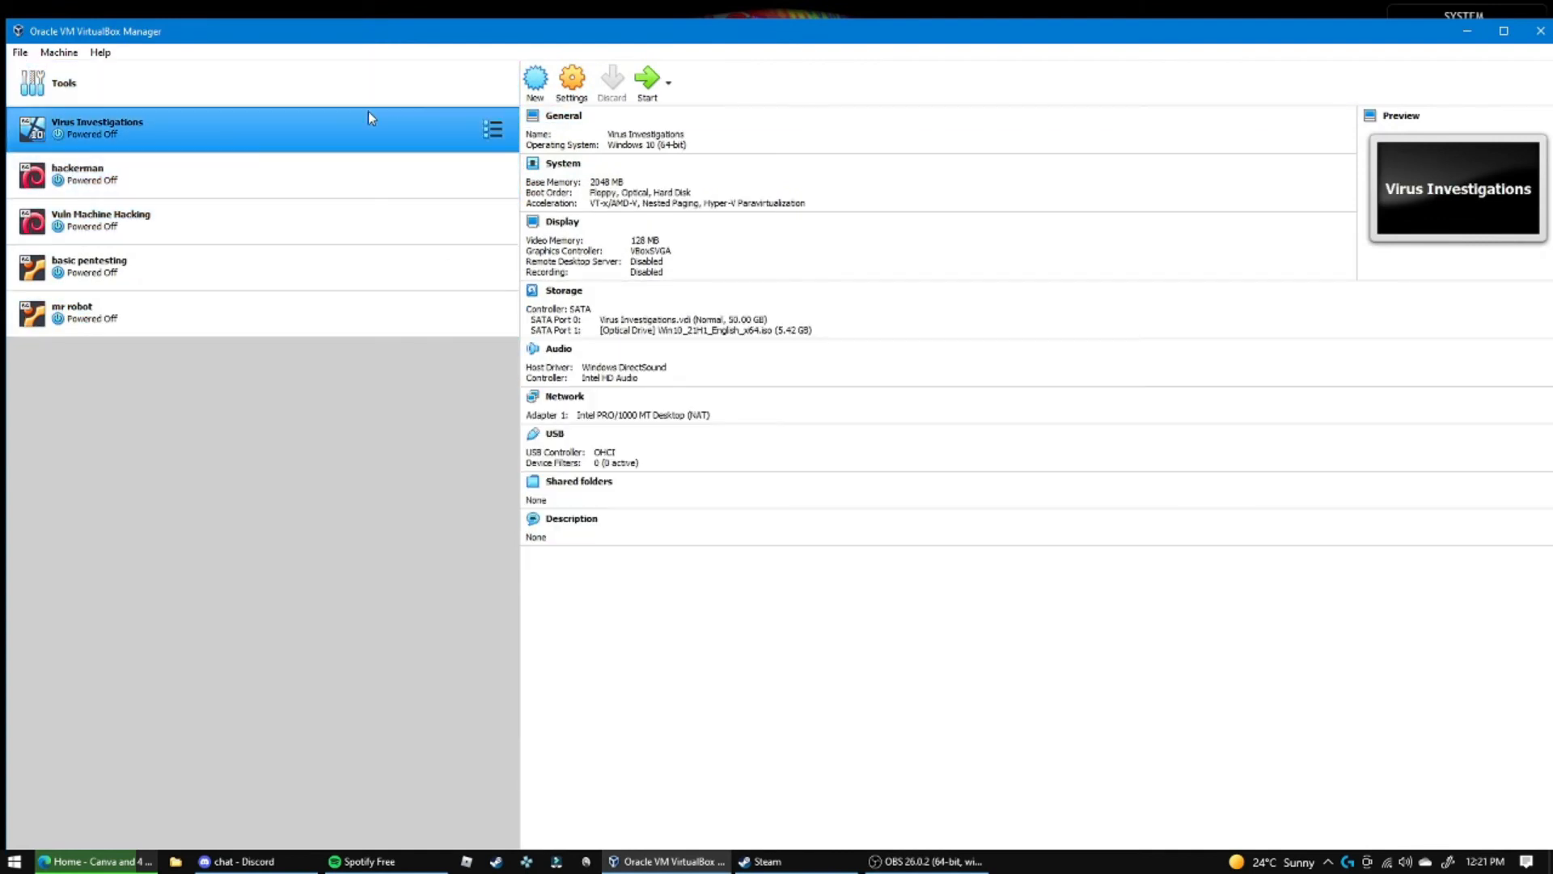
mouse_move(389, 147)
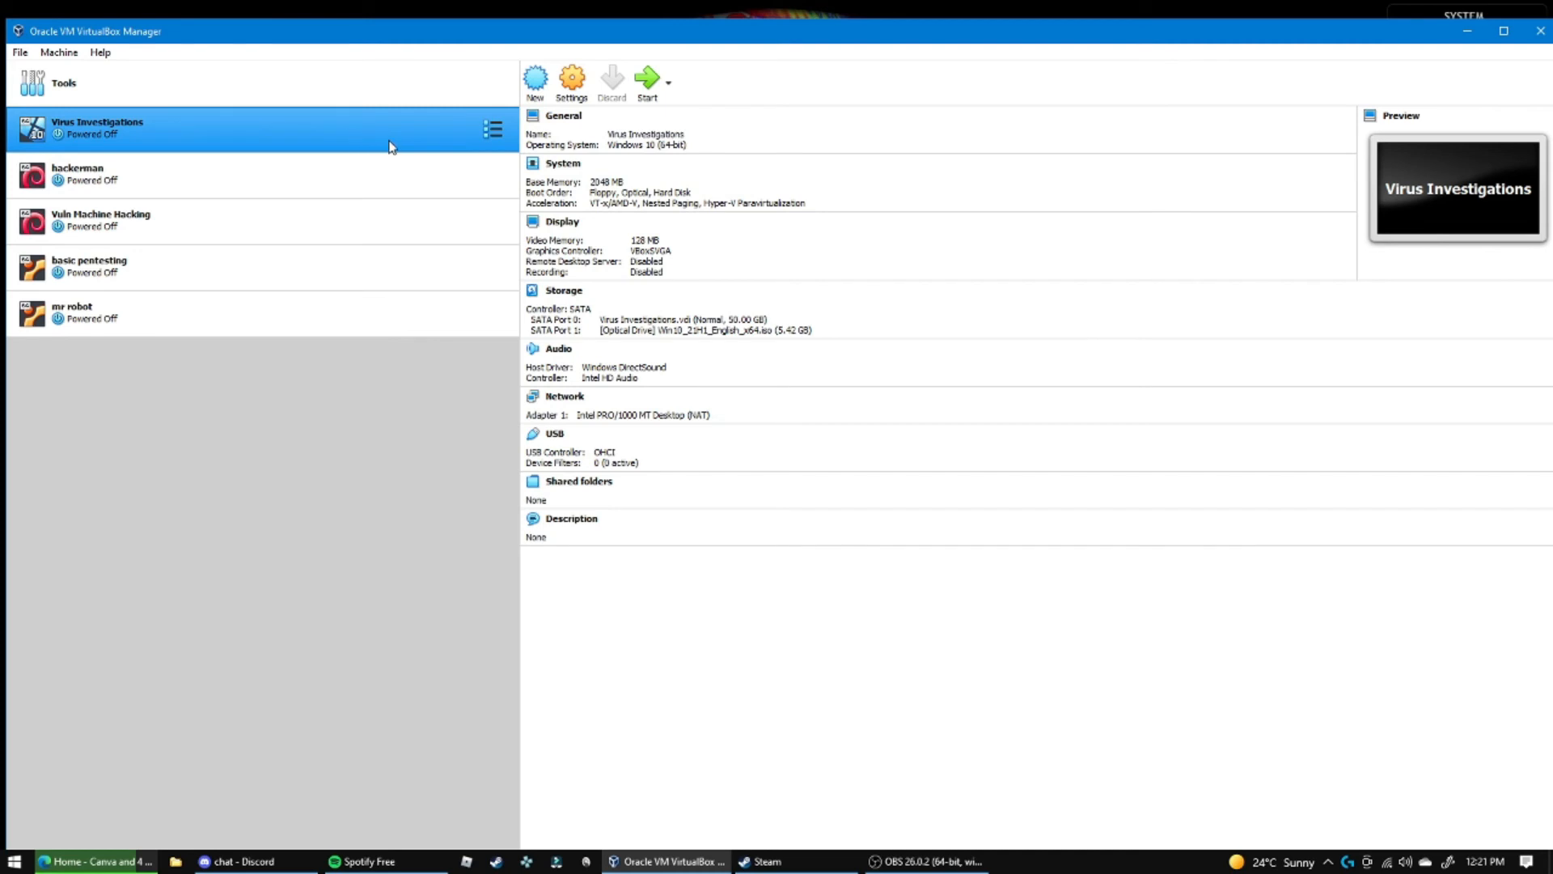
mouse_move(25, 133)
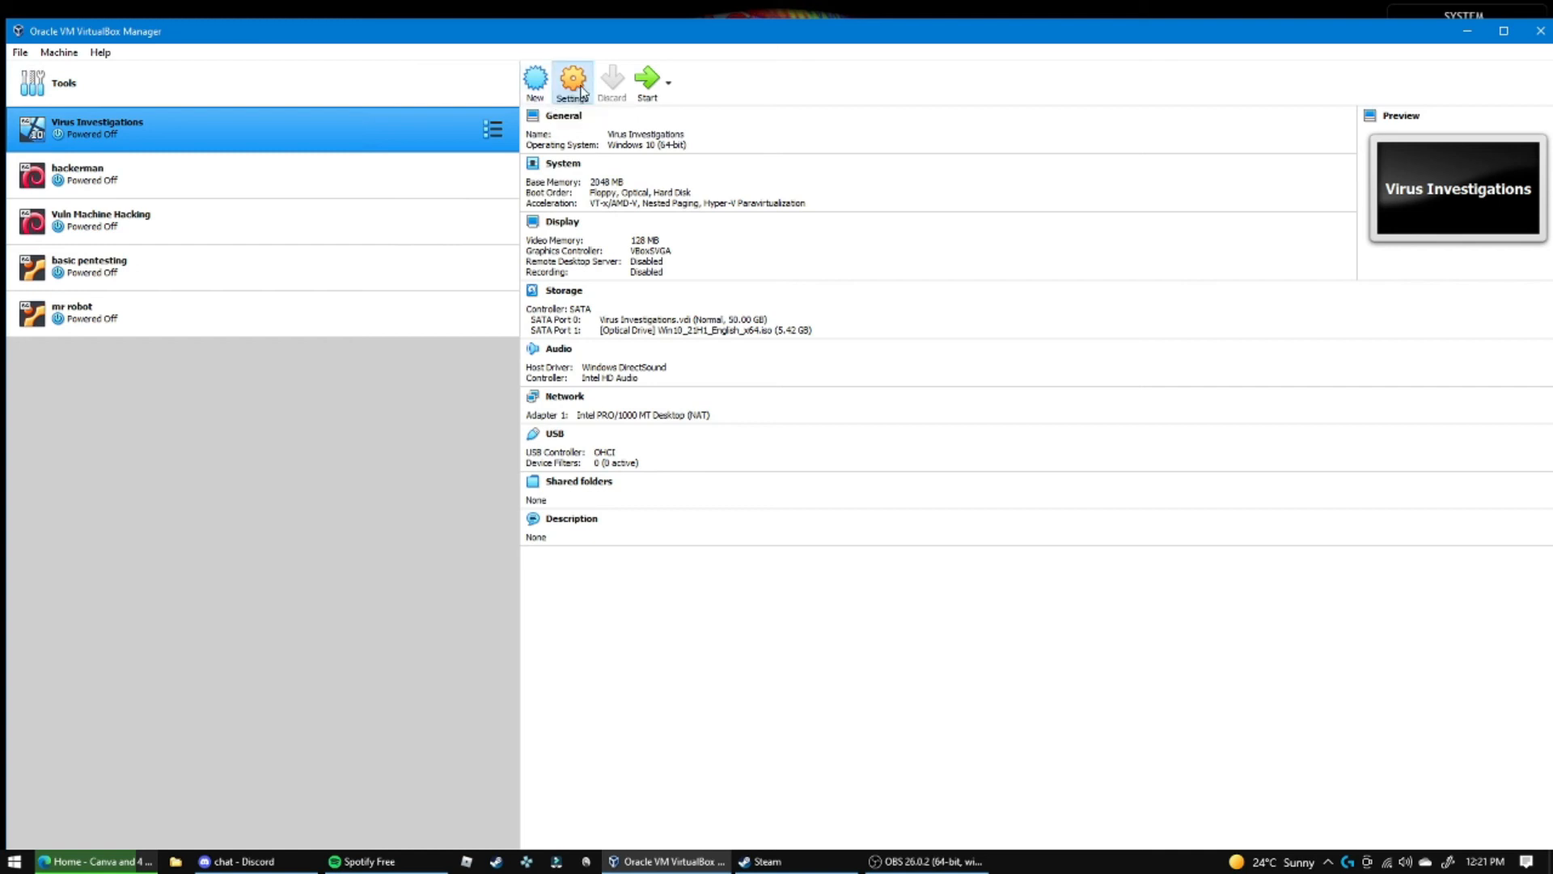
Set Virus Investigations' adapter 1 to Internal Network 'testdhcp' and save the settings
click(572, 79)
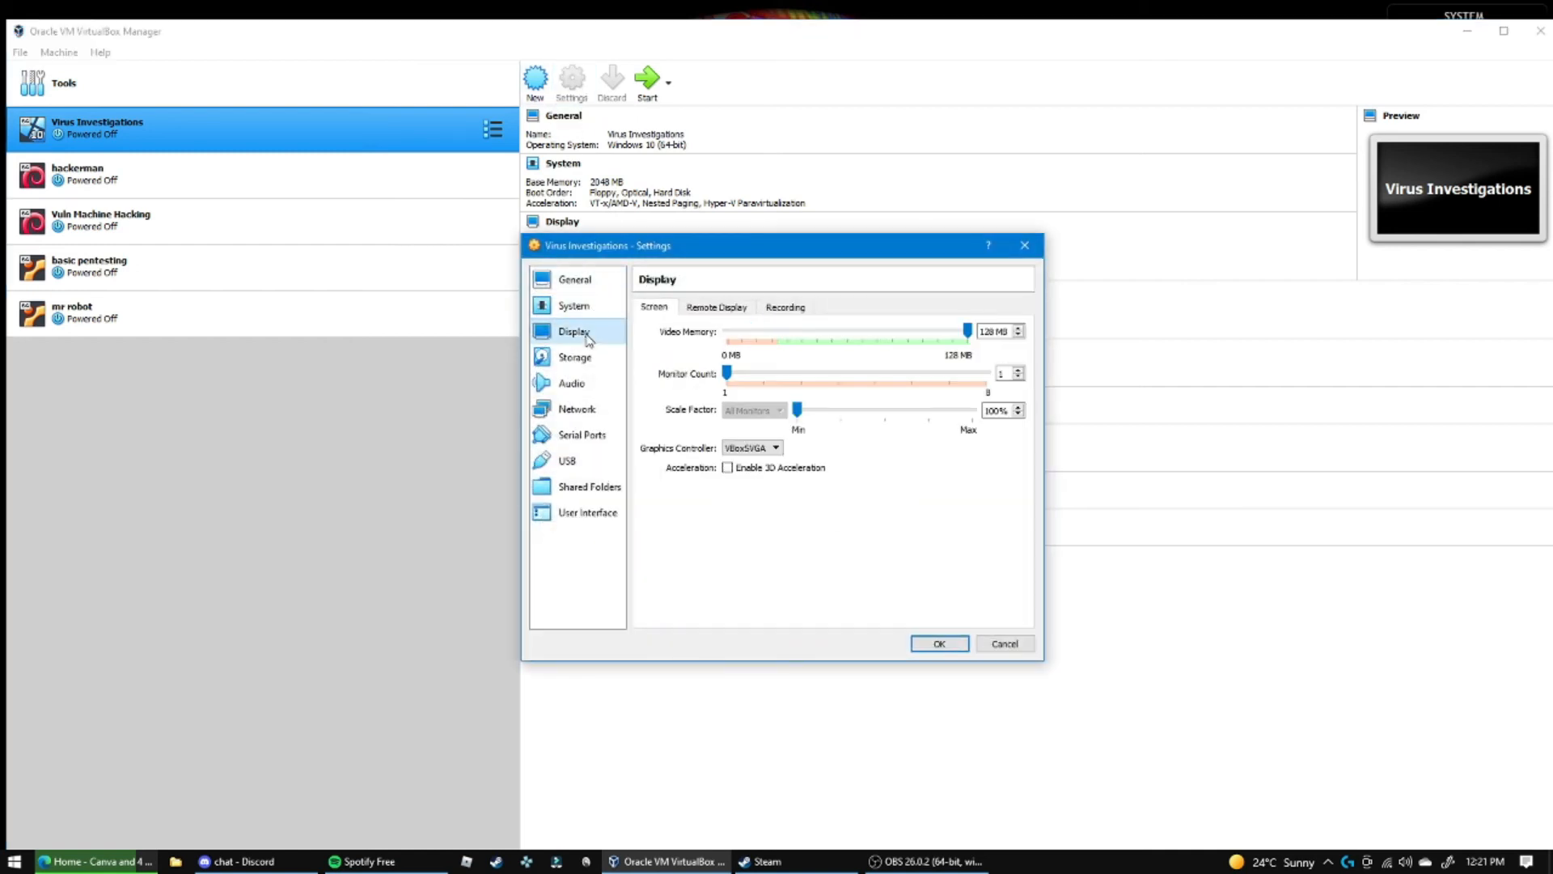
click(576, 408)
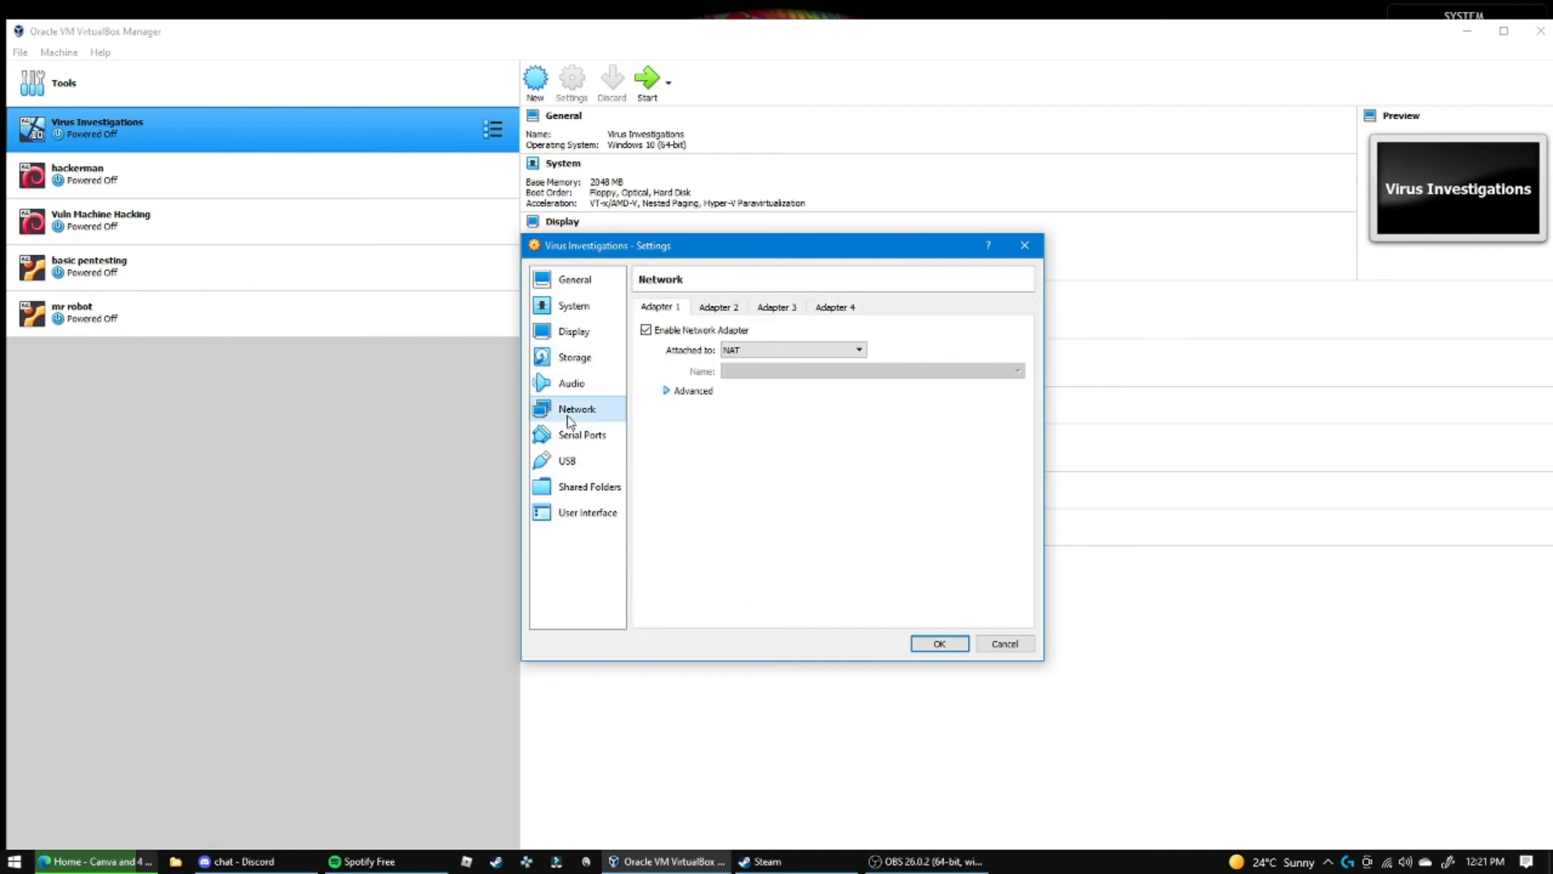
click(857, 349)
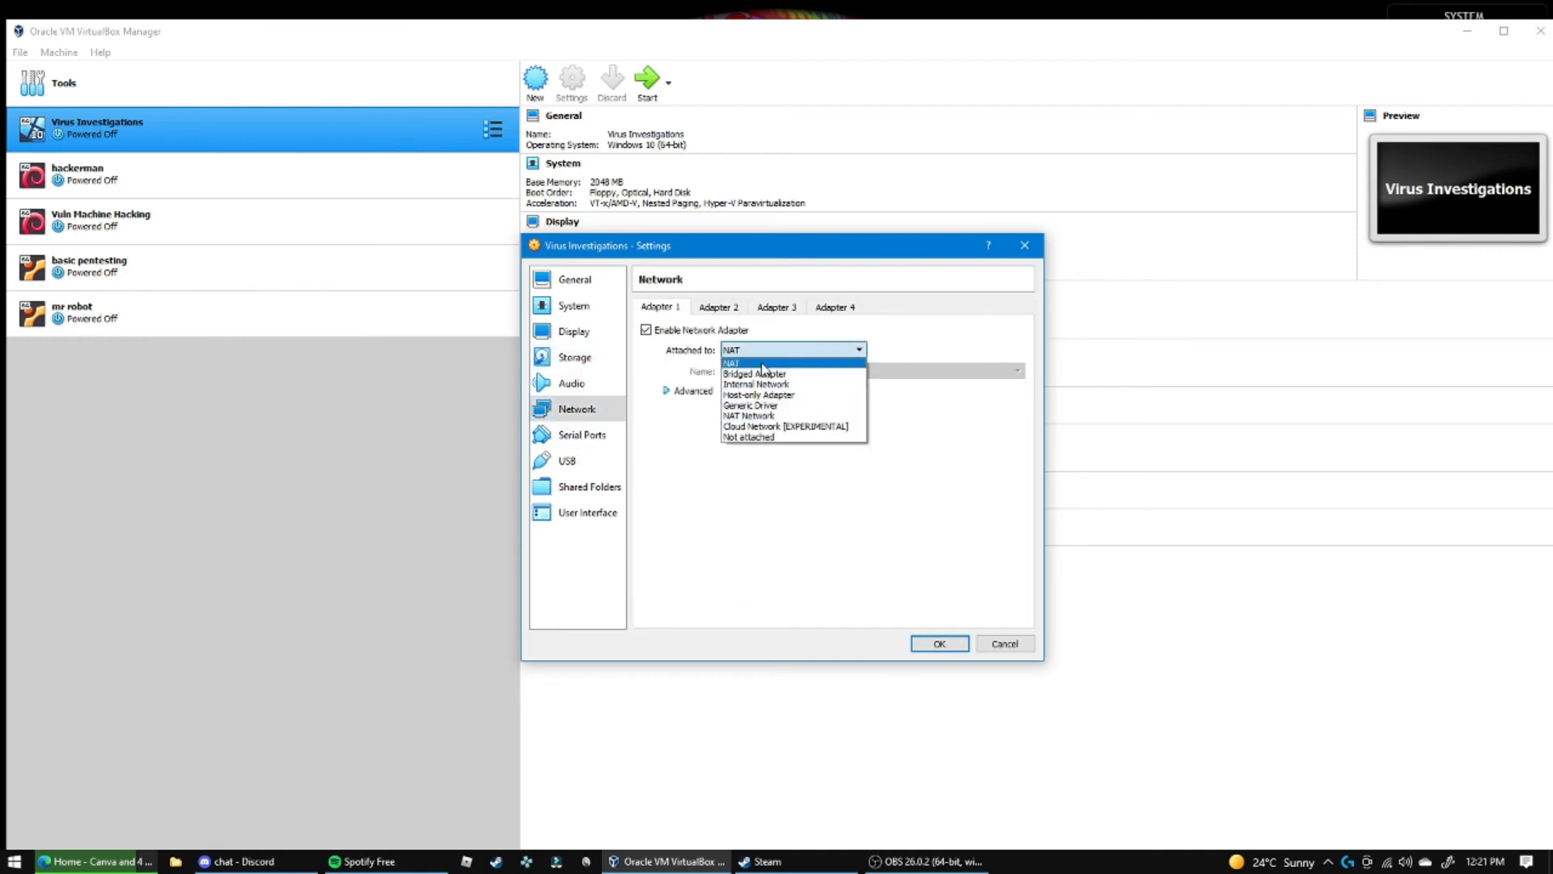
click(756, 384)
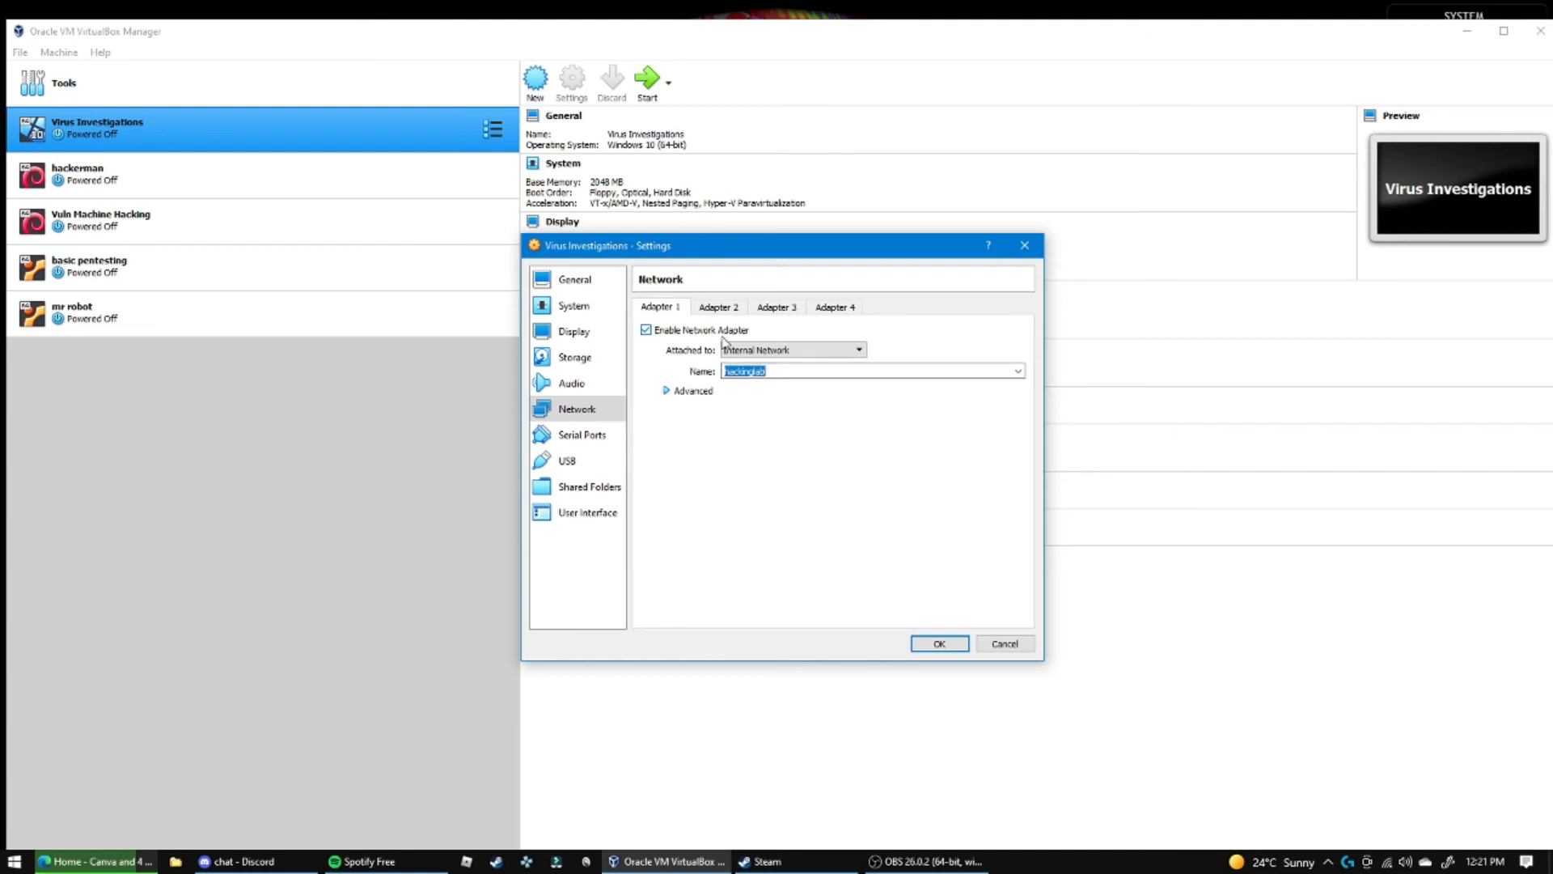
text(testdhcp)
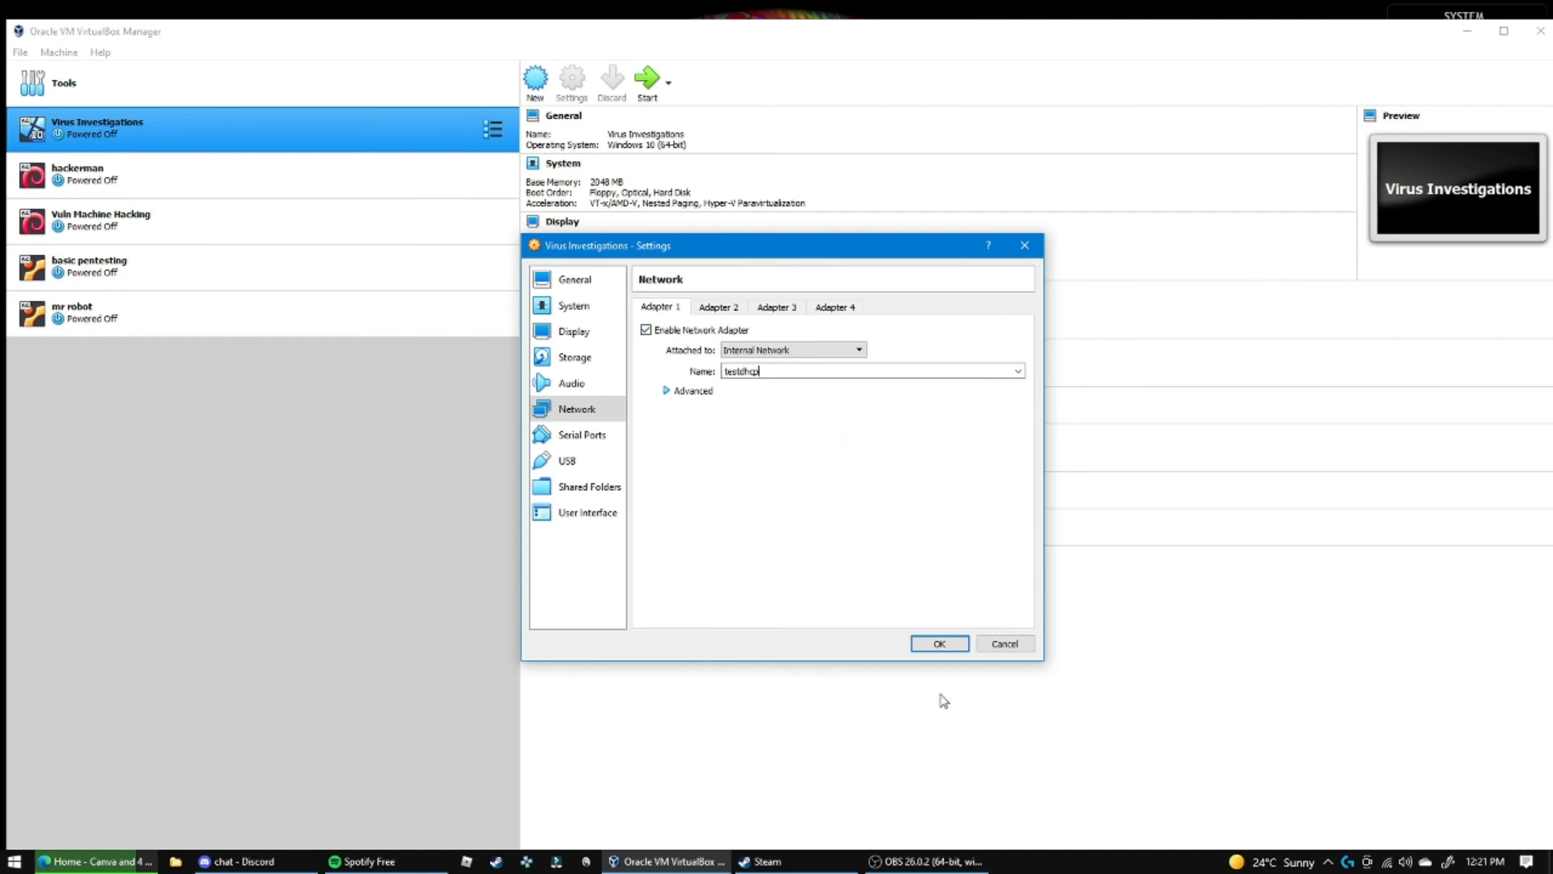
click(937, 643)
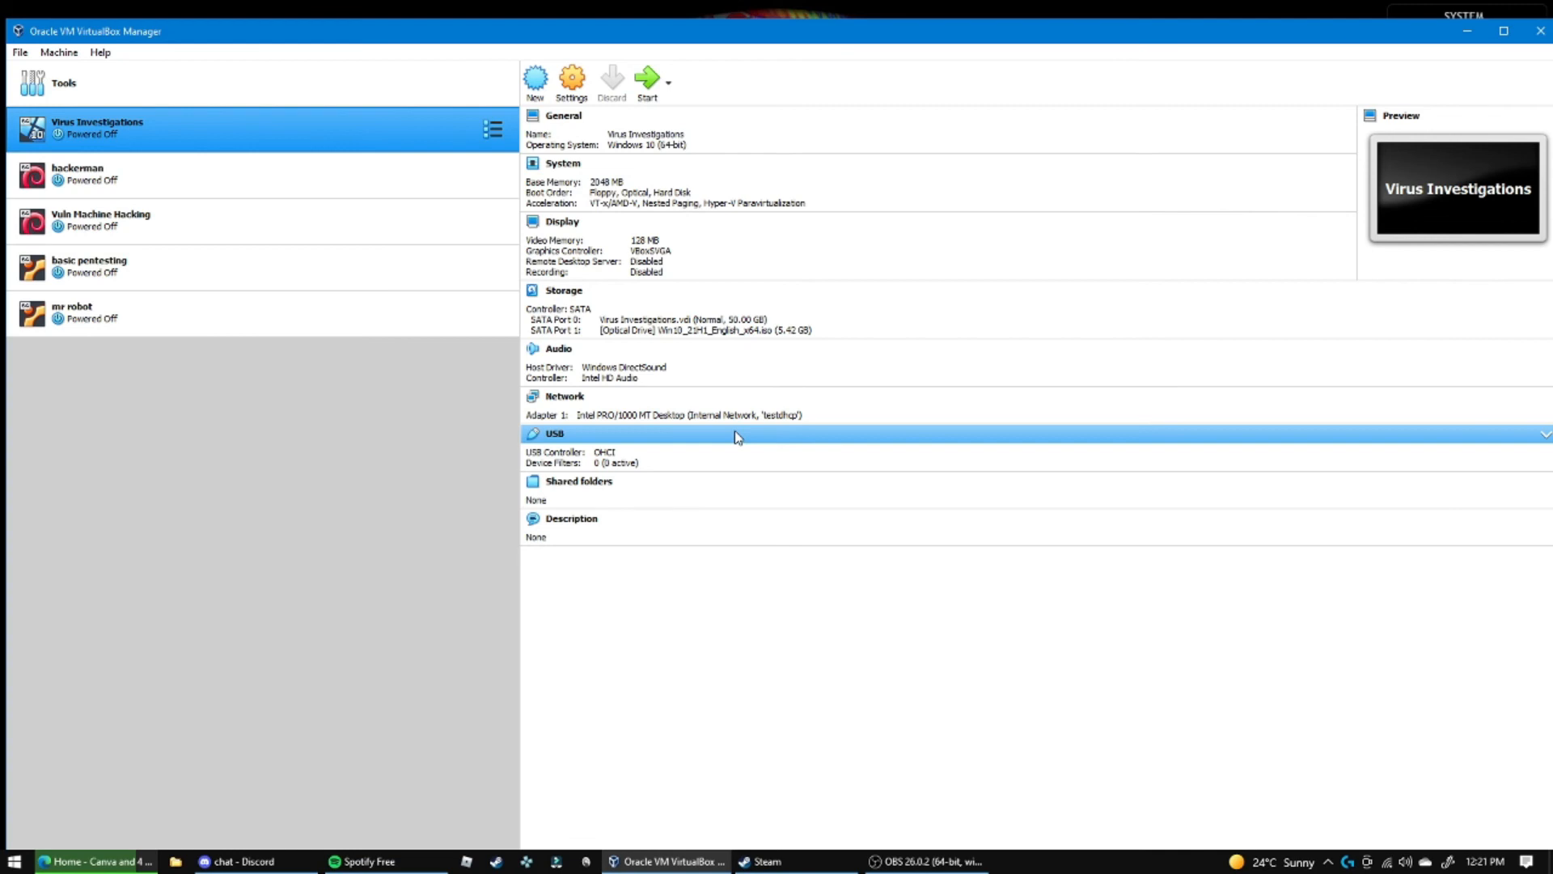
Minimize VirtualBox Manager to reveal the OBS Studio window
click(921, 860)
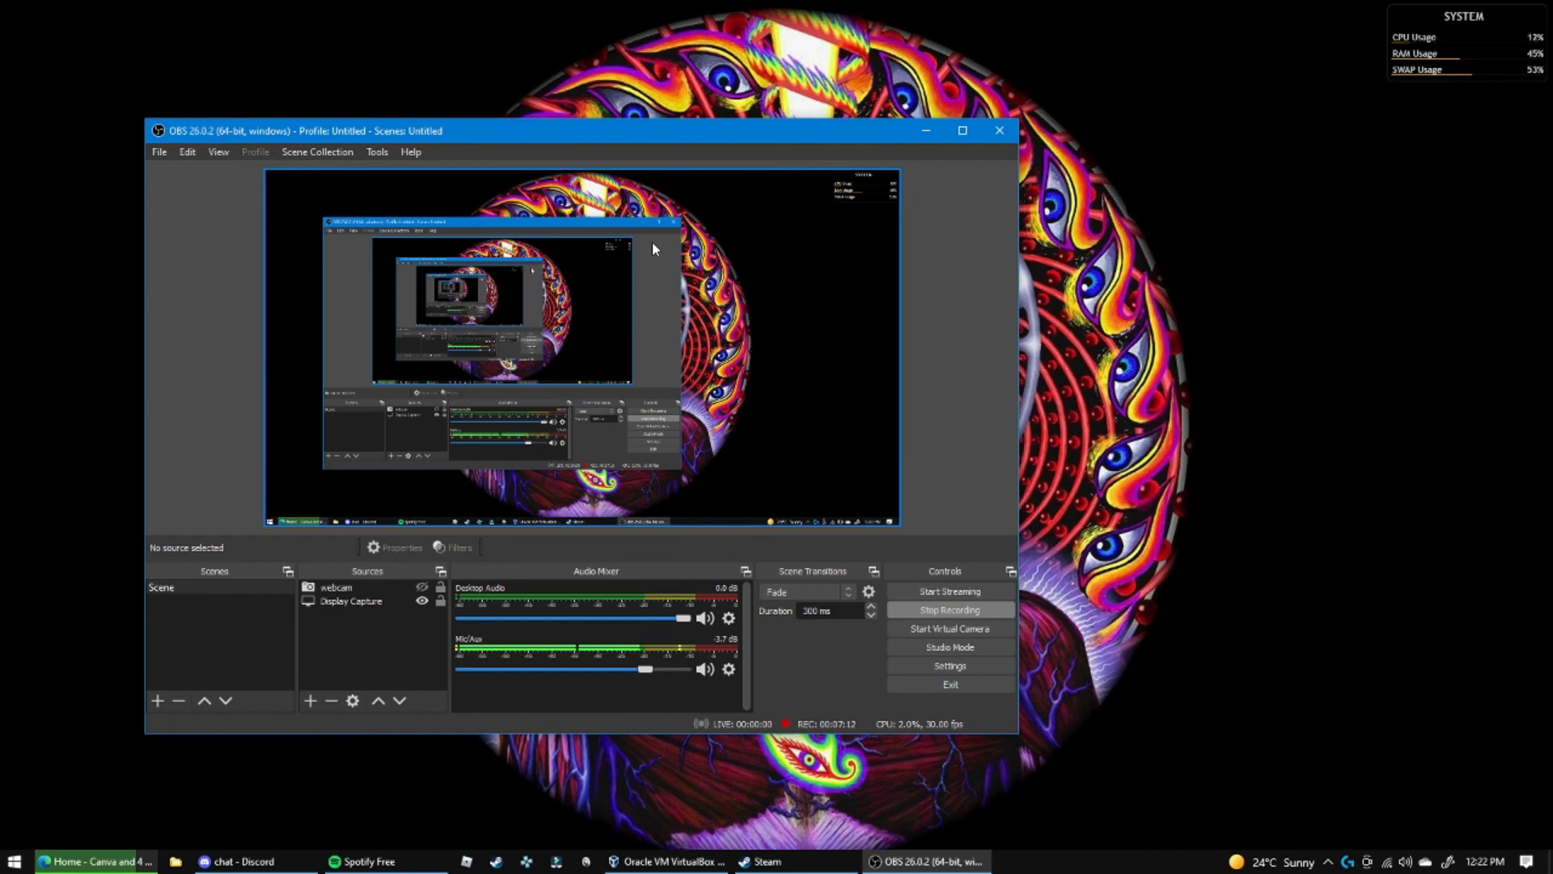
mouse_move(639, 249)
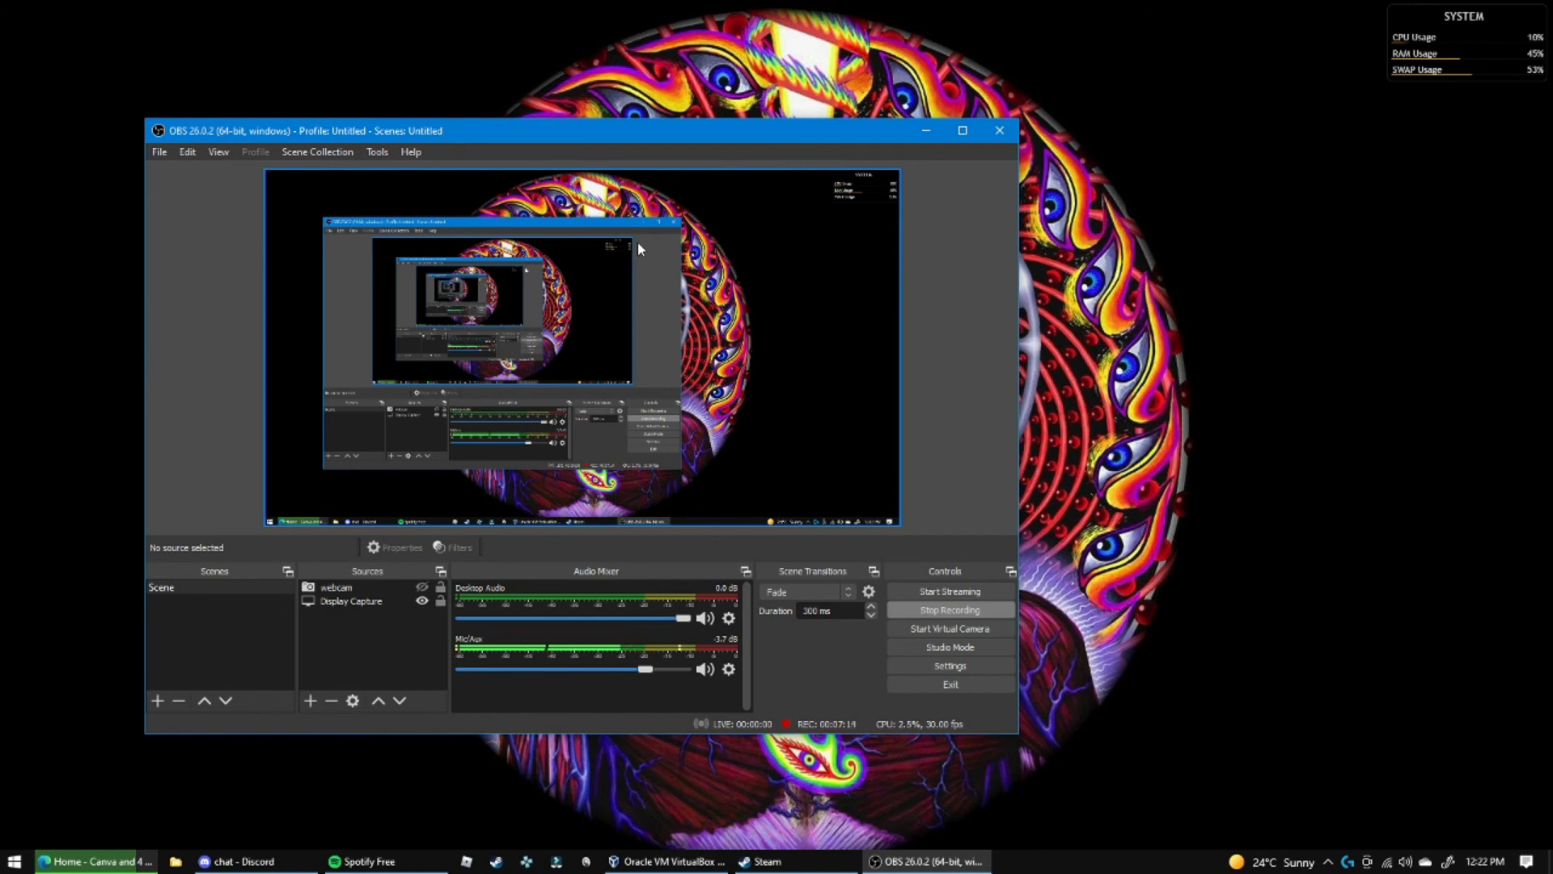